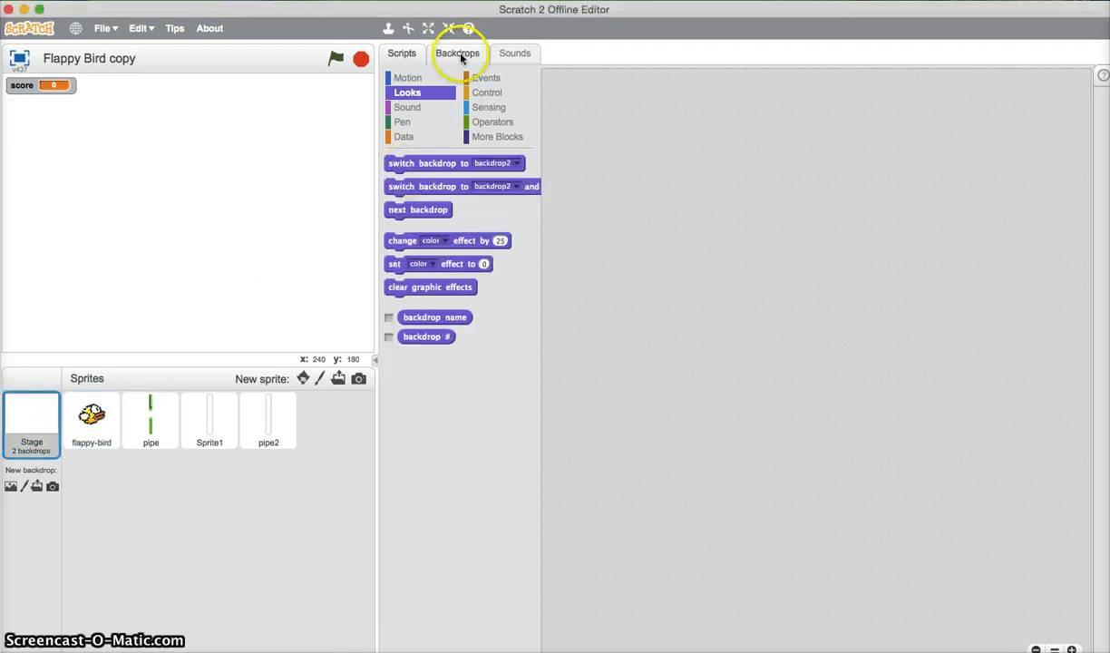
# Switch the stage to the 'You lose' backdrop2 and look at the flappy-bird sprite's costumes
pyautogui.click(457, 52)
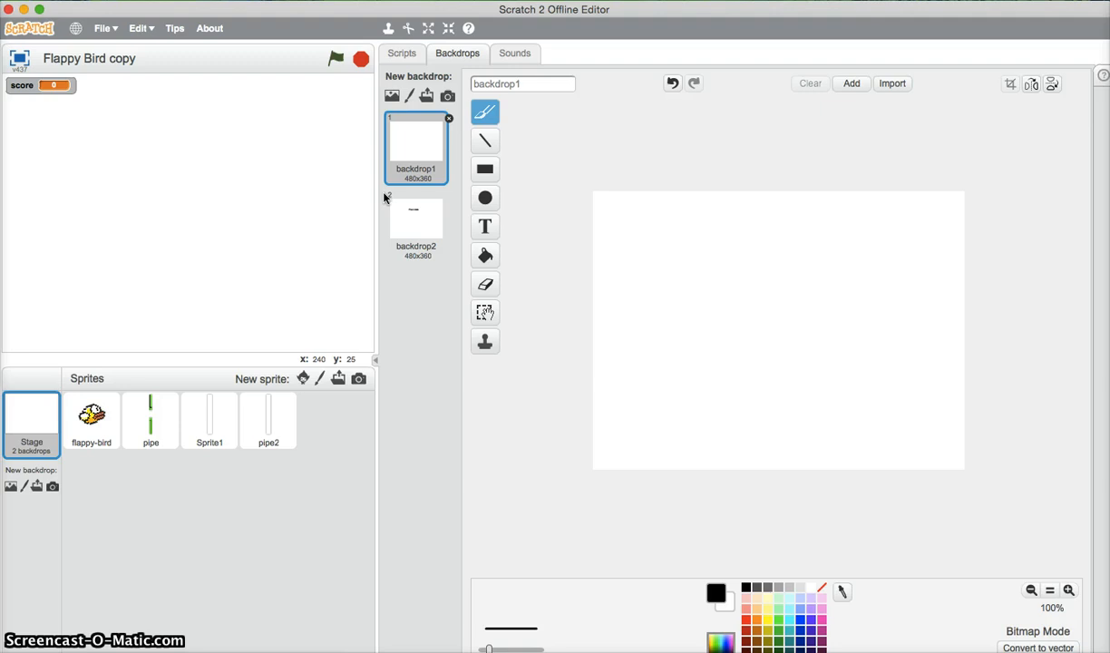
pyautogui.click(416, 225)
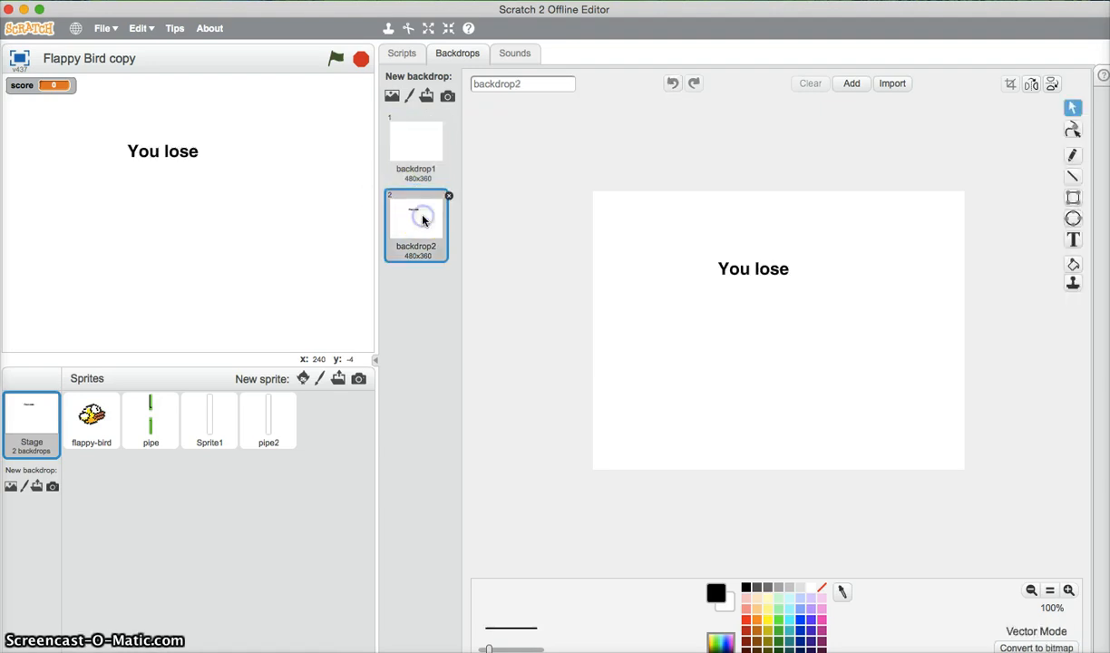
pyautogui.click(90, 421)
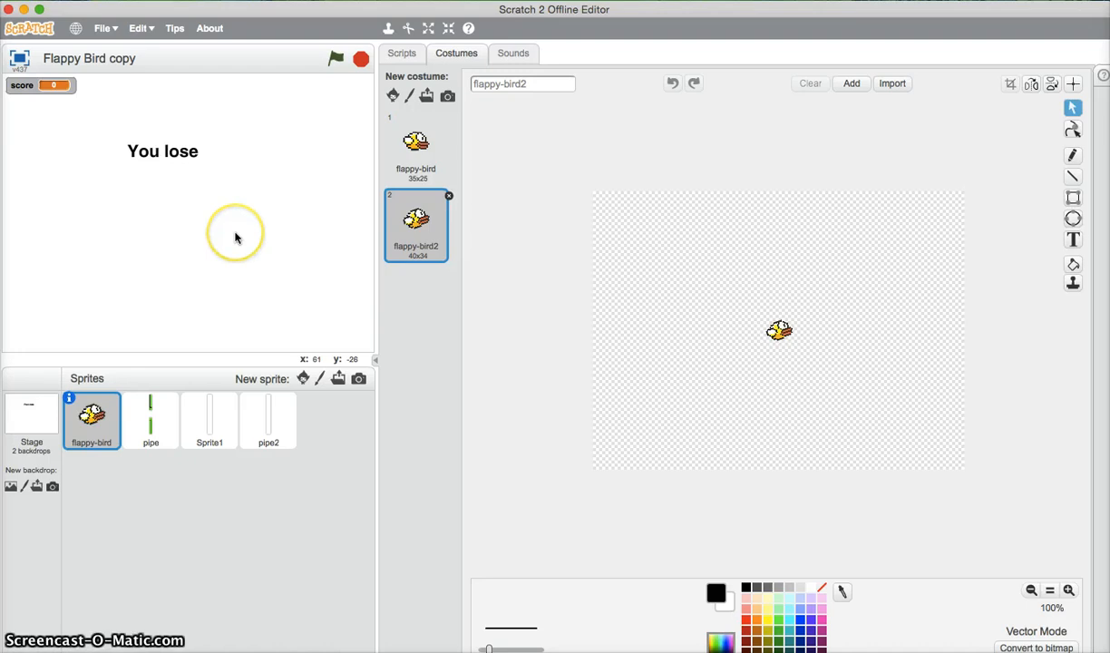
pyautogui.click(416, 145)
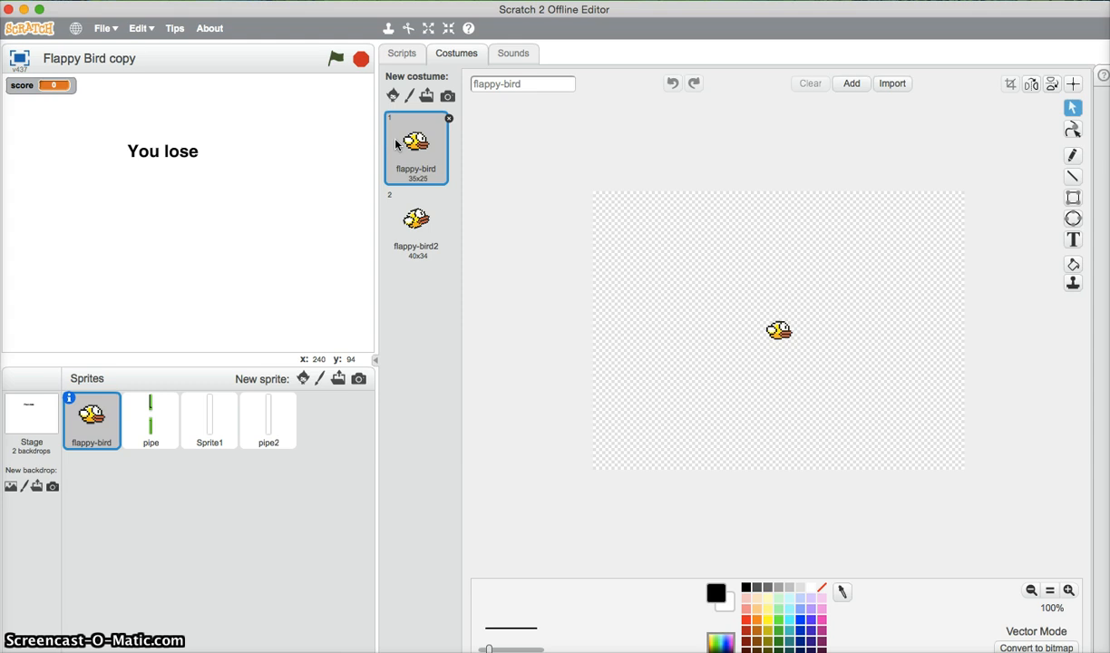
# Review the bird's first costume and the pipe and Sprite1 costumes, returning to the bird sprite
pyautogui.click(149, 419)
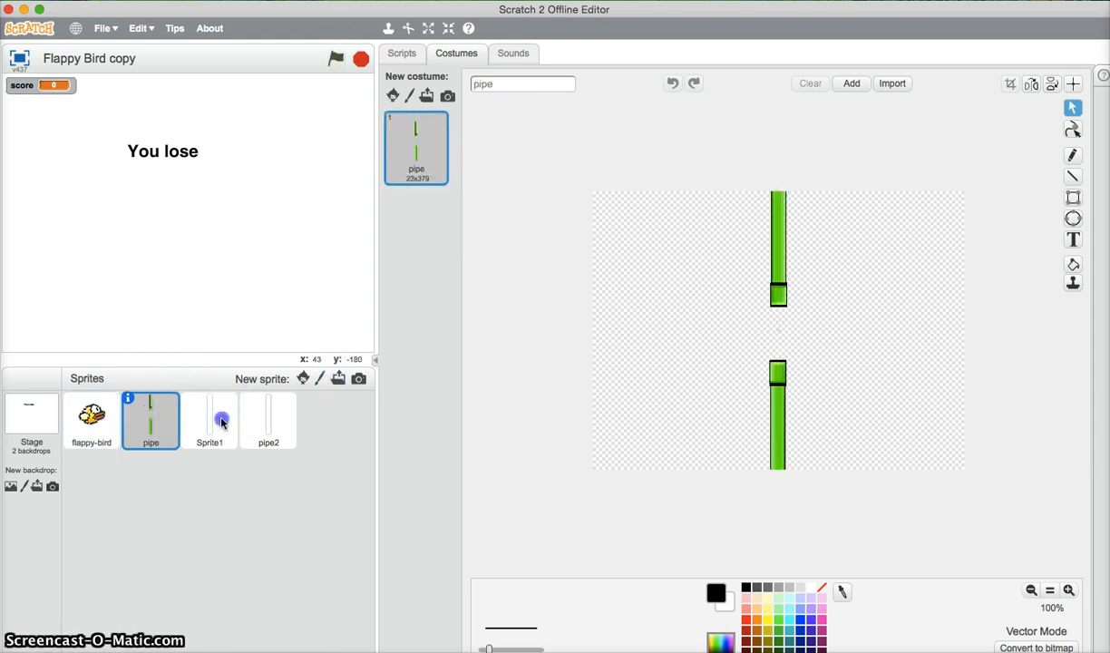
pyautogui.click(211, 421)
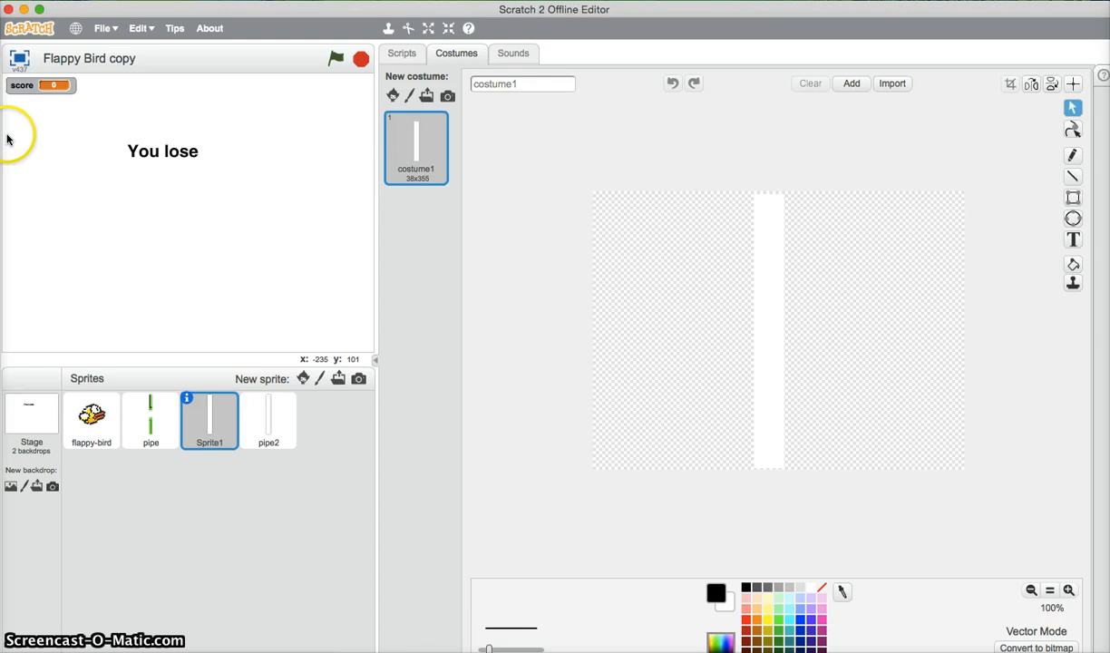
pyautogui.click(269, 421)
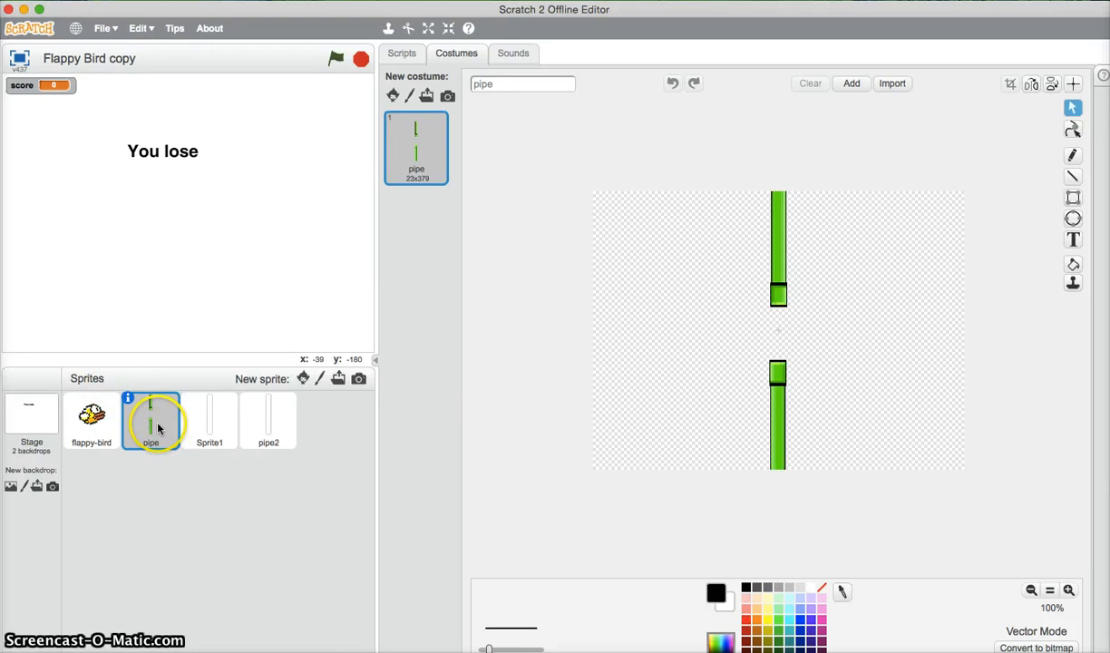
pyautogui.click(91, 417)
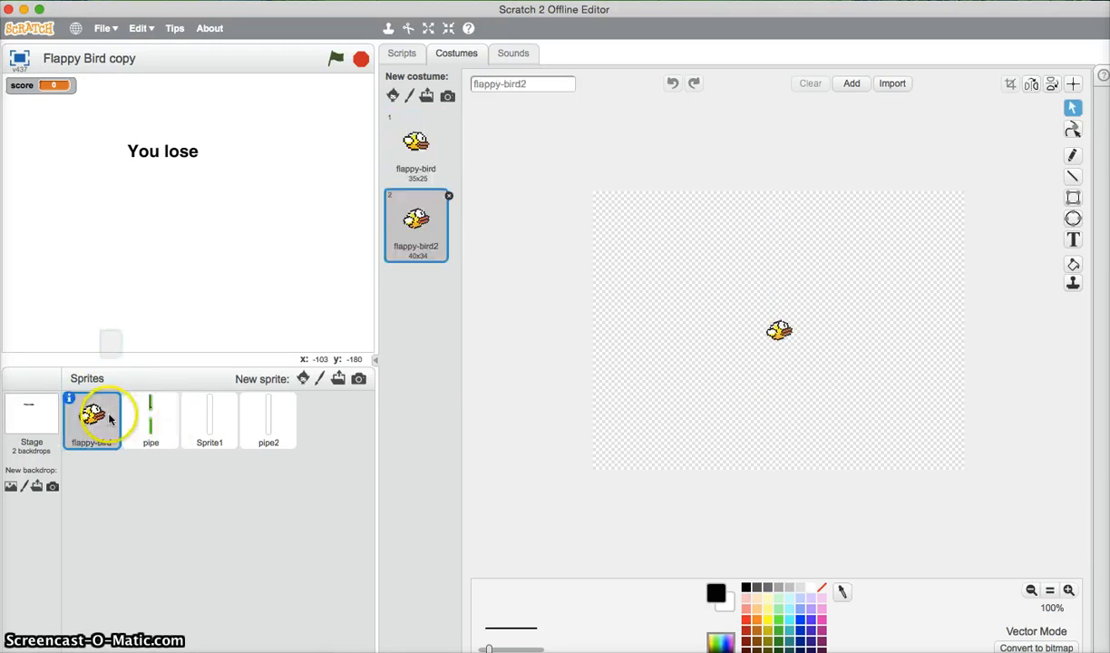
# Add bird scripts that hide it on backdrop2 and show it on backdrop1
pyautogui.click(403, 53)
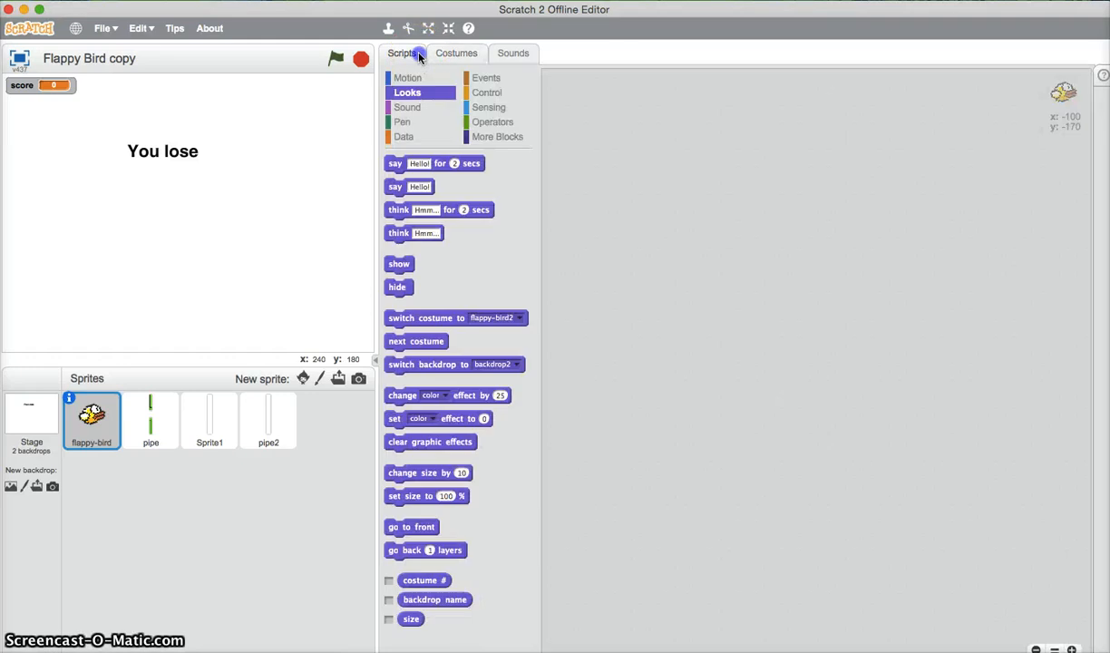
pyautogui.click(486, 76)
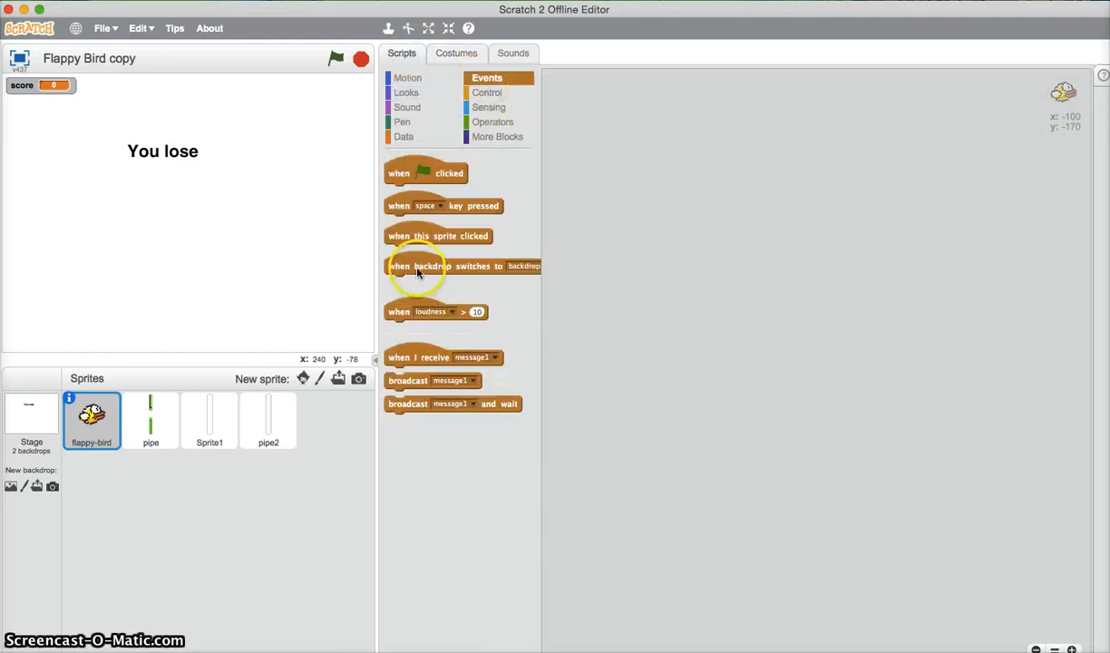
pyautogui.moveTo(439, 265); pyautogui.dragTo(654, 123)
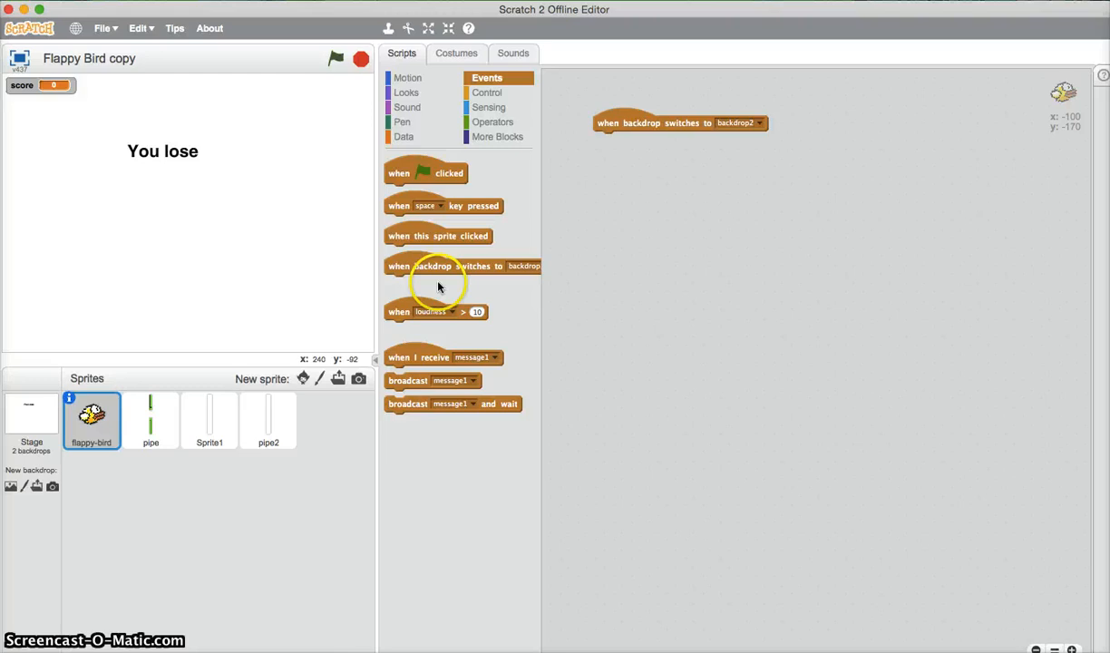
pyautogui.moveTo(439, 265); pyautogui.dragTo(744, 243)
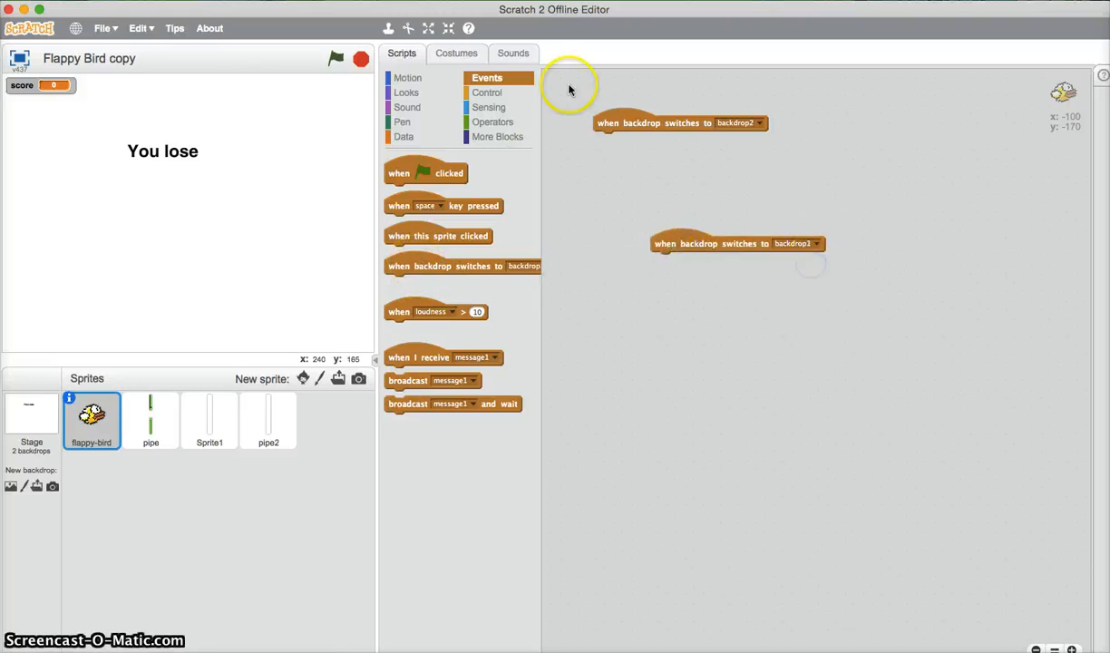
pyautogui.click(406, 90)
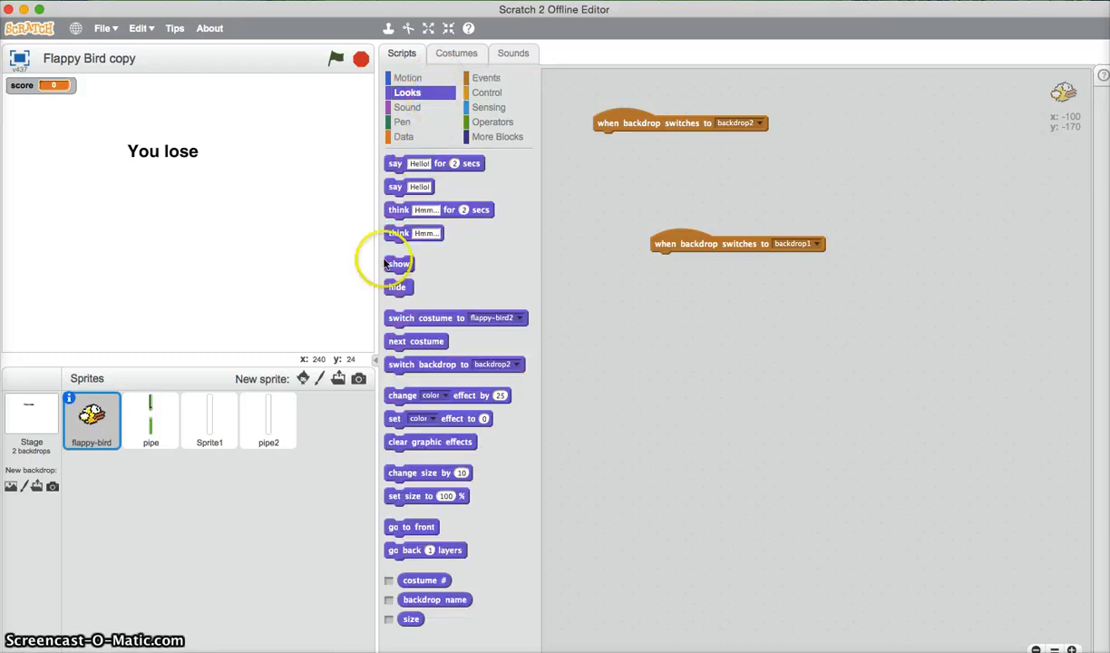
pyautogui.moveTo(399, 263); pyautogui.dragTo(662, 261)
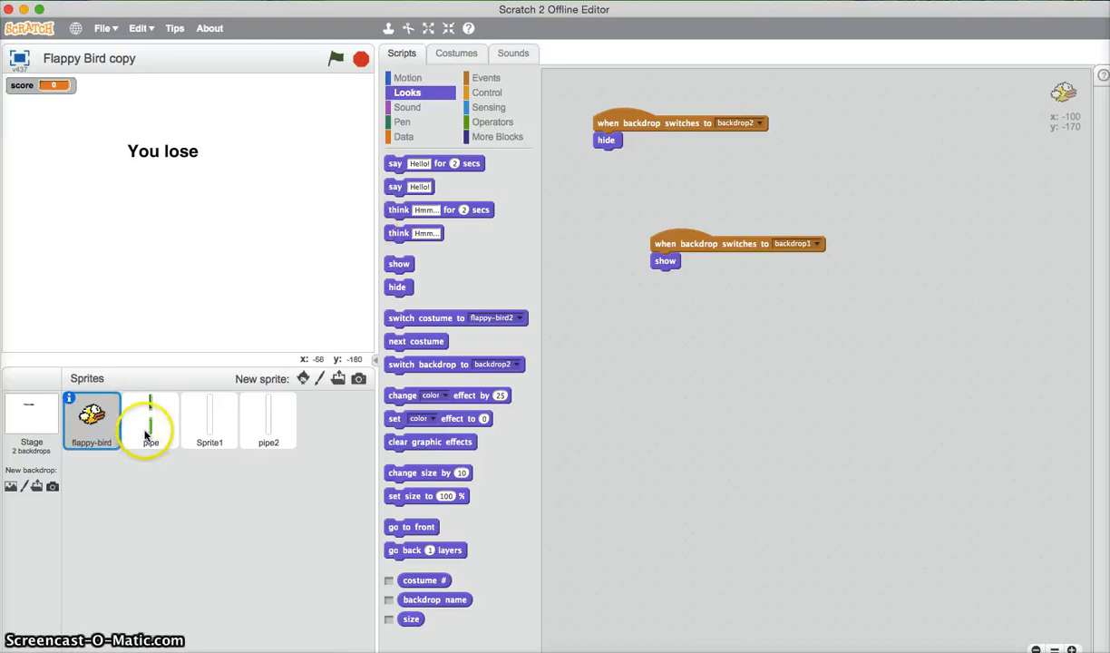
# Show the bird on stage in its first costume and add 'go to x:-147 y:10' before the show block
pyautogui.click(407, 78)
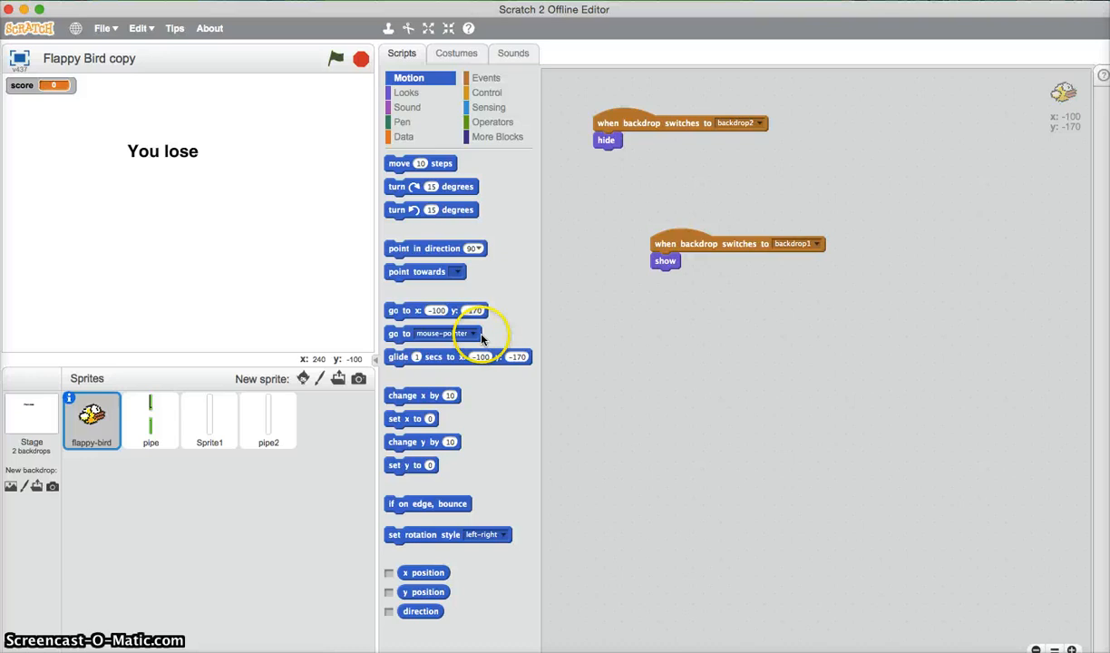
pyautogui.moveTo(390, 172)
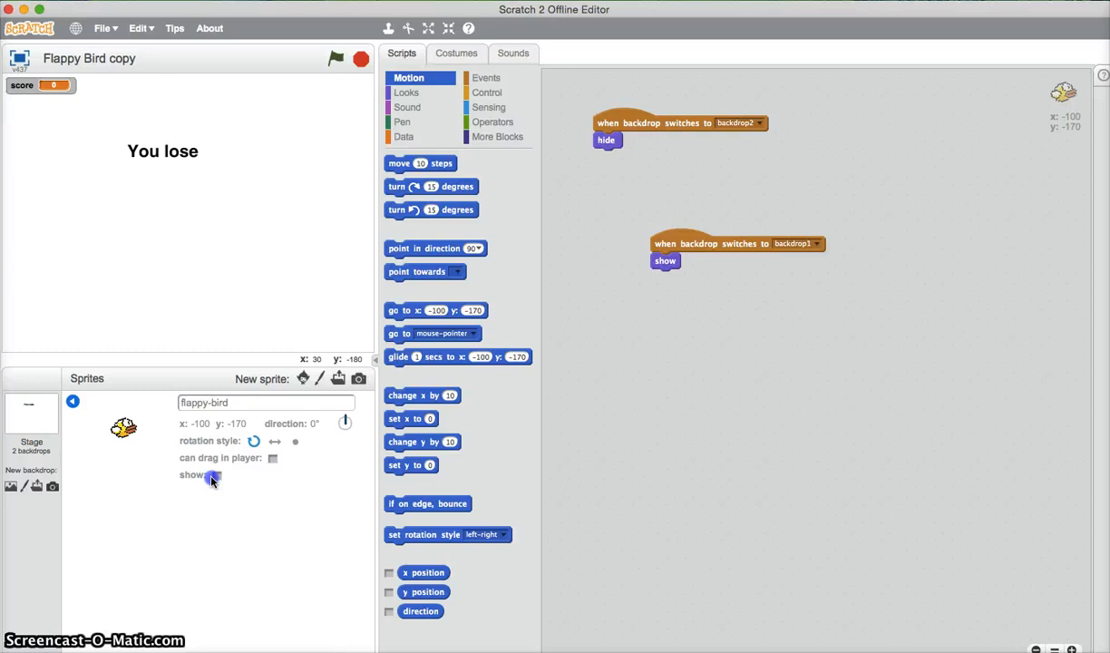
pyautogui.click(218, 476)
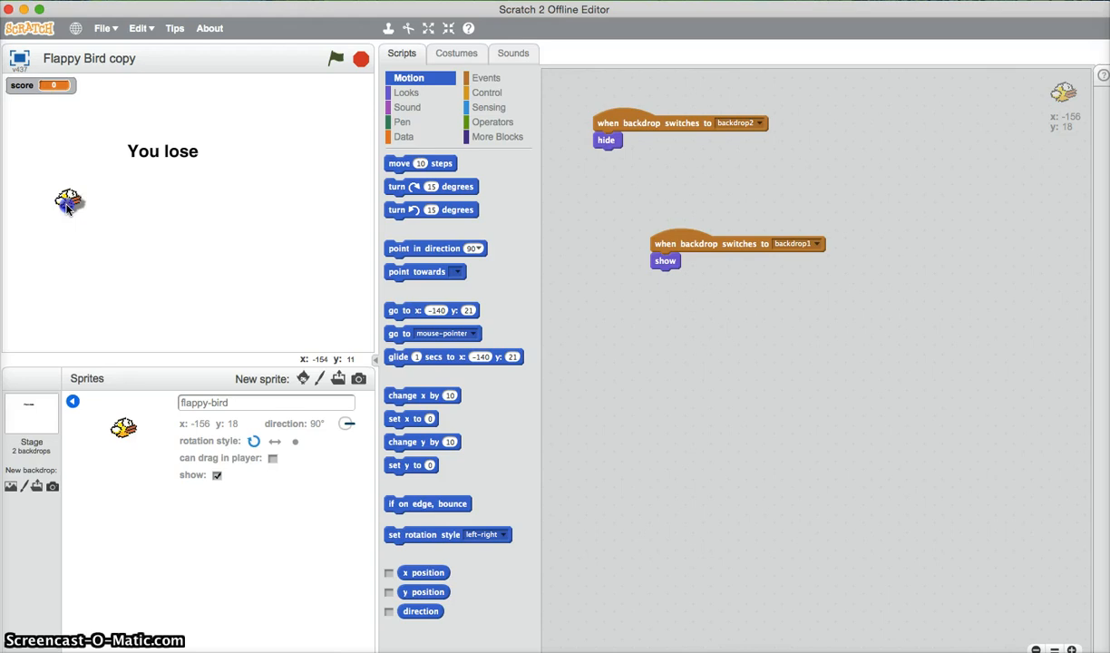
pyautogui.click(458, 52)
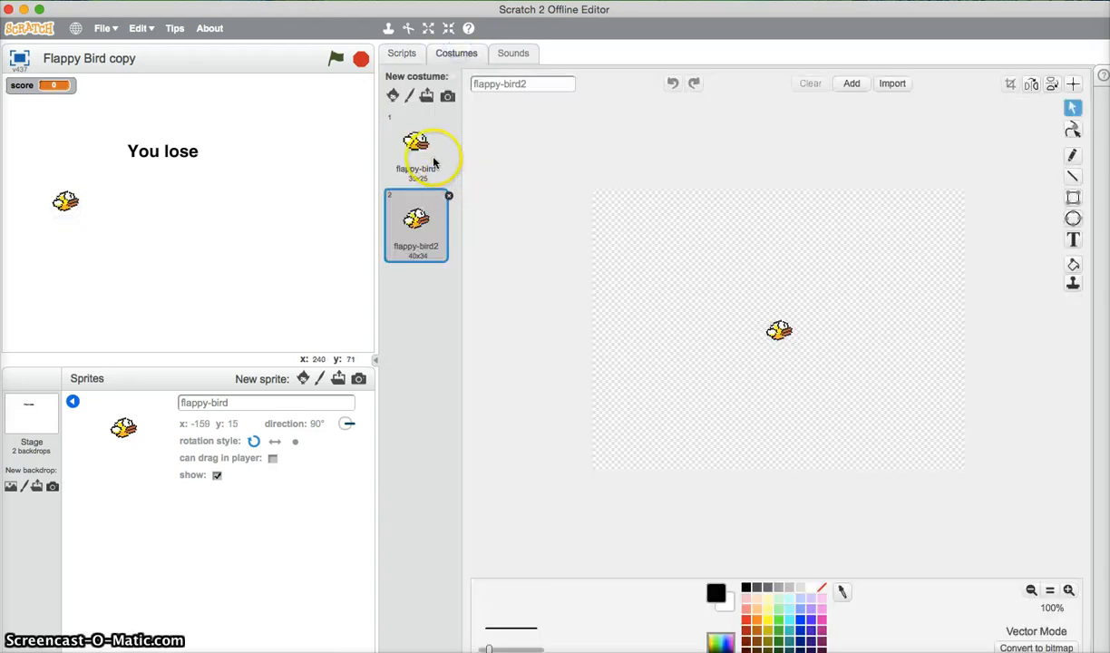
pyautogui.click(403, 52)
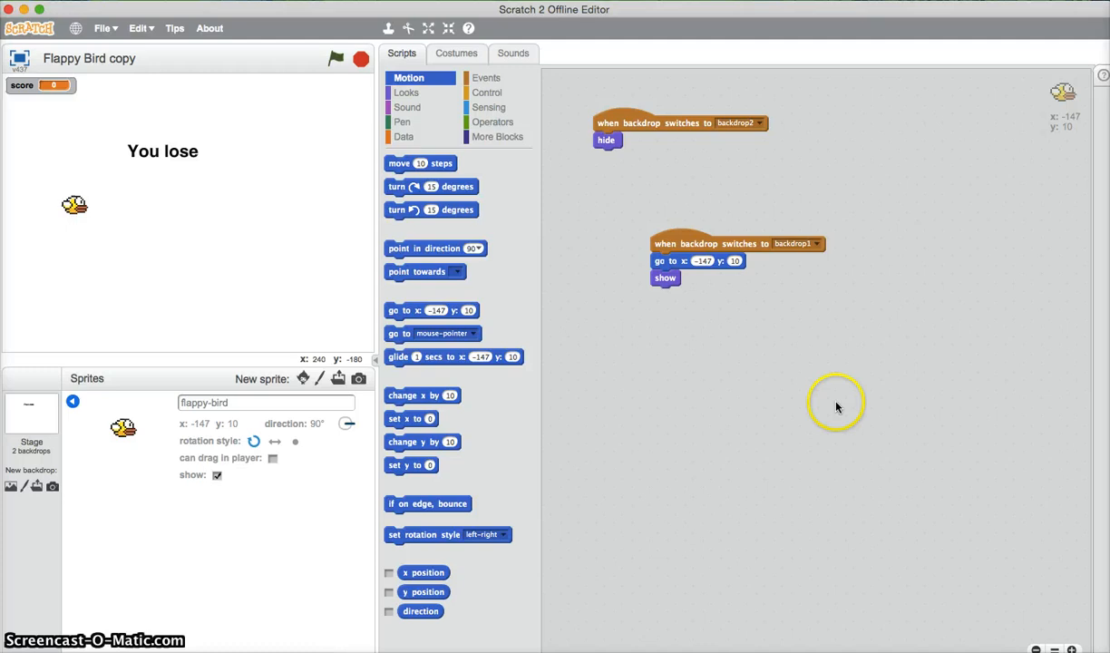
pyautogui.moveTo(162, 198)
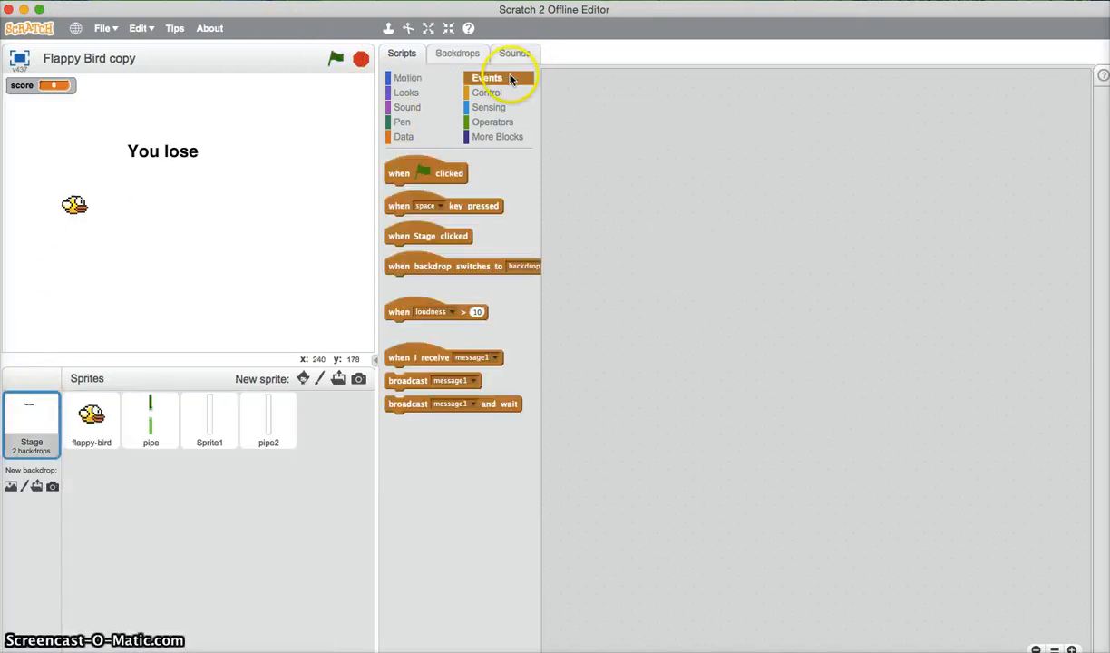
# Give the stage a green-flag script that switches to the blank backdrop1
pyautogui.moveTo(426, 173); pyautogui.dragTo(673, 156)
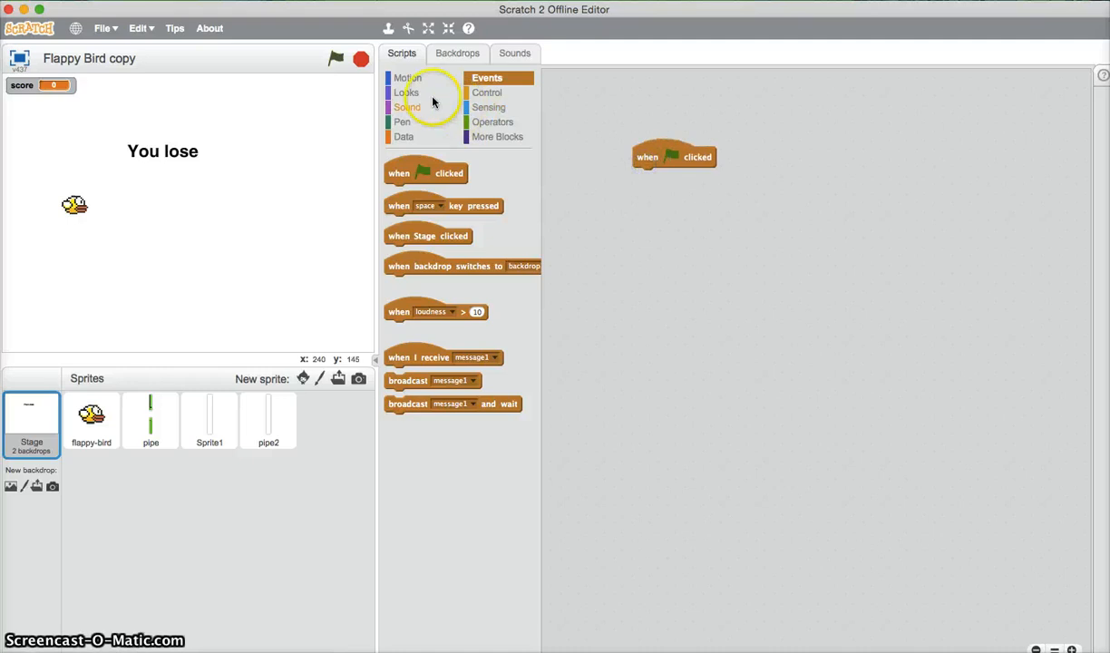
pyautogui.click(407, 93)
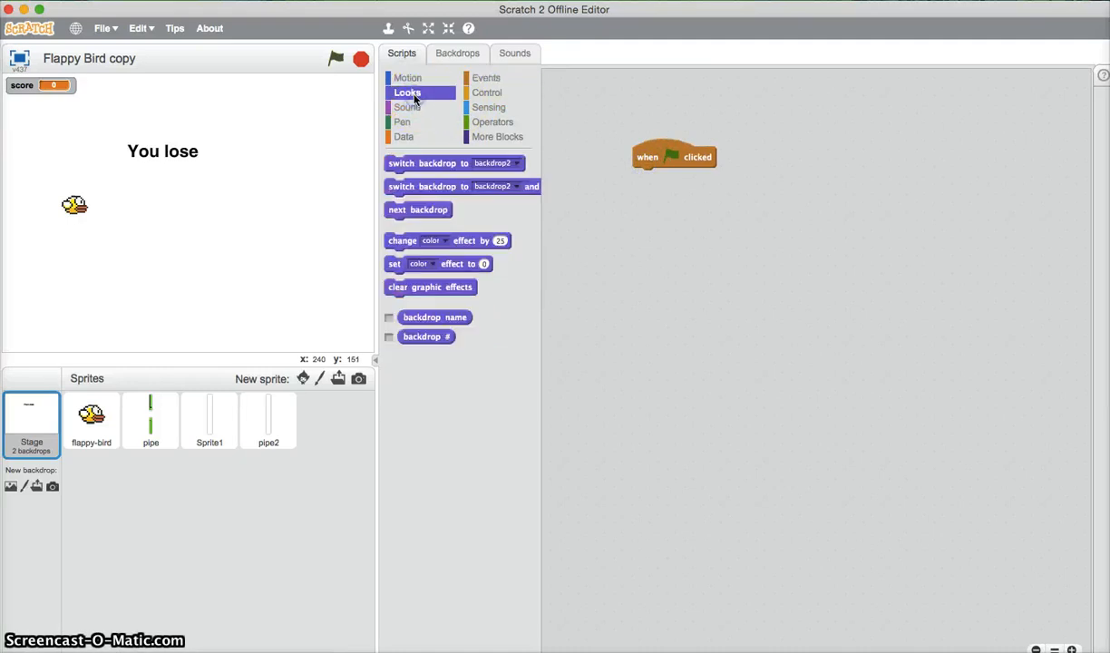
pyautogui.moveTo(428, 164); pyautogui.dragTo(675, 176)
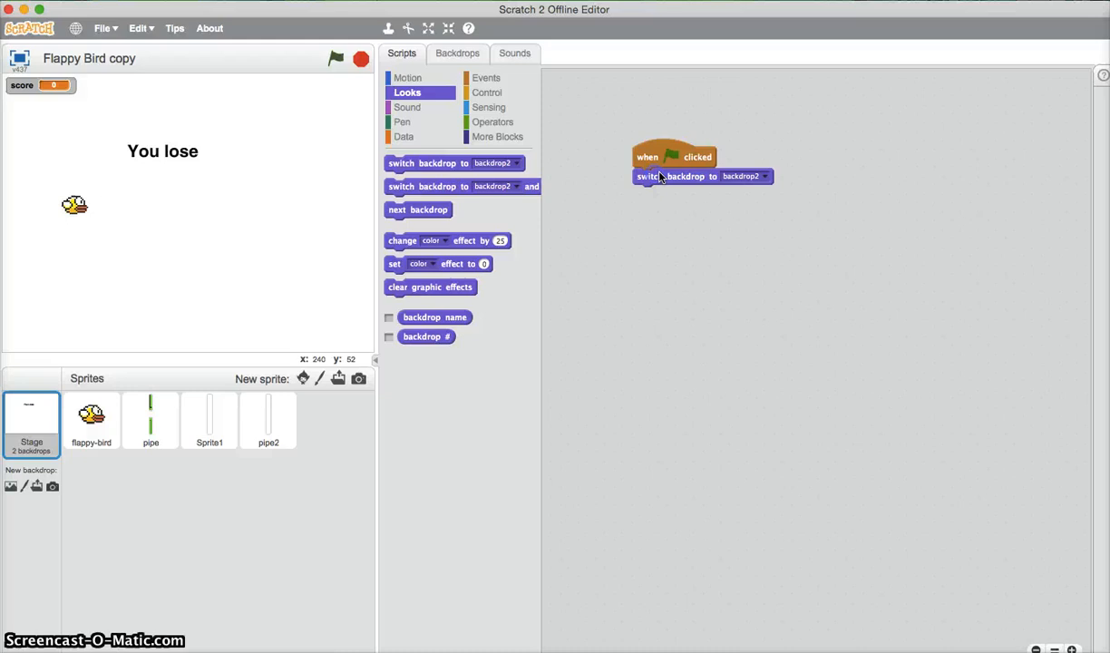
pyautogui.click(766, 176)
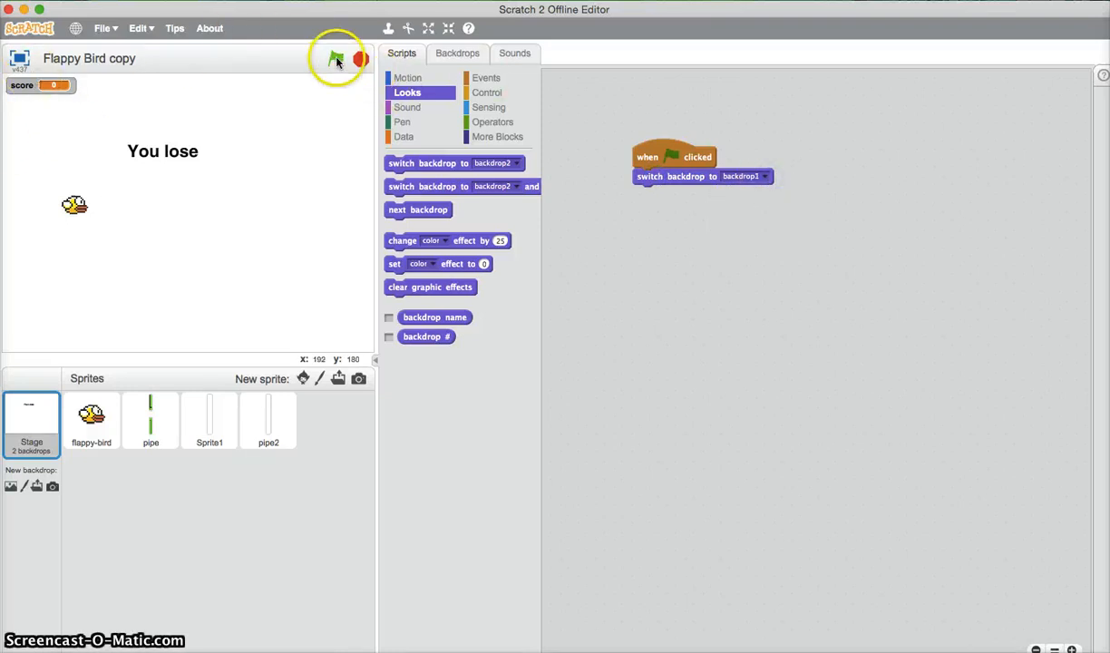
# Run the project twice to check the bird appears, then return to the bird's costumes
pyautogui.click(336, 58)
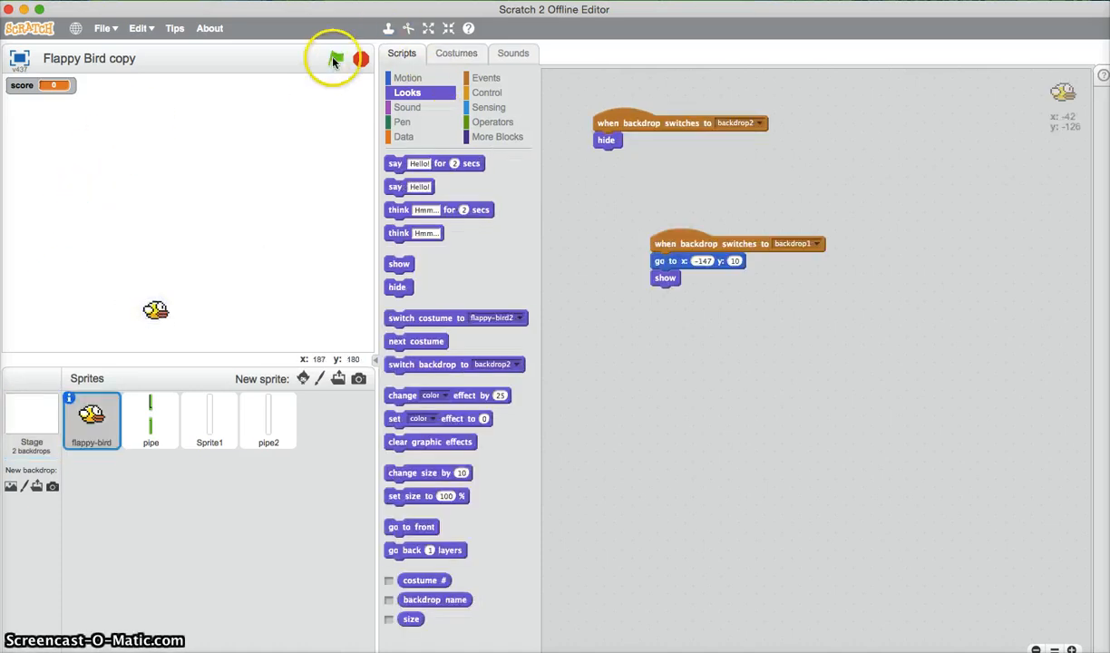
pyautogui.click(336, 58)
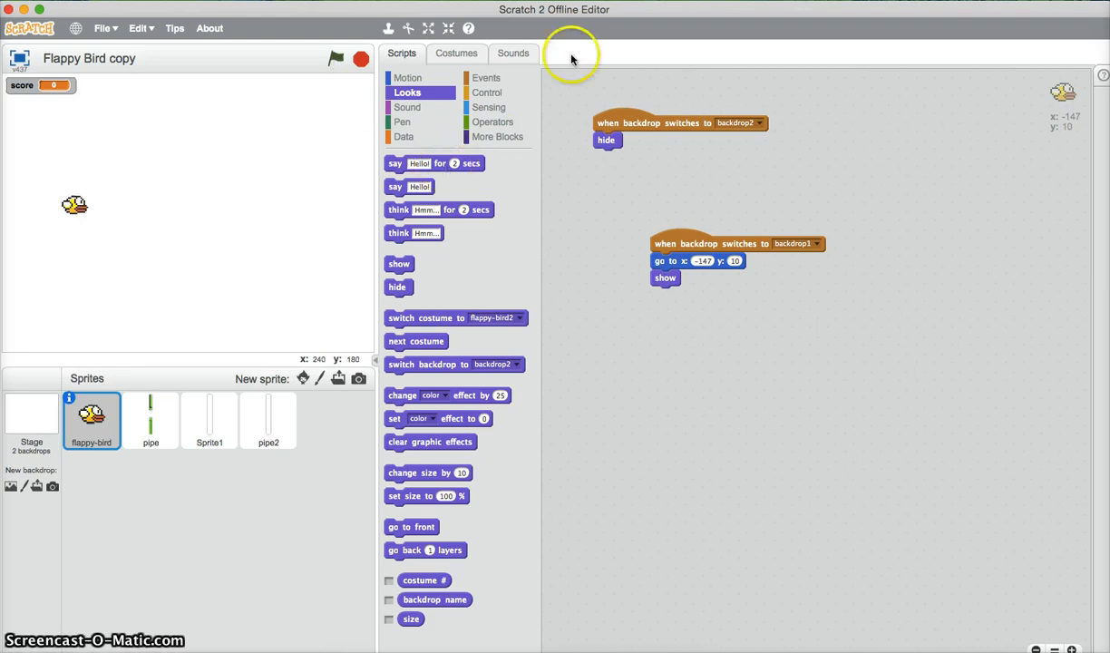
pyautogui.click(457, 53)
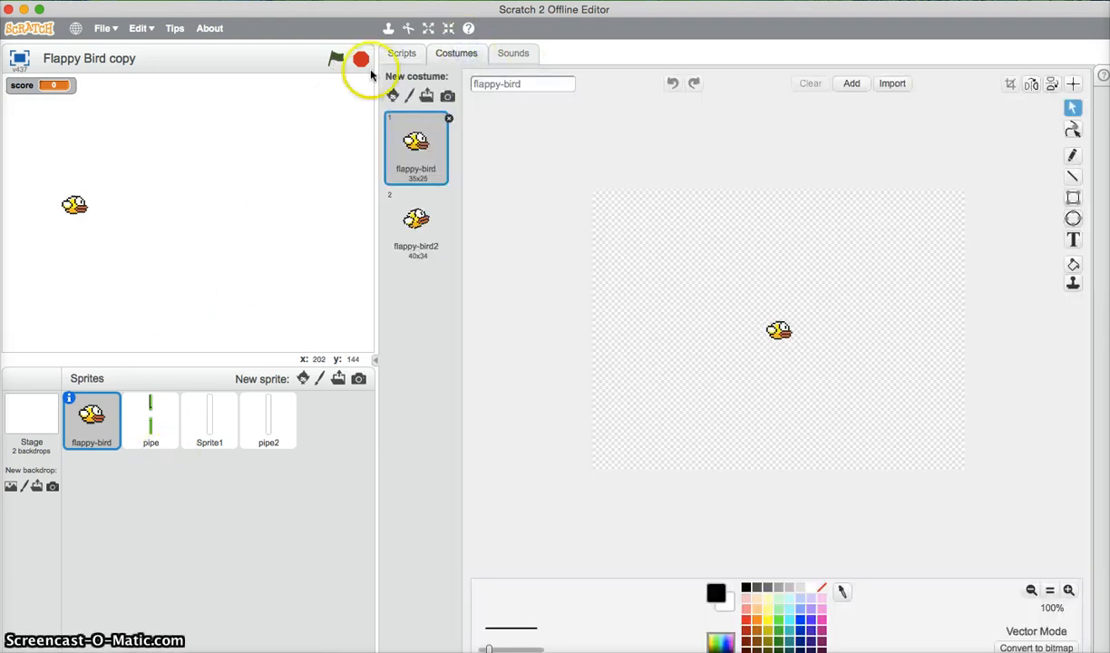
# Add a backdrop1 script with a forever loop changing y by a negative value so the bird falls
pyautogui.click(402, 52)
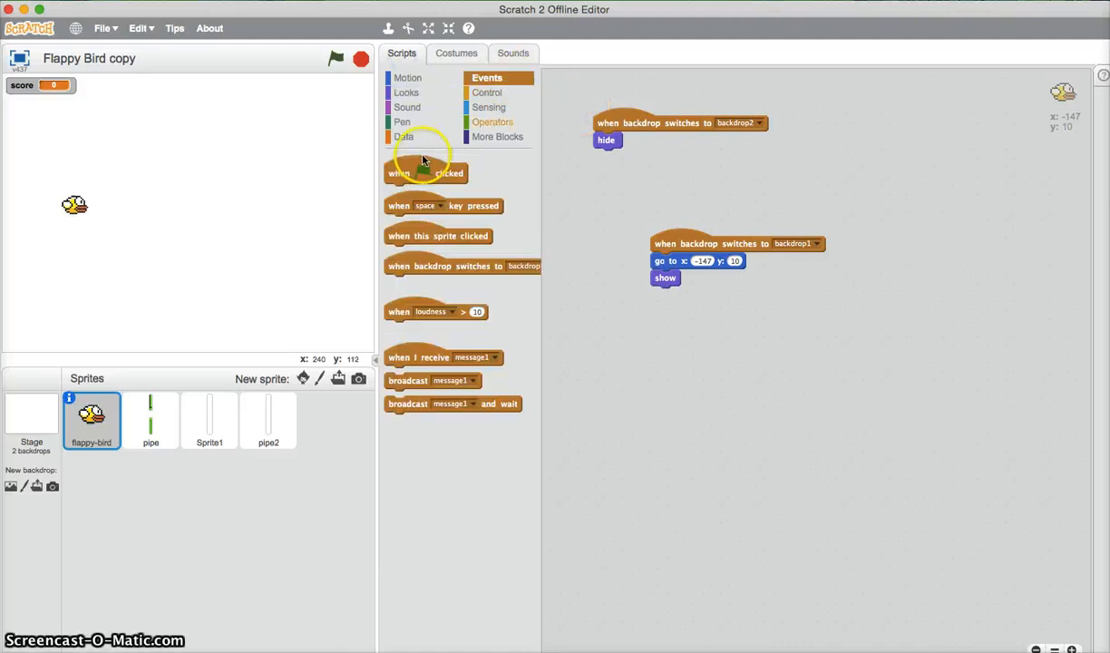
pyautogui.moveTo(458, 265)
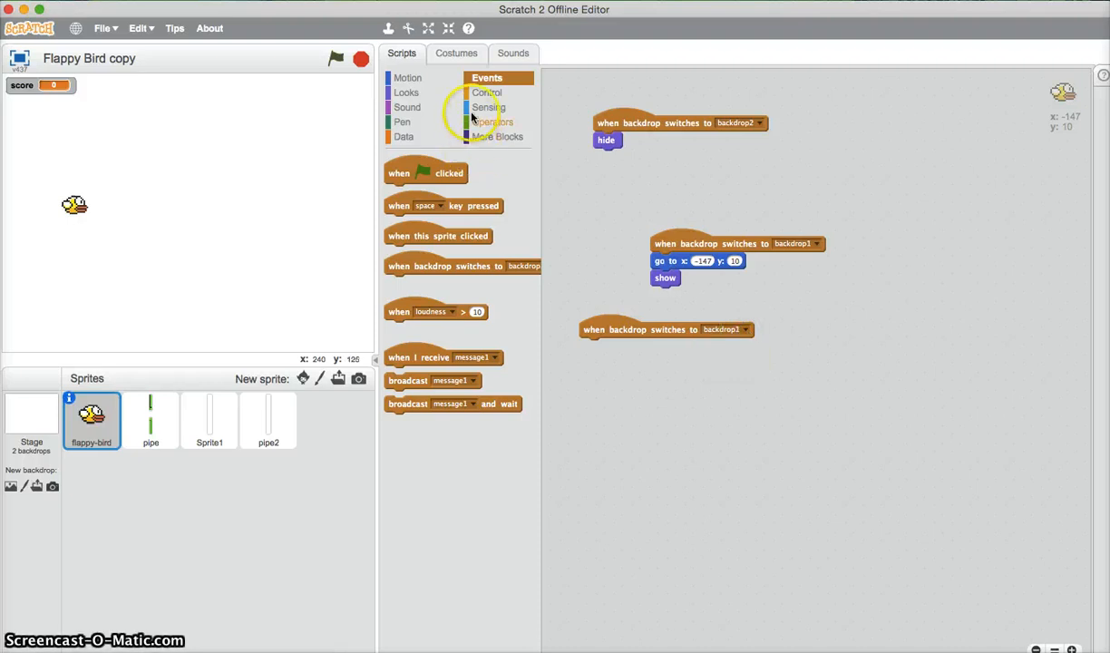
pyautogui.click(490, 92)
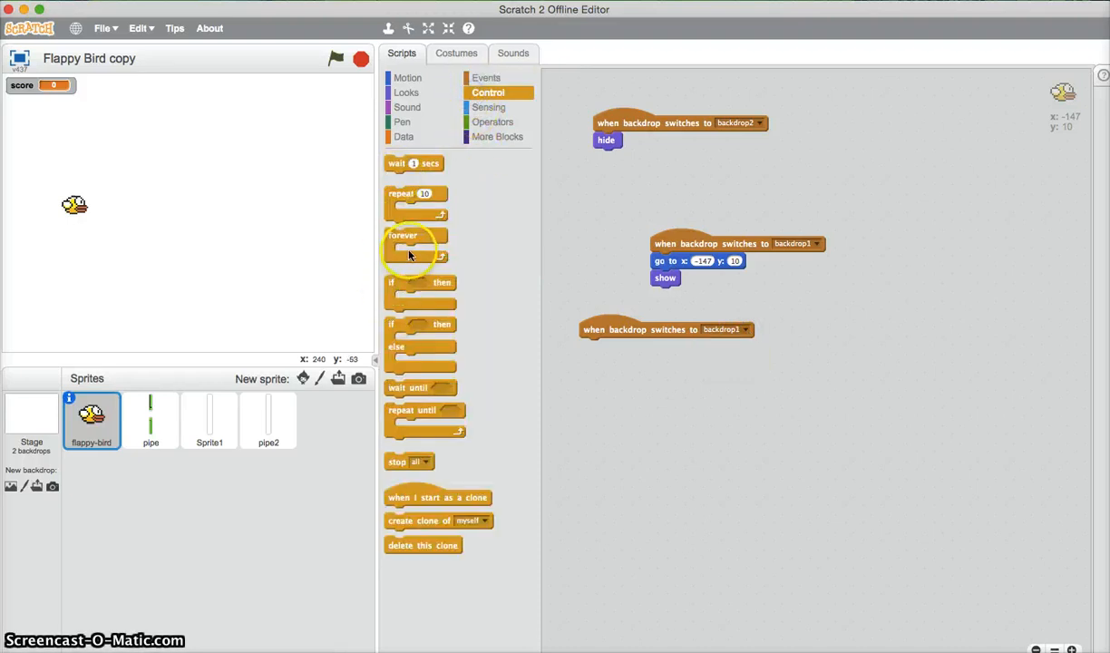
pyautogui.moveTo(402, 236); pyautogui.dragTo(599, 344)
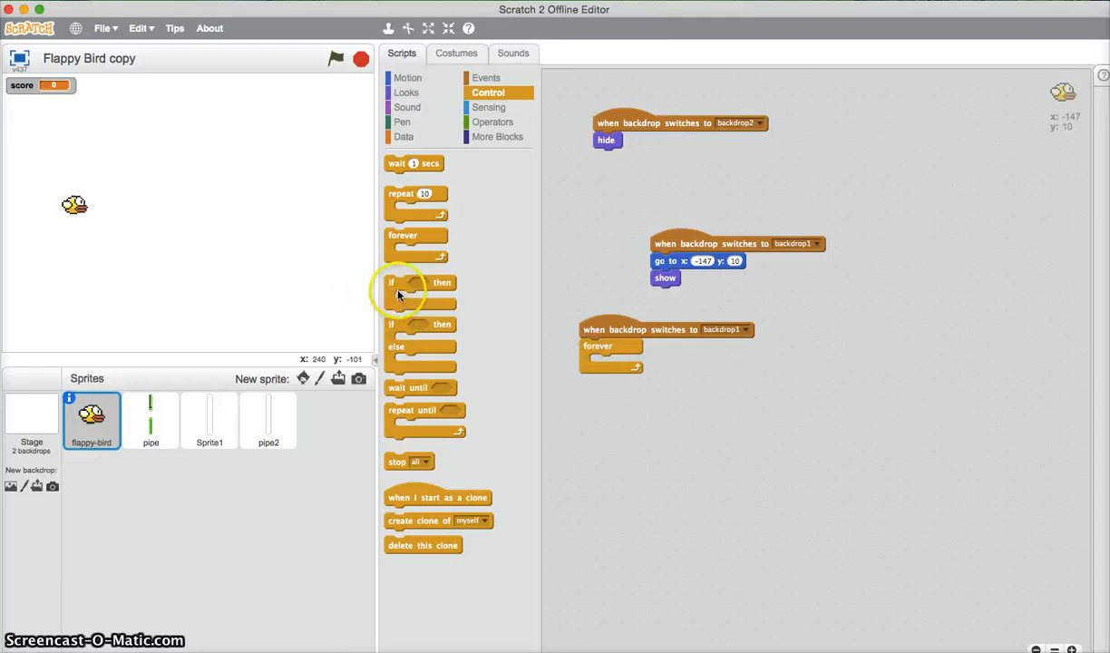
pyautogui.moveTo(439, 280)
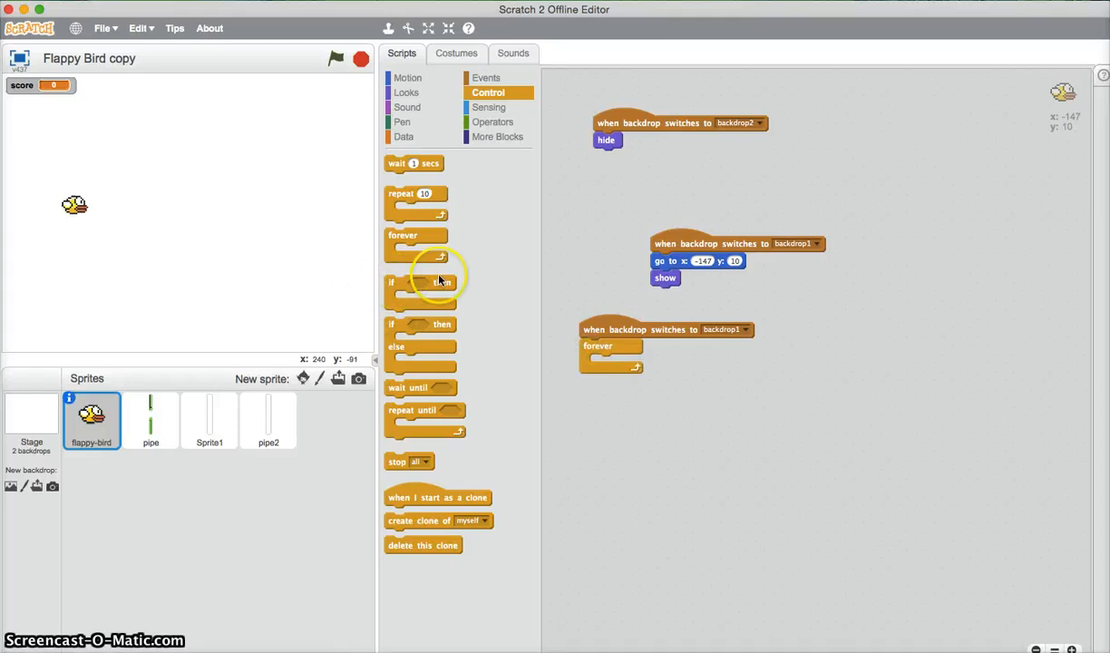
pyautogui.click(407, 76)
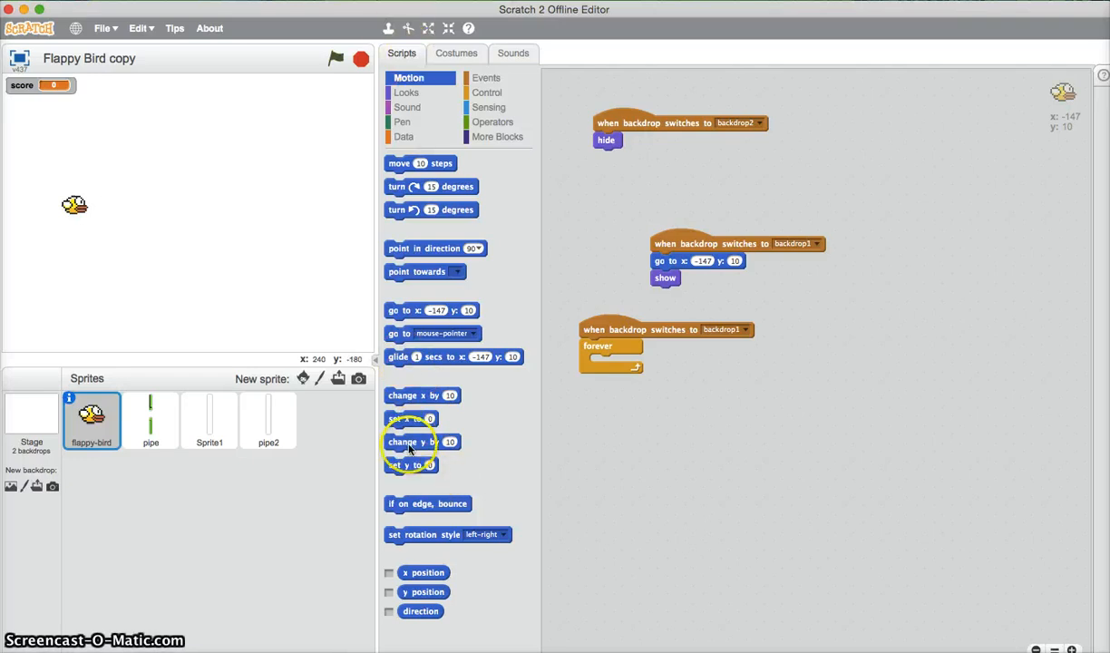
pyautogui.moveTo(410, 443); pyautogui.dragTo(617, 363)
pyautogui.write('-2.5')
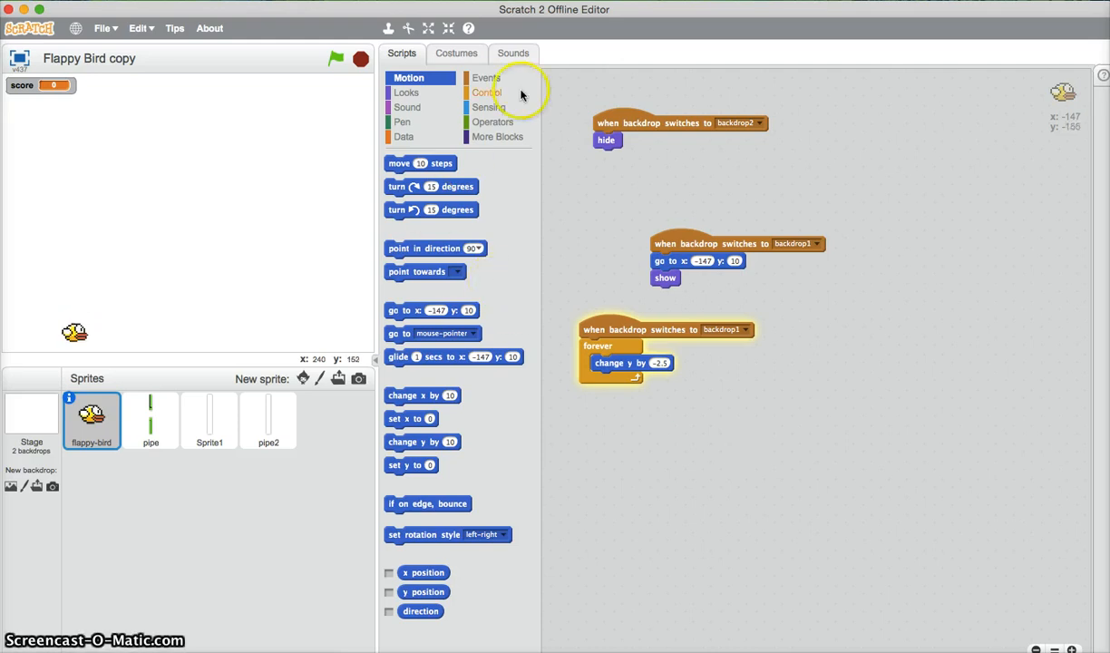
pyautogui.click(486, 76)
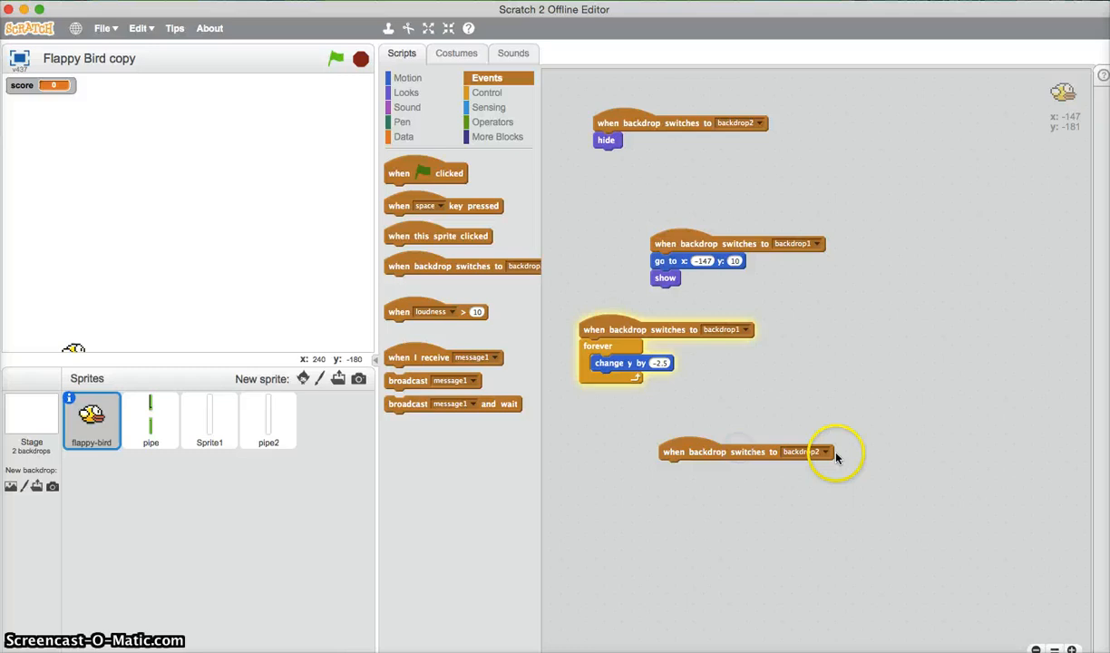
# Add a forever loop with 'if key space pressed, change y by 10' and test-run the jump
pyautogui.click(486, 93)
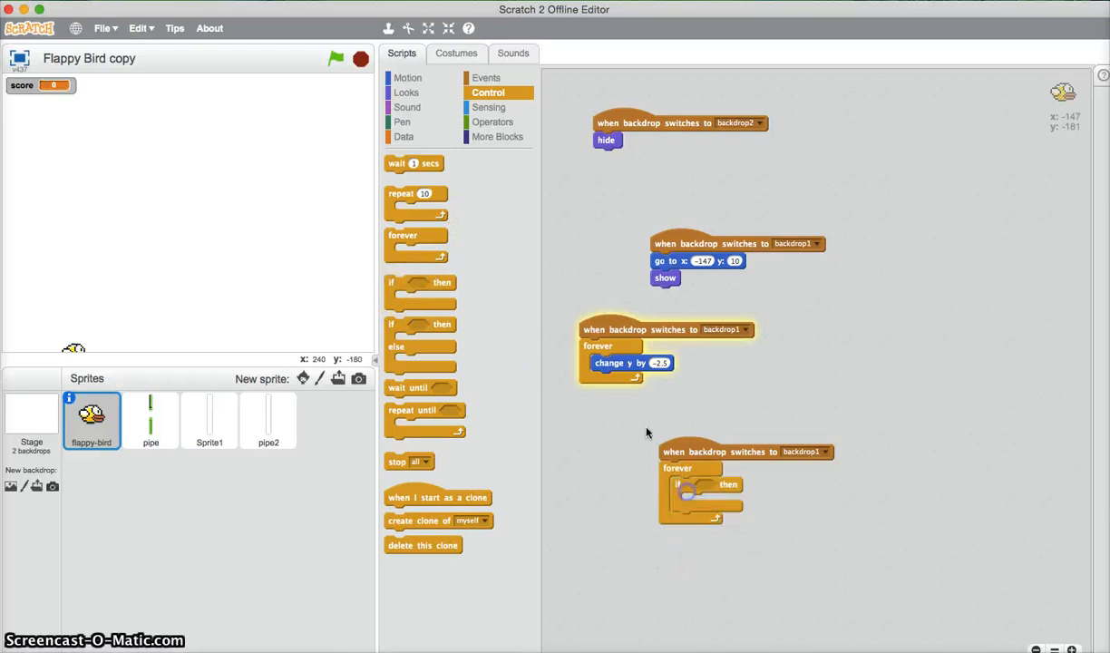
pyautogui.click(490, 107)
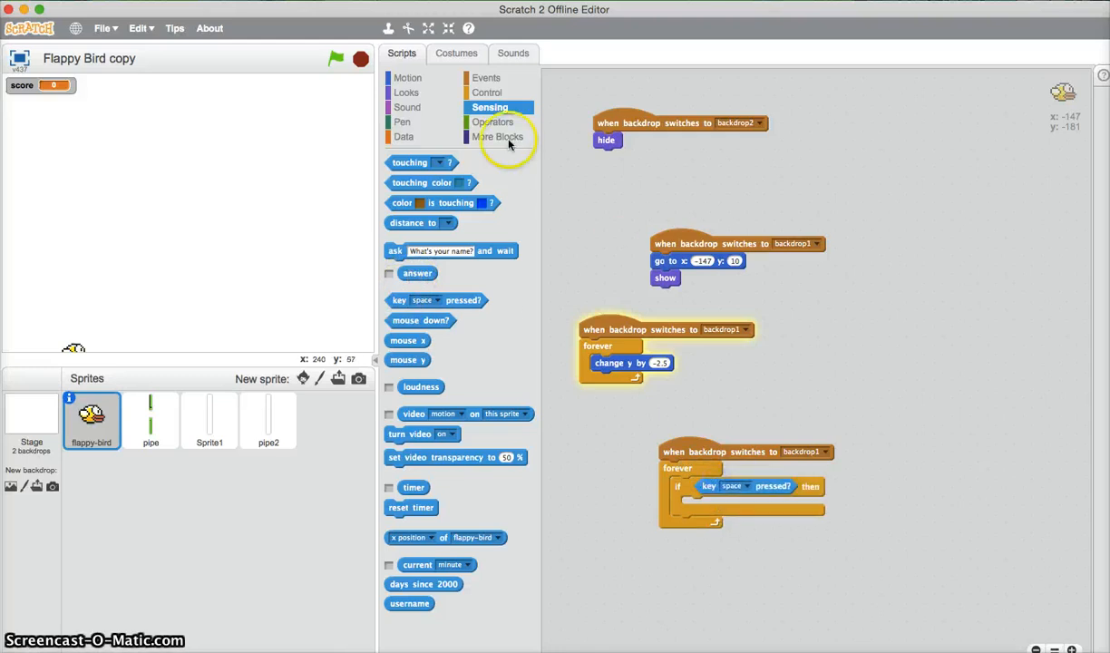
pyautogui.click(407, 91)
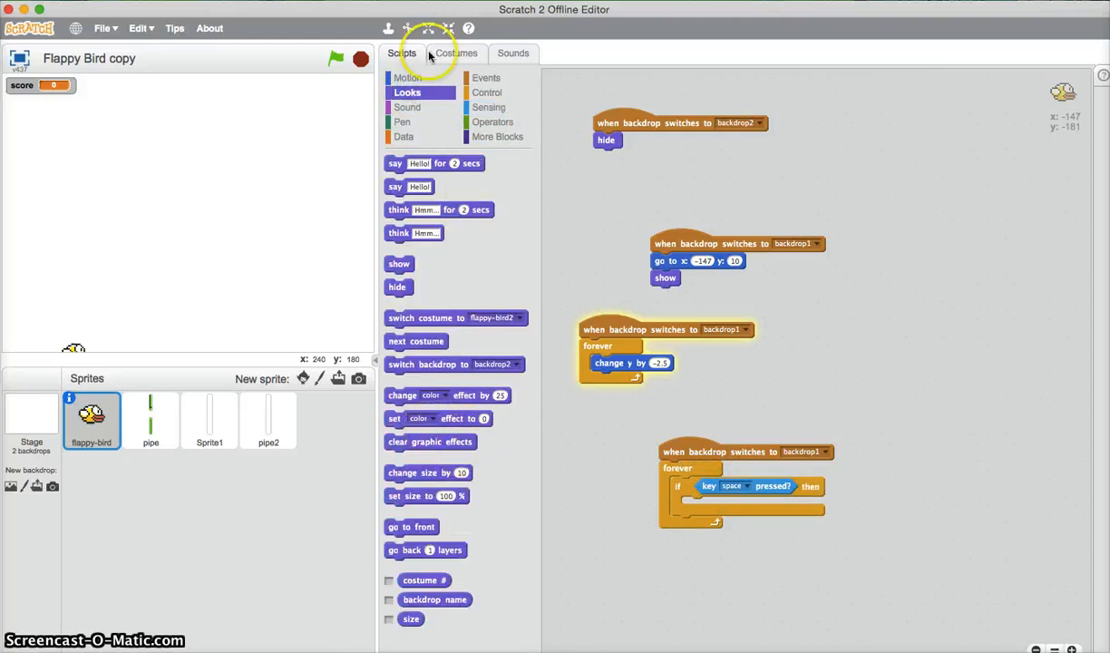
pyautogui.click(408, 76)
pyautogui.write('5')
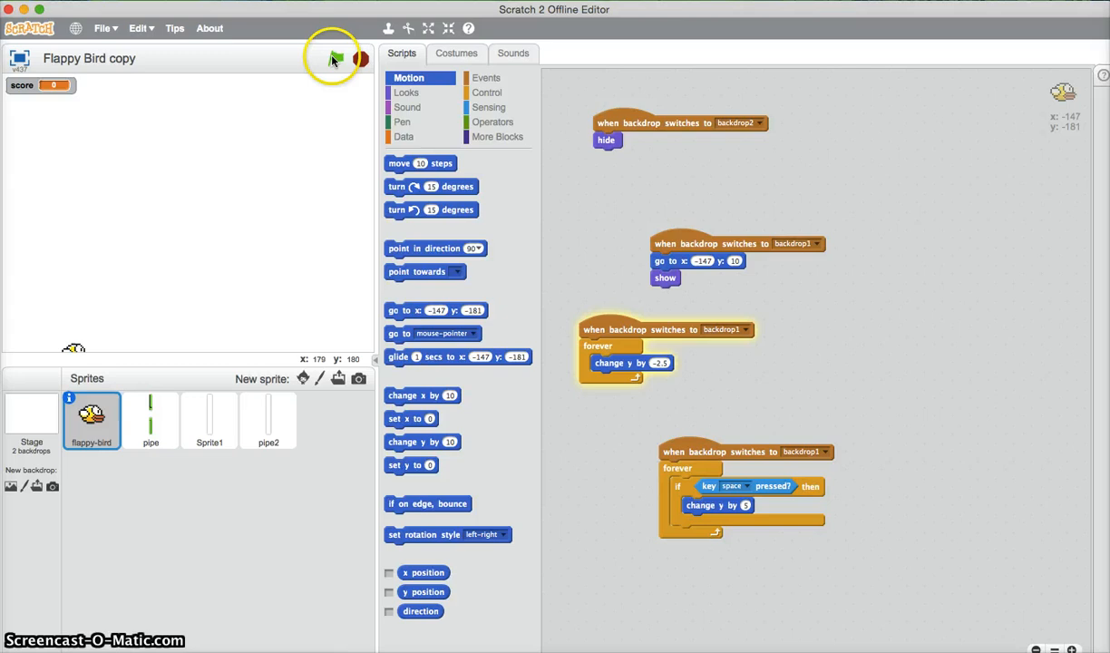
pyautogui.click(336, 58)
pyautogui.write('10')
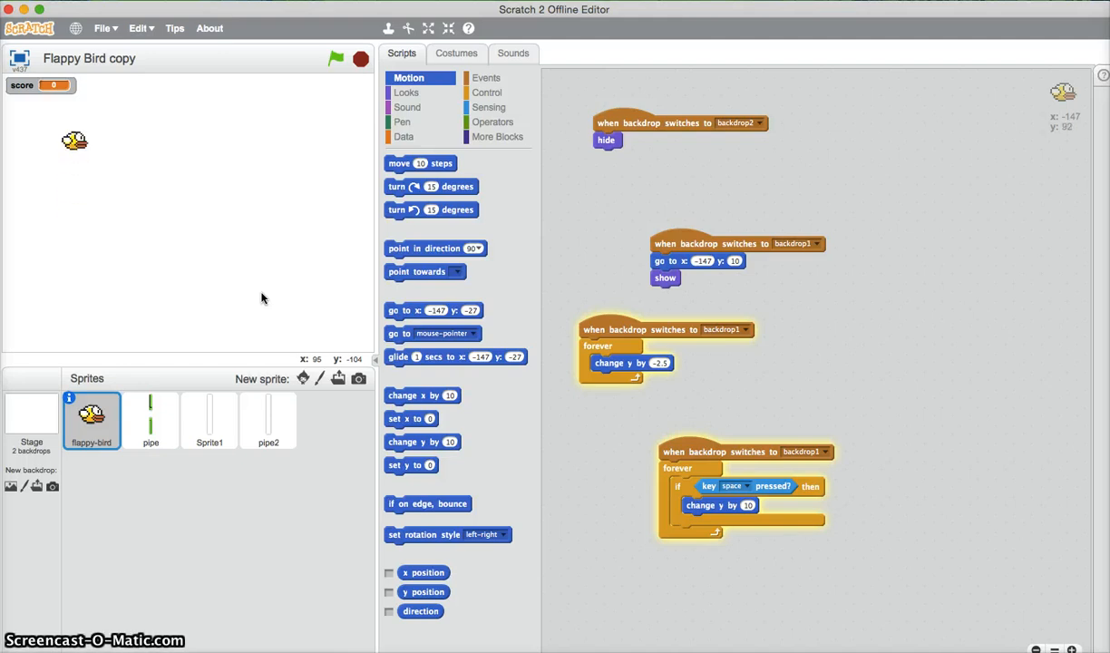
pyautogui.click(359, 59)
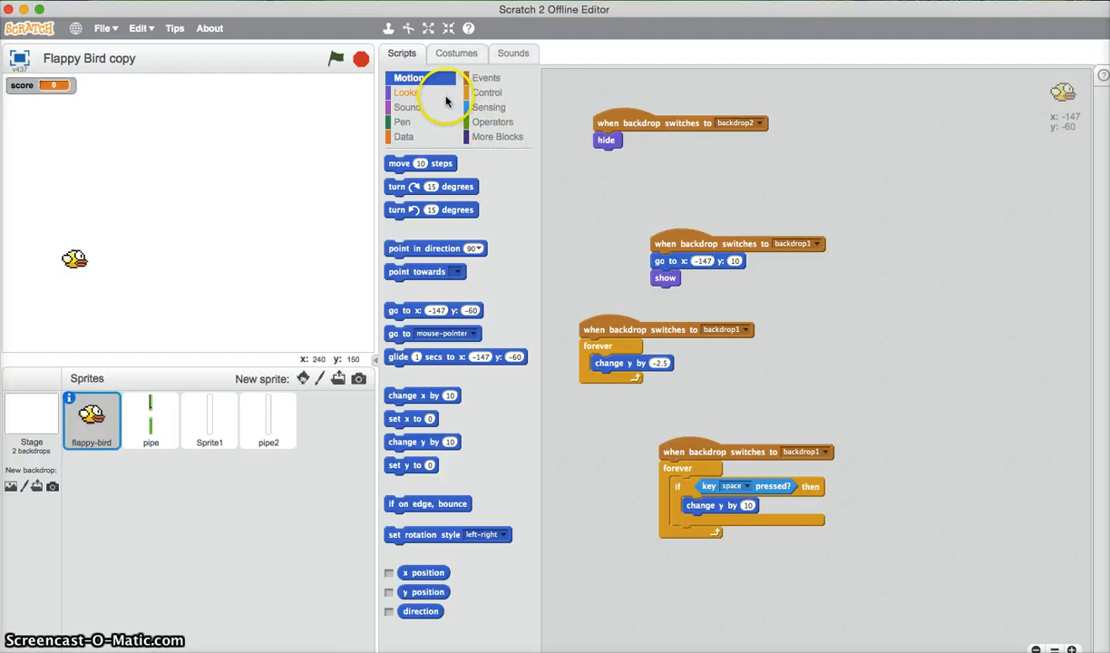
# Add a costume switch, 0.1 sec wait and switch back for the wing flap, testing with the green flag
pyautogui.click(407, 91)
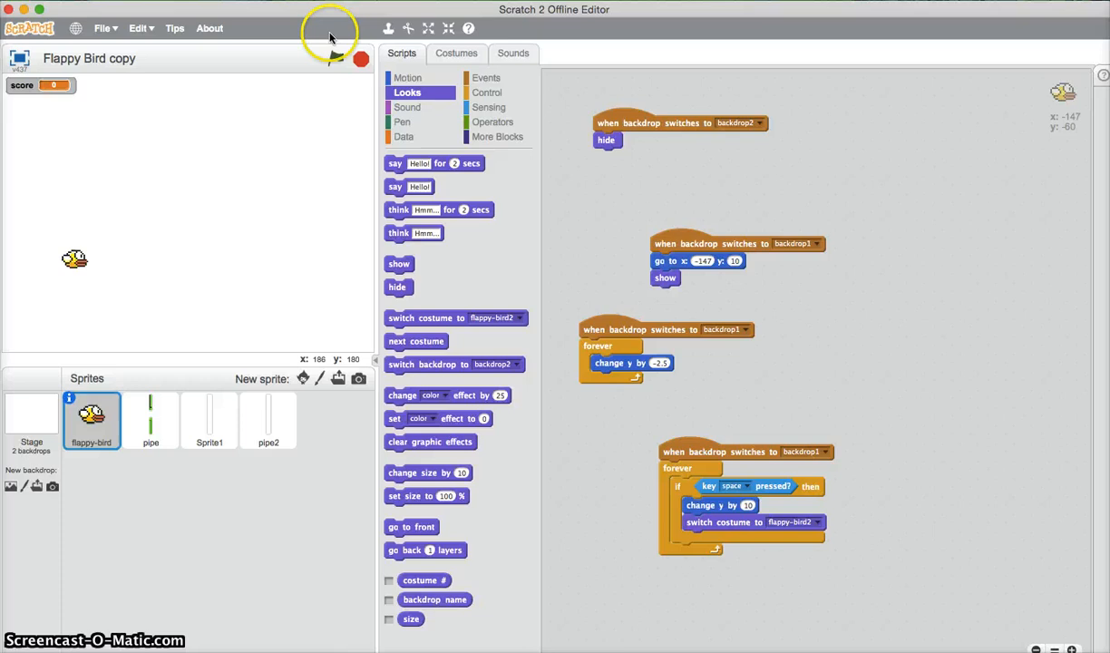
pyautogui.click(335, 58)
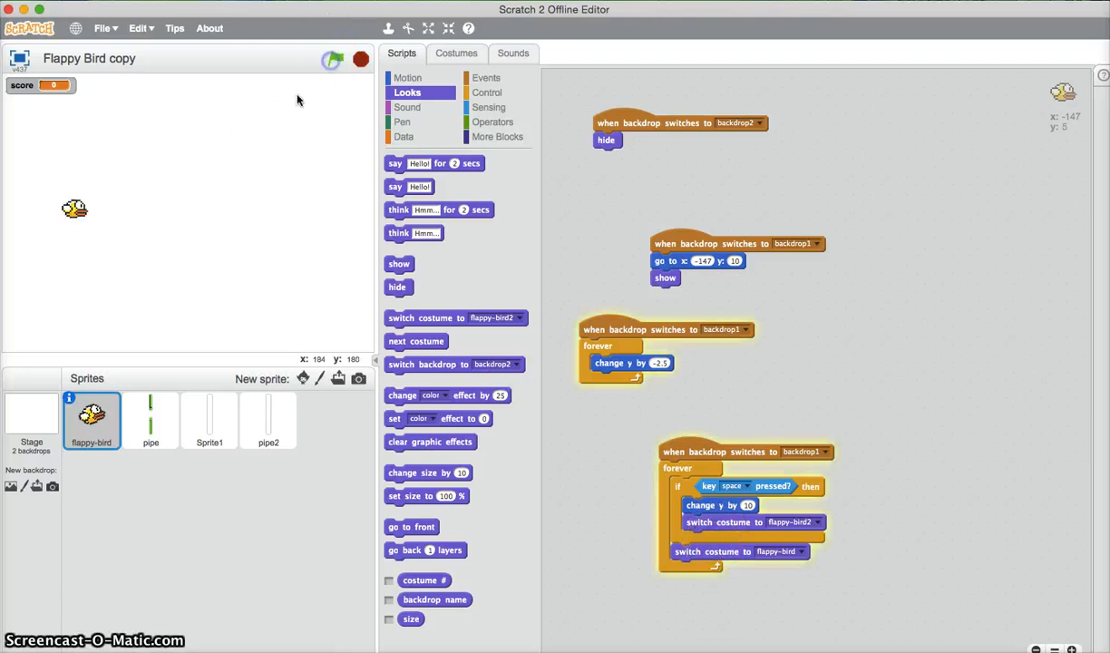
pyautogui.click(334, 58)
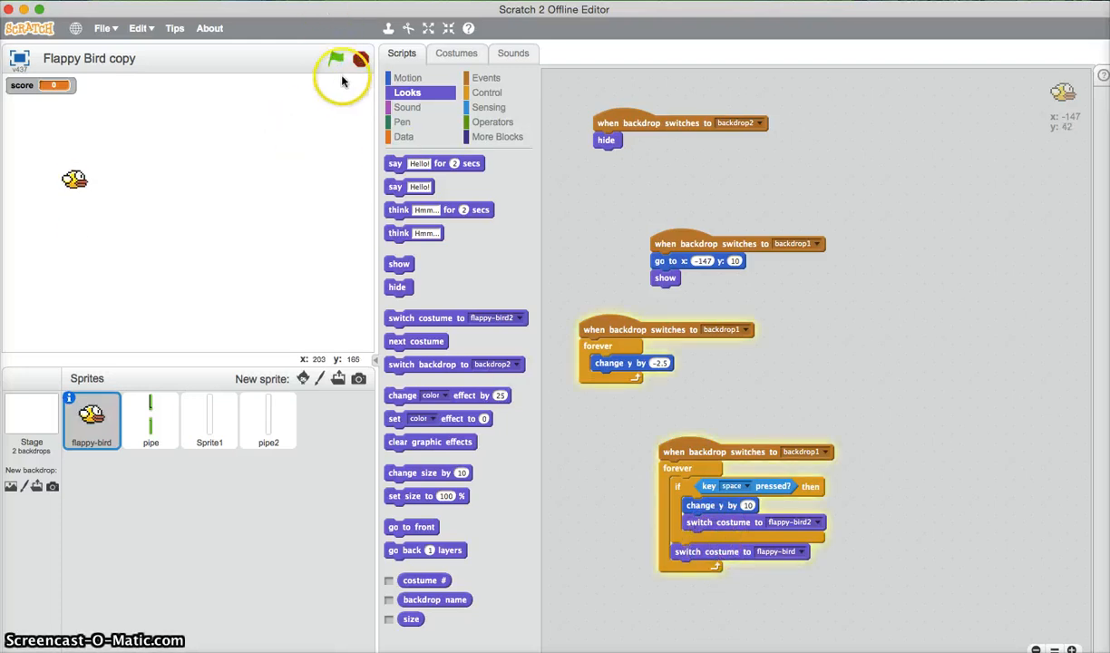
pyautogui.click(334, 58)
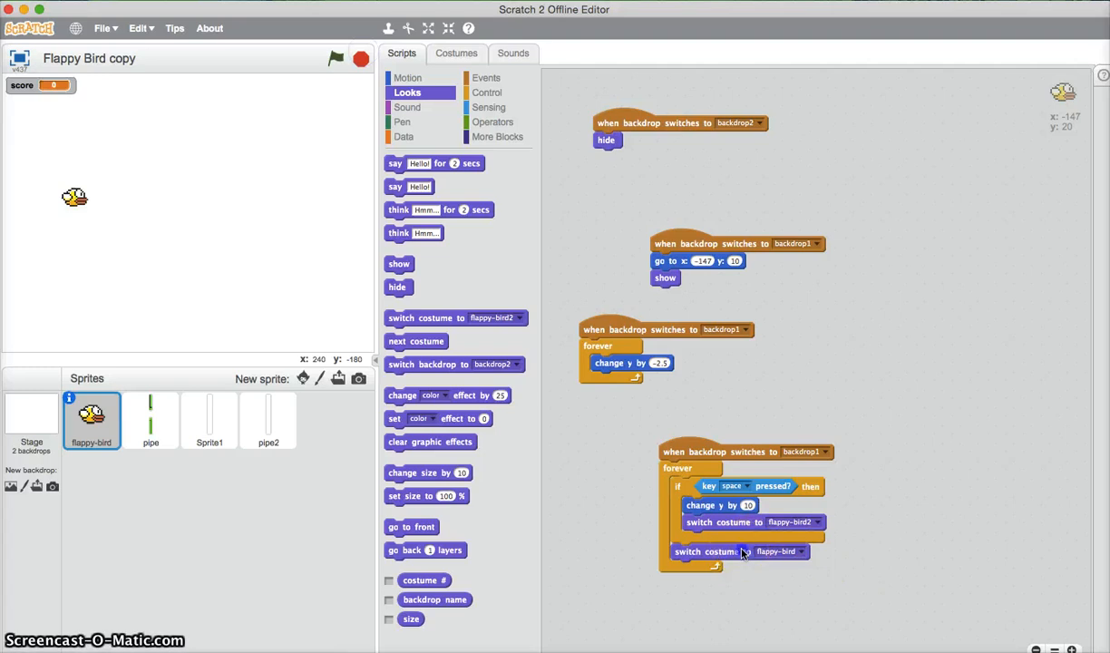
pyautogui.click(488, 91)
pyautogui.write('30')
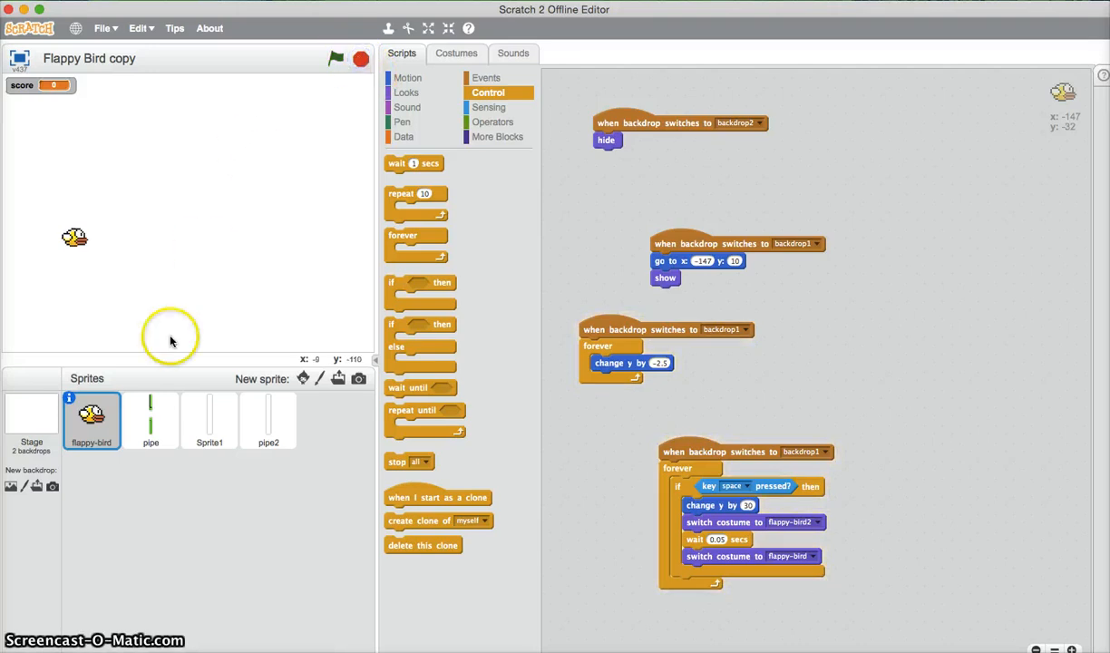
pyautogui.moveTo(713, 435)
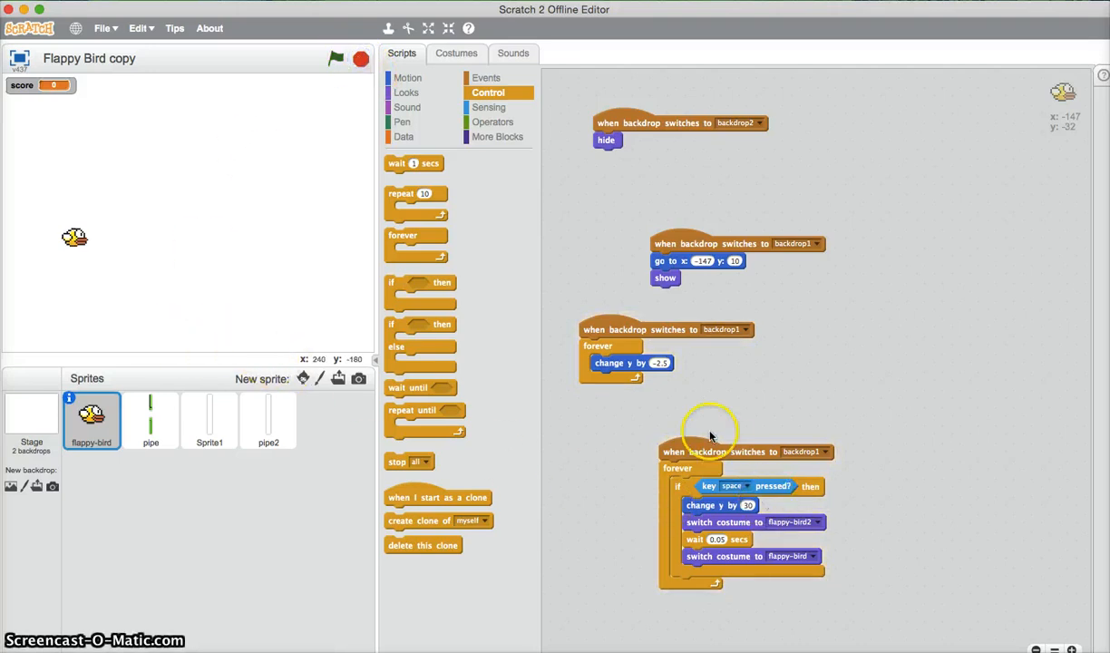
pyautogui.moveTo(753, 530)
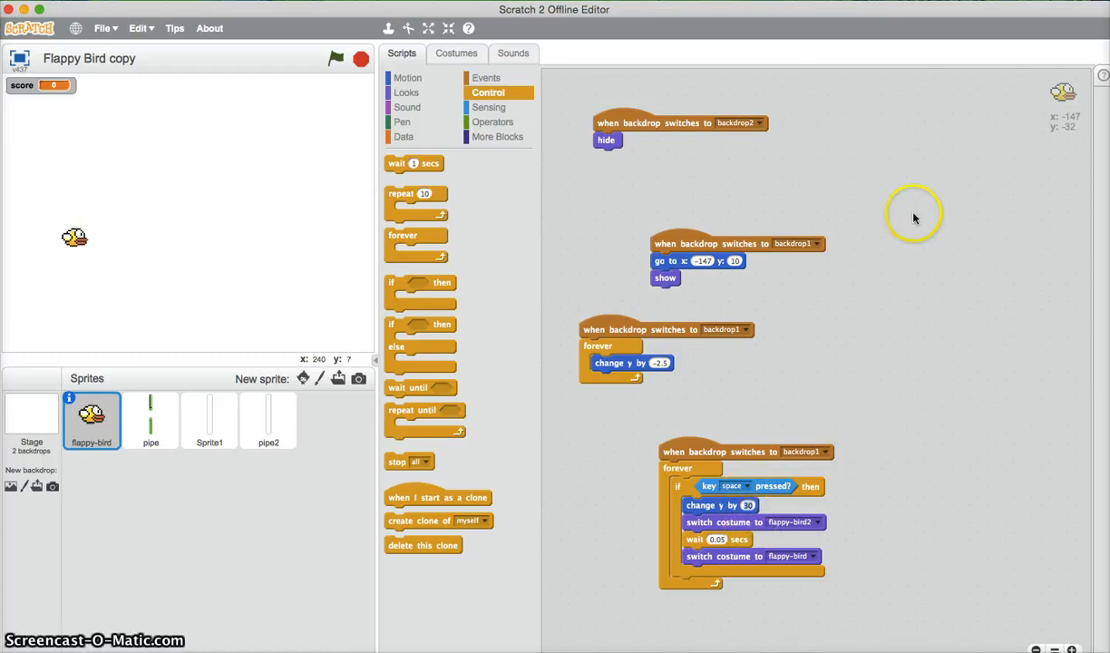
# Give the pipe a green-flag script with a forever loop that creates clones of itself
pyautogui.click(151, 413)
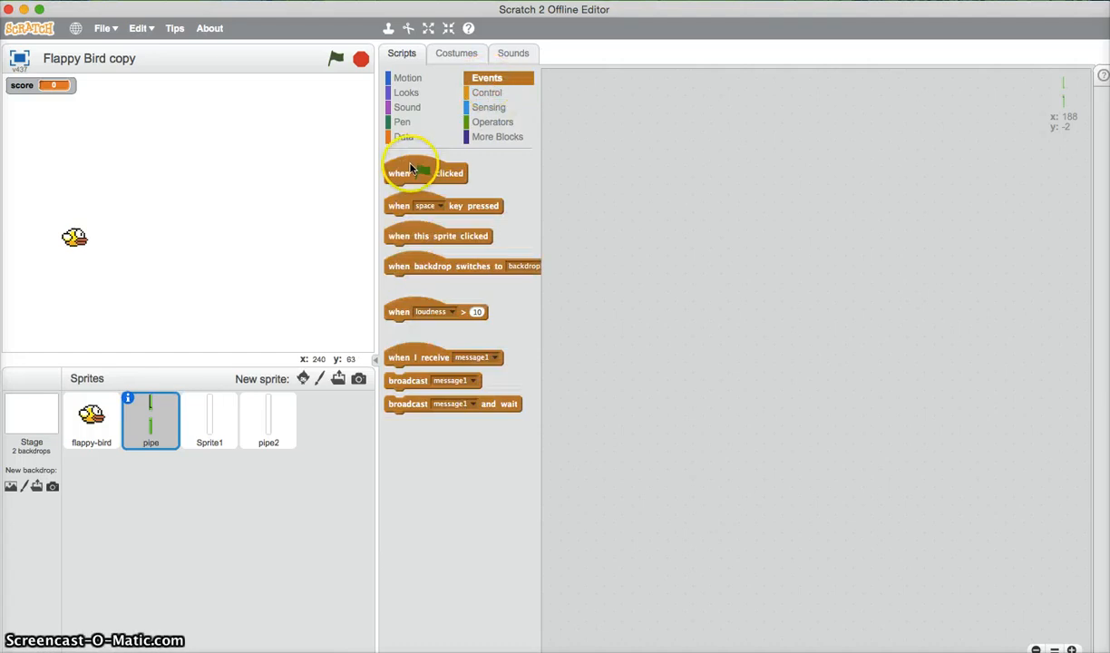
pyautogui.moveTo(425, 172); pyautogui.dragTo(686, 138)
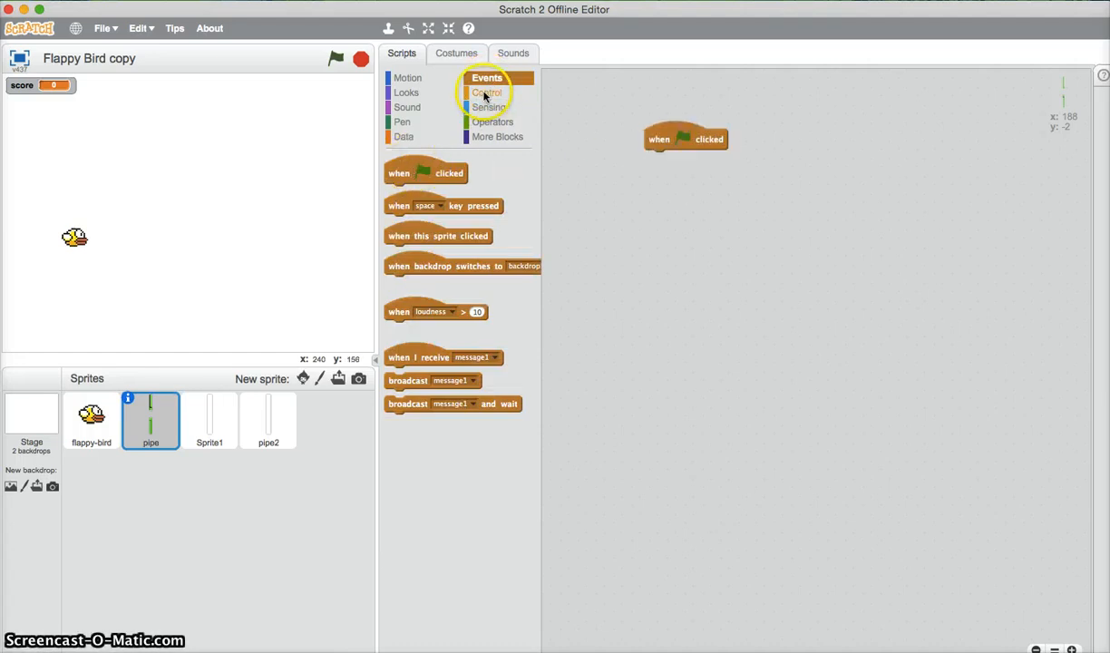
pyautogui.click(488, 91)
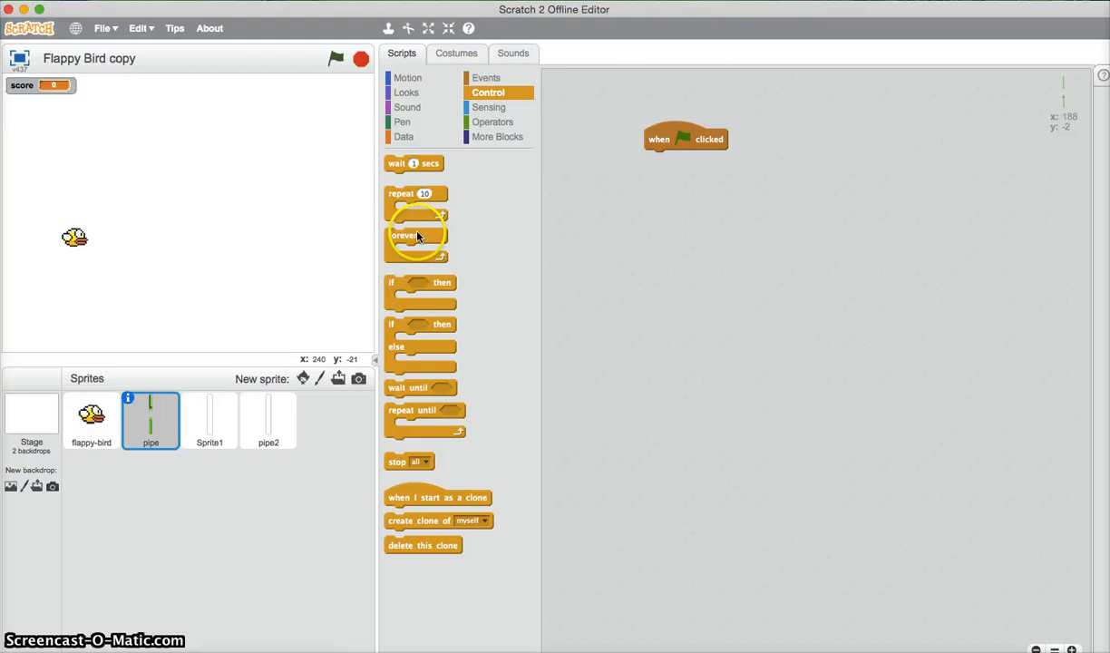
pyautogui.moveTo(417, 236); pyautogui.dragTo(674, 159)
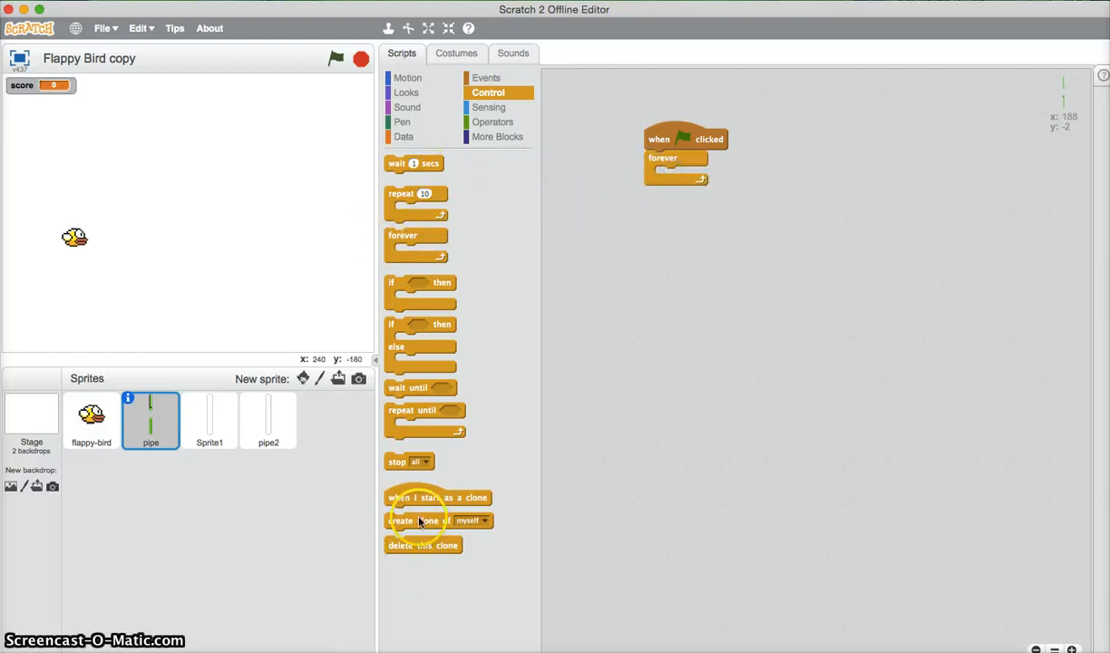
pyautogui.moveTo(439, 519); pyautogui.dragTo(690, 174)
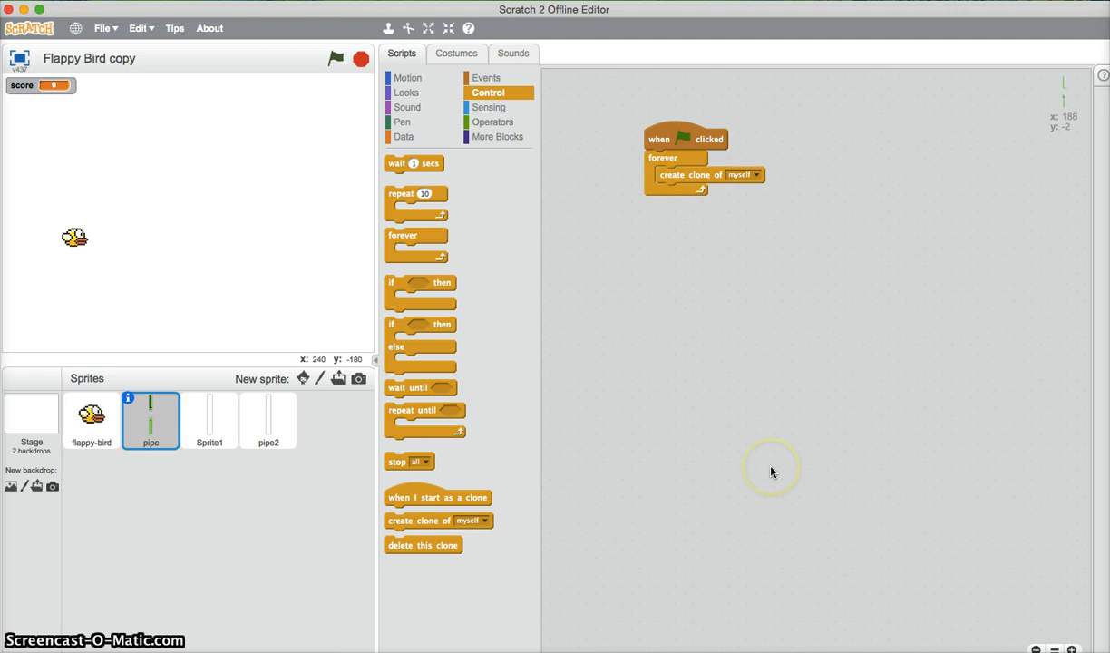
# Insert a 'wait (spawn) secs' block so clones are created every spawn seconds
pyautogui.click(403, 136)
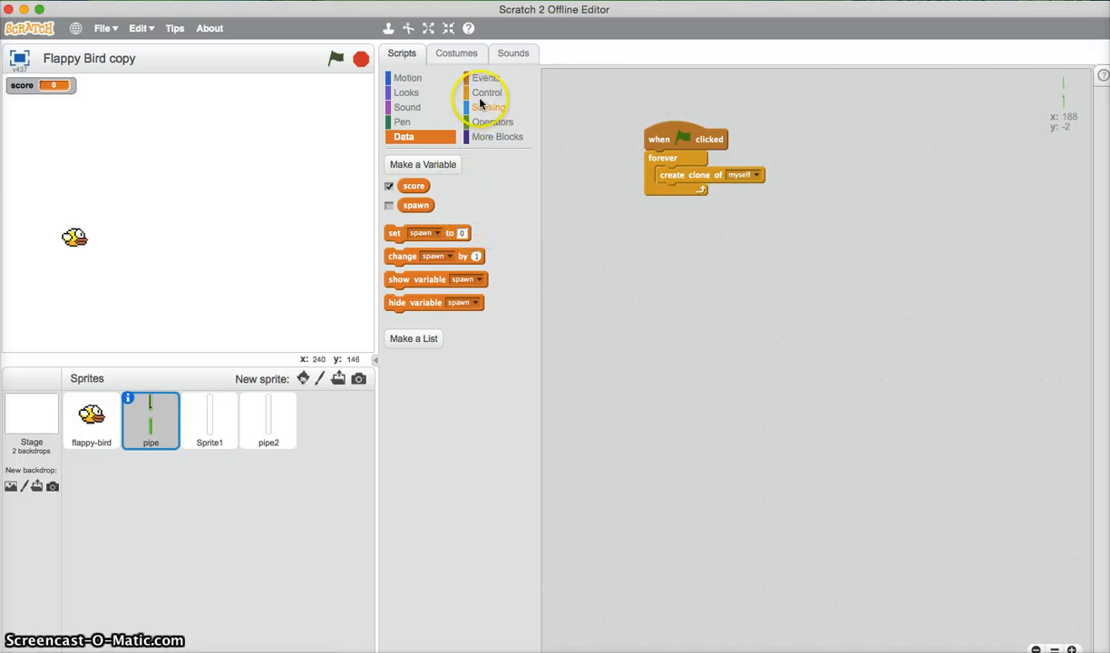
pyautogui.click(488, 92)
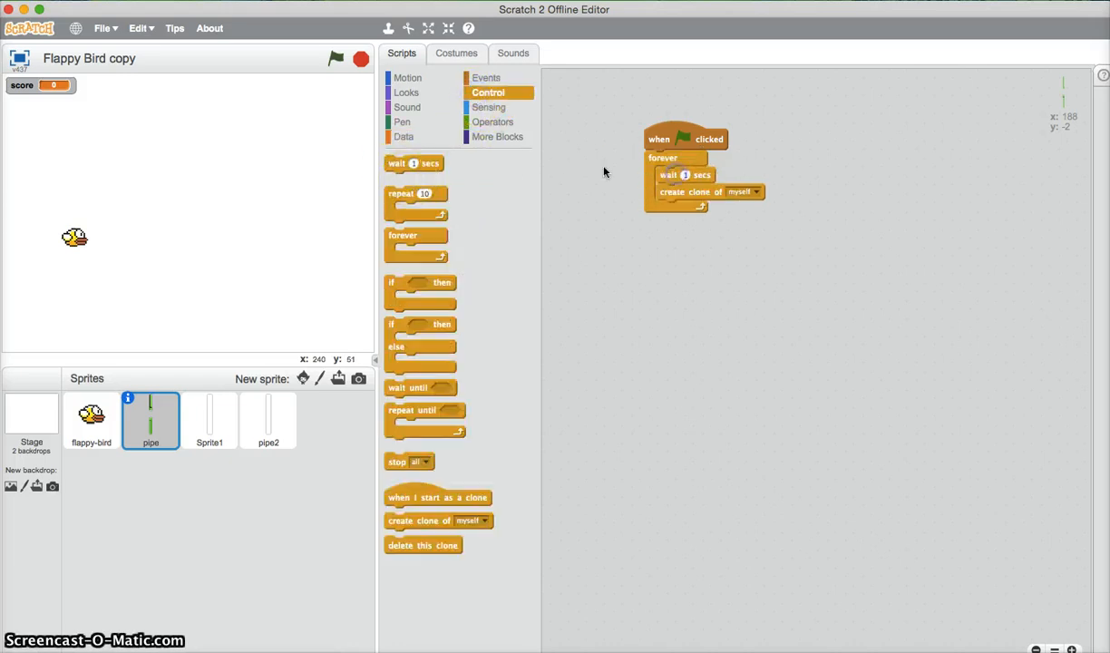
pyautogui.click(403, 136)
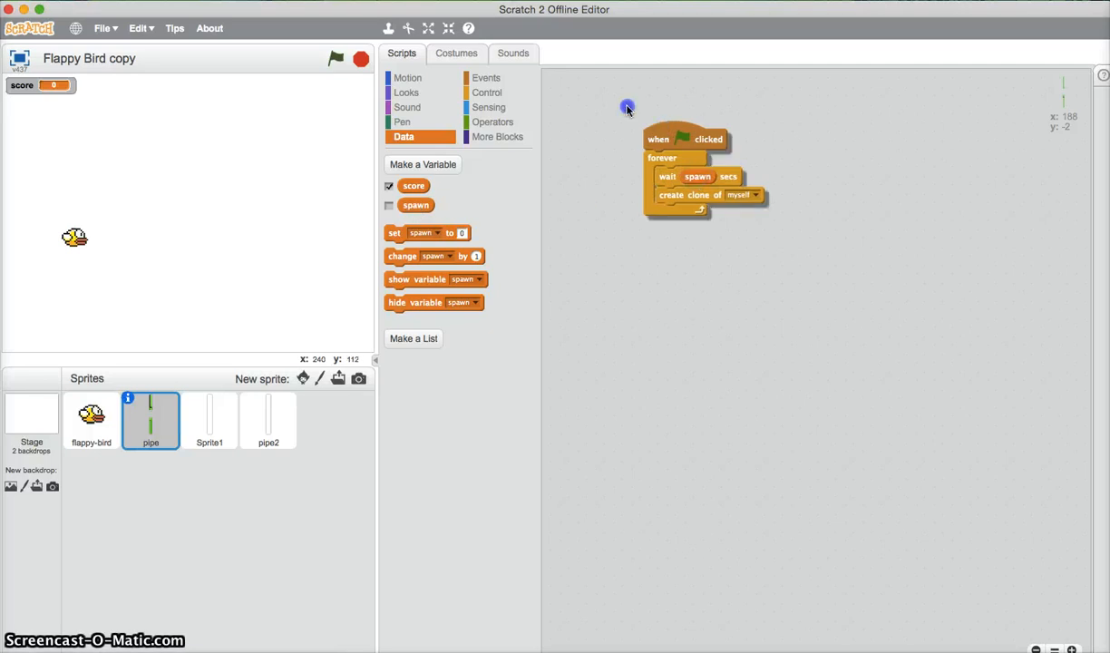
pyautogui.click(486, 77)
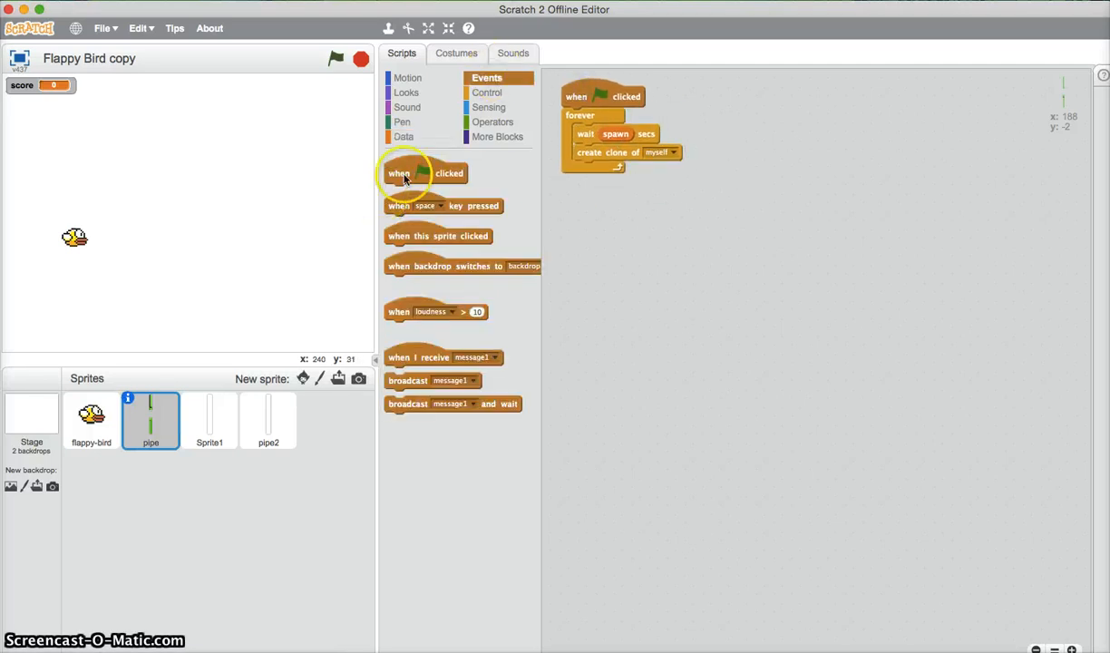
# Add a second green-flag pipe script that sets spawn, then forever waits and changes spawn by -0.05
pyautogui.moveTo(425, 174); pyautogui.dragTo(811, 109)
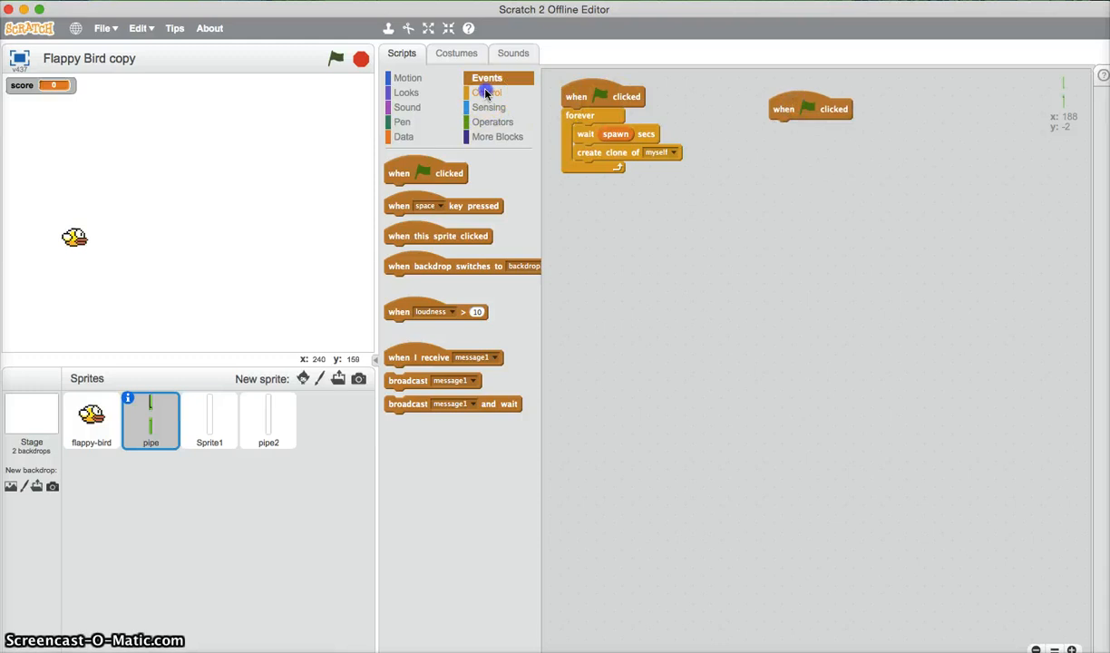
pyautogui.click(490, 91)
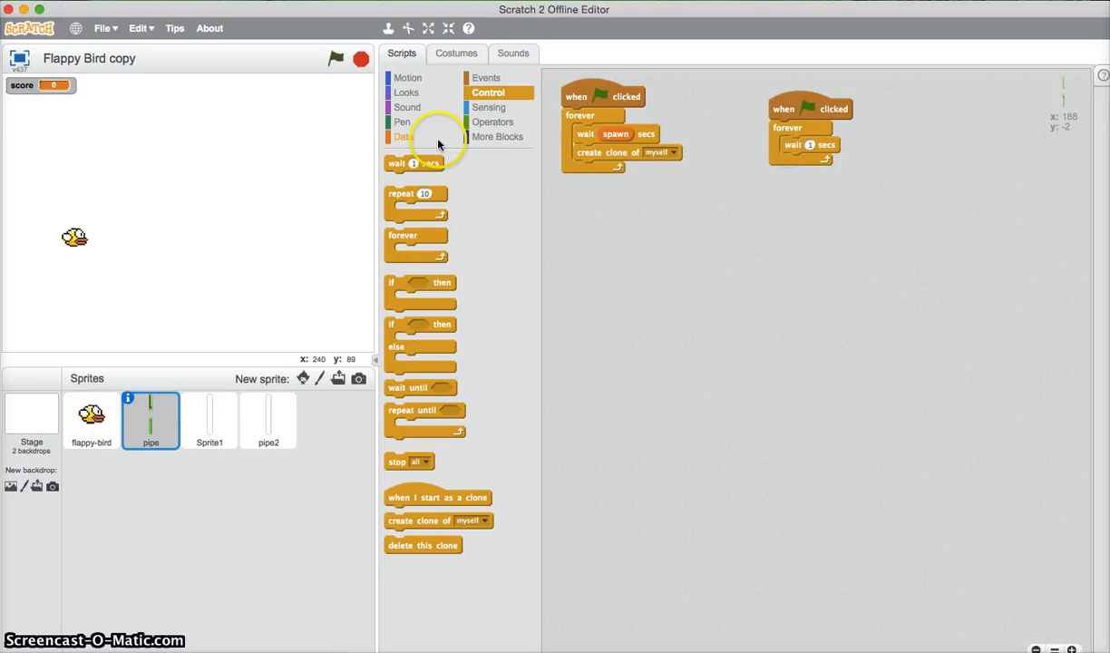
pyautogui.click(402, 136)
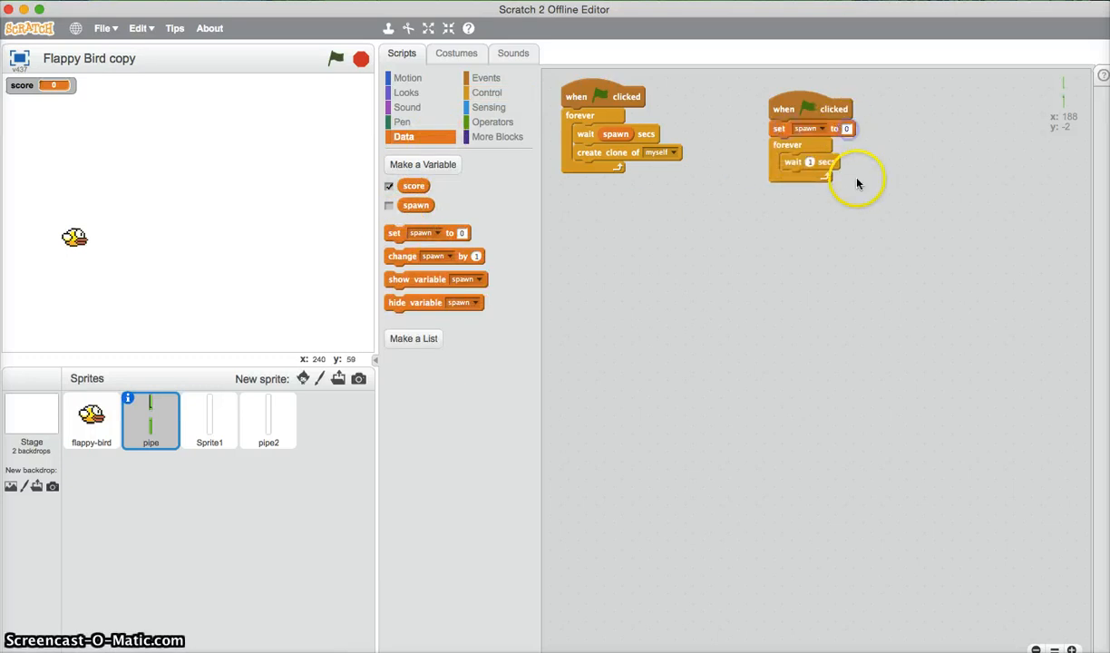
pyautogui.click(845, 127)
pyautogui.write('3')
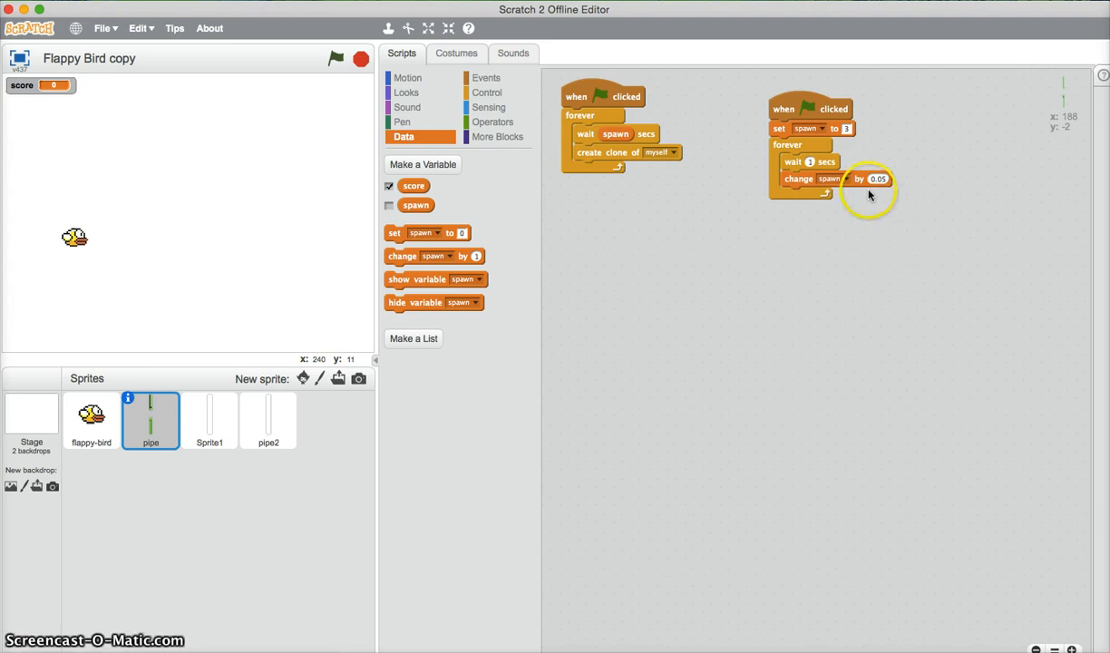
pyautogui.click(878, 179)
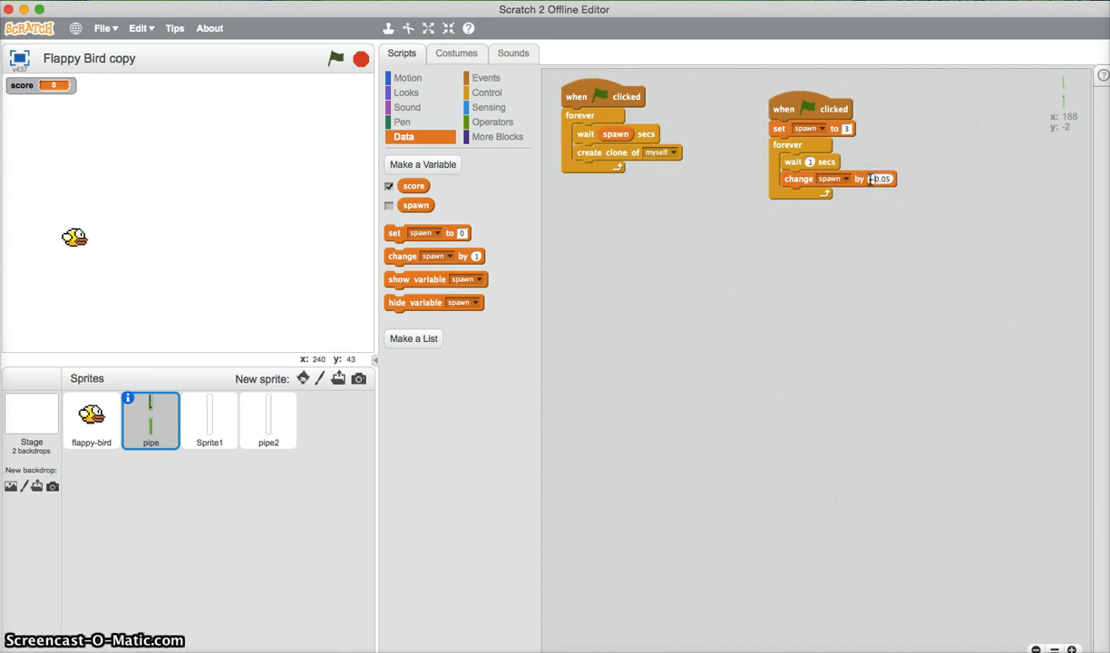
pyautogui.write('-0.05')
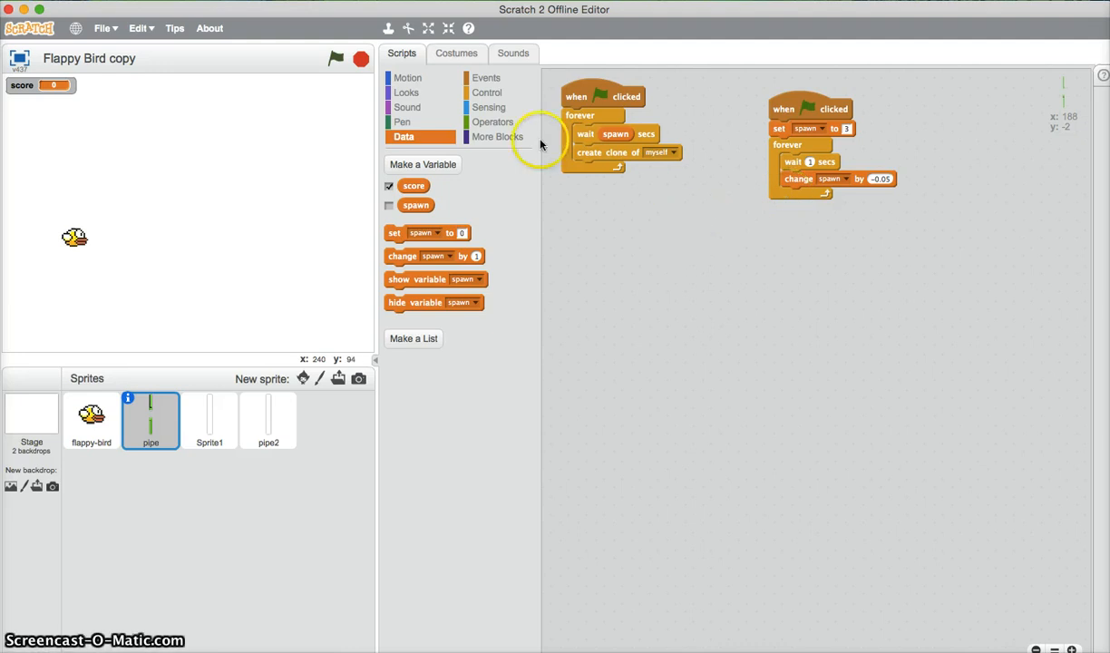
pyautogui.click(490, 93)
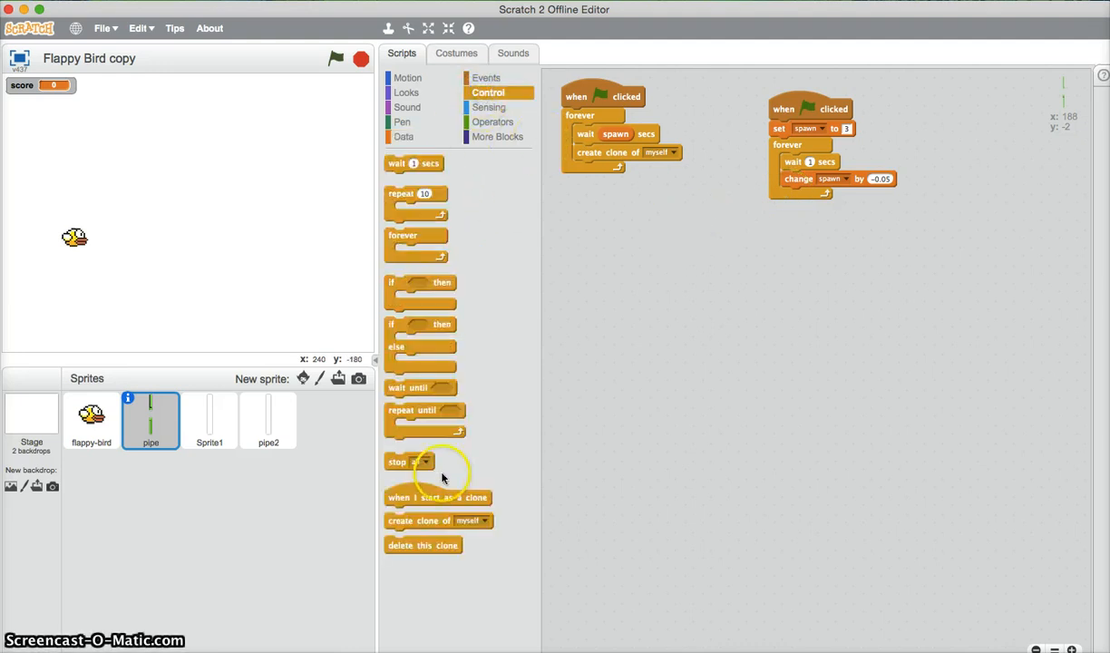
# Add a 'when I start as a clone' script that shows the clone and goes to an x/y position
pyautogui.moveTo(439, 497); pyautogui.dragTo(638, 254)
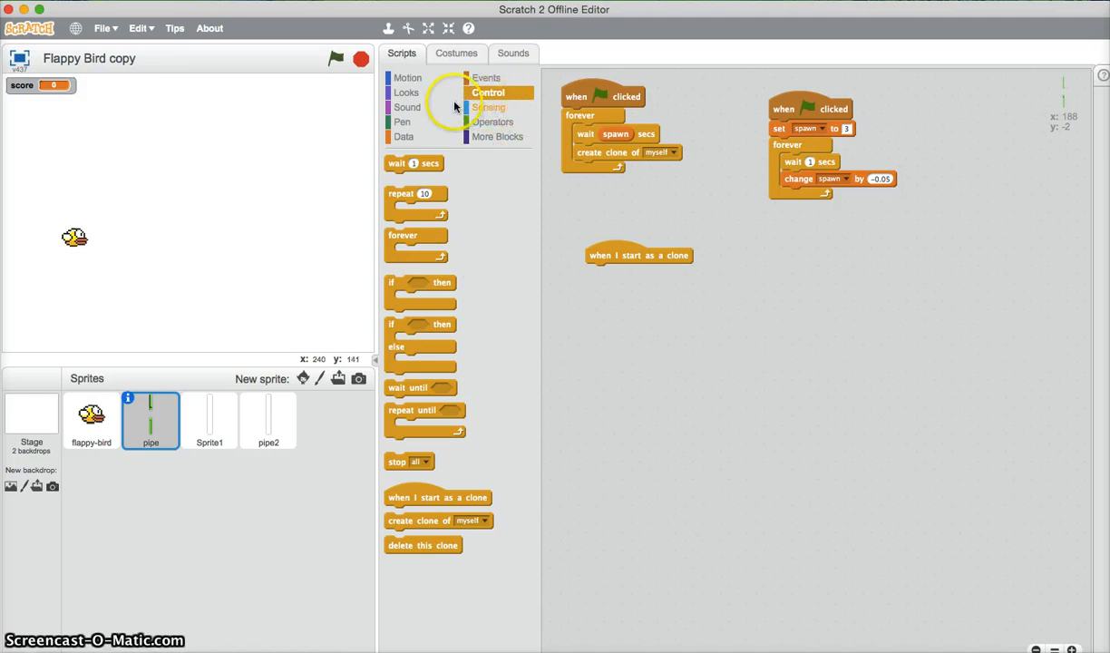
pyautogui.click(407, 91)
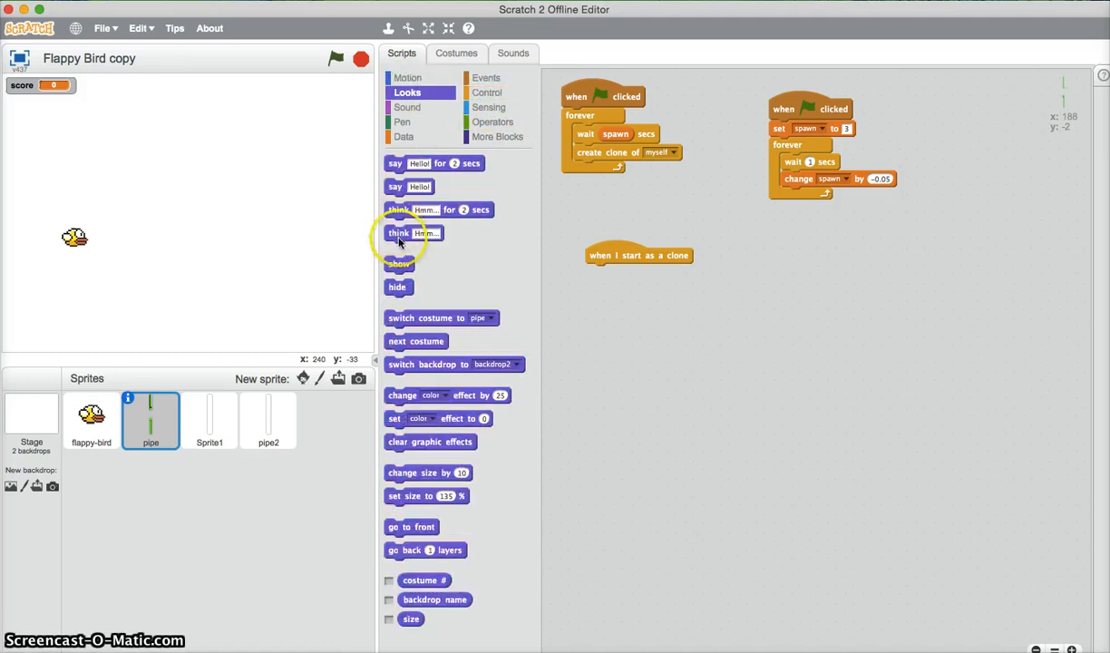
pyautogui.moveTo(399, 264); pyautogui.dragTo(601, 272)
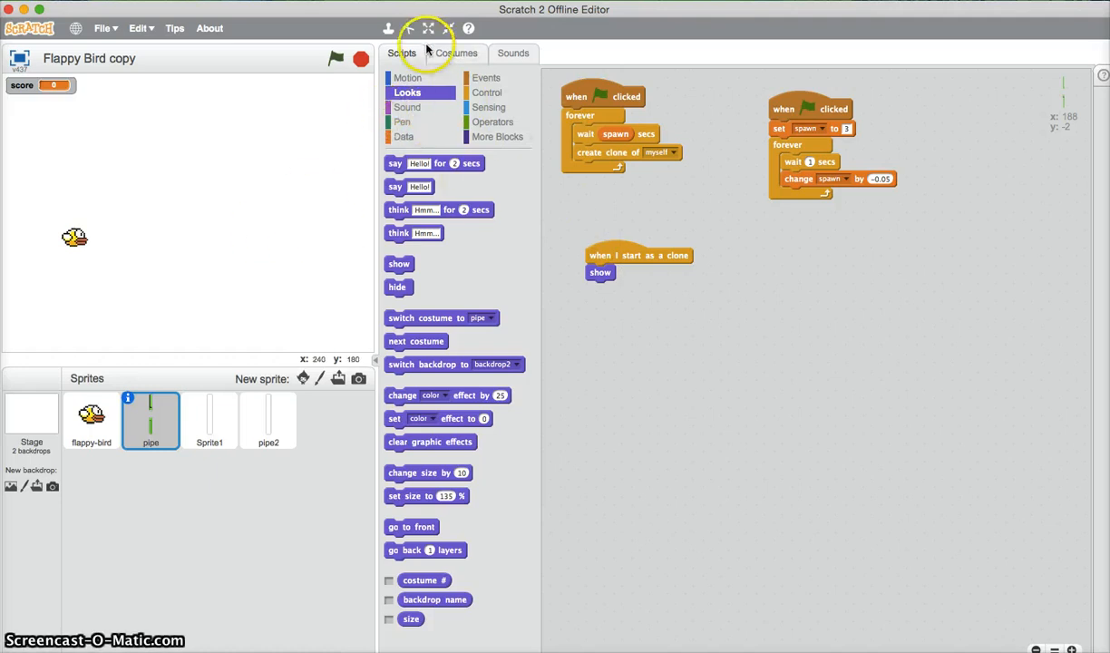
pyautogui.moveTo(348, 222)
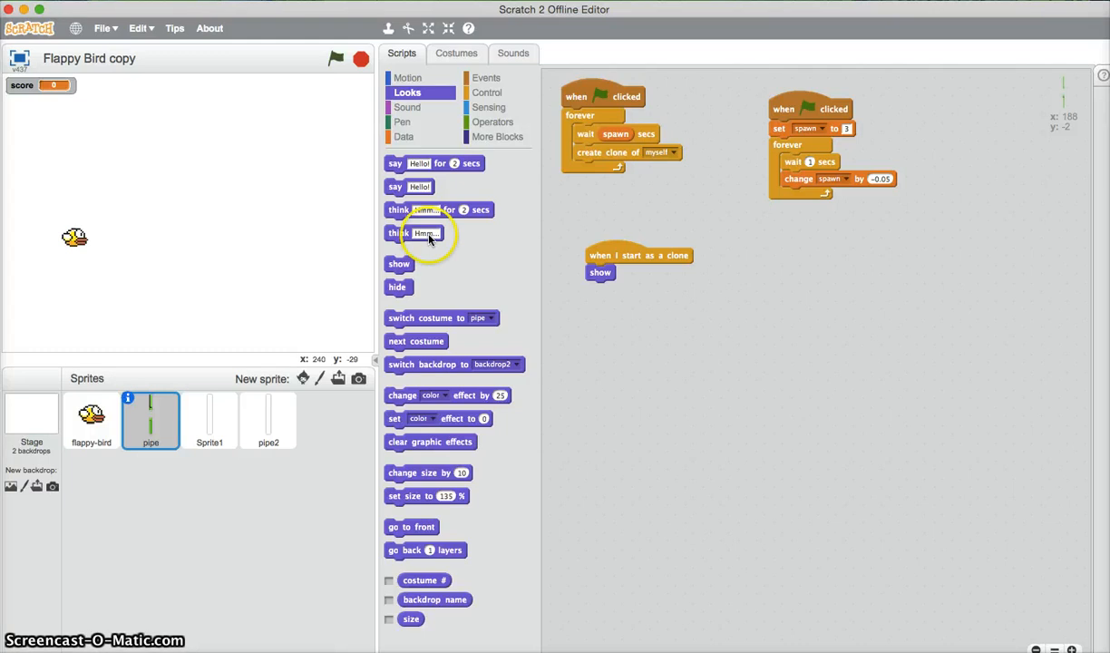
pyautogui.moveTo(417, 93)
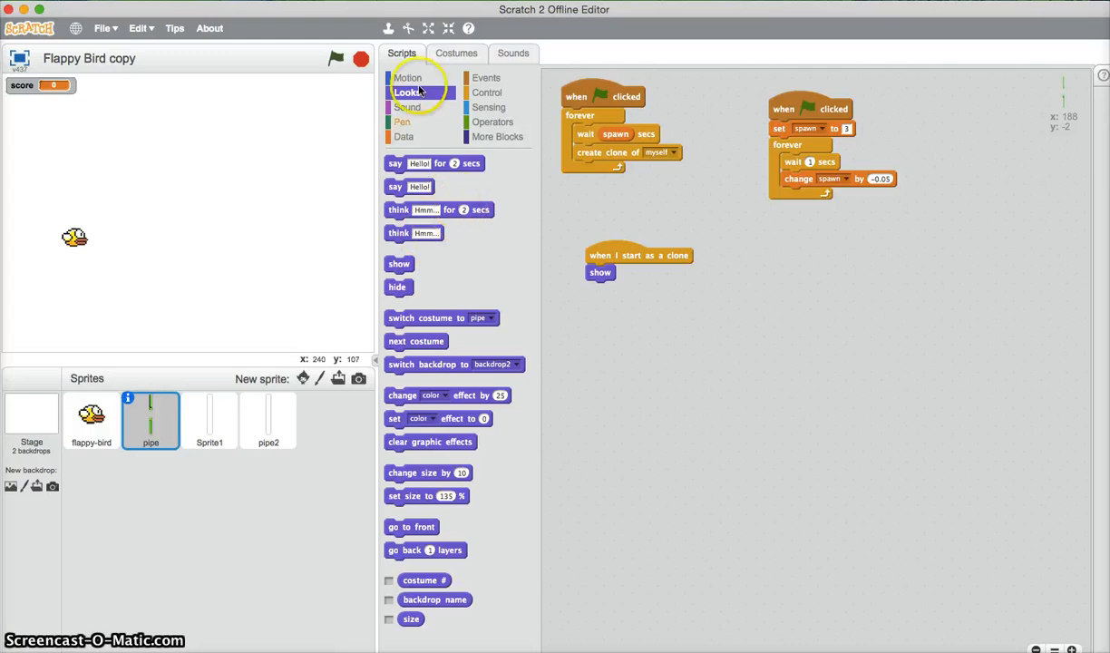
pyautogui.click(408, 76)
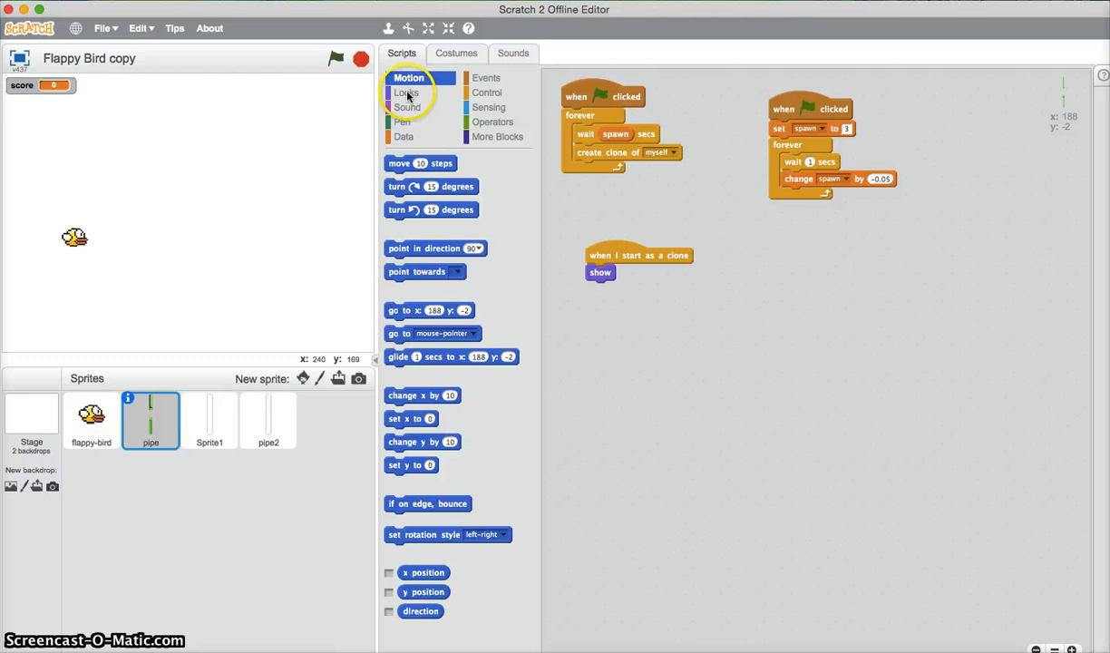
pyautogui.moveTo(428, 311); pyautogui.dragTo(631, 290)
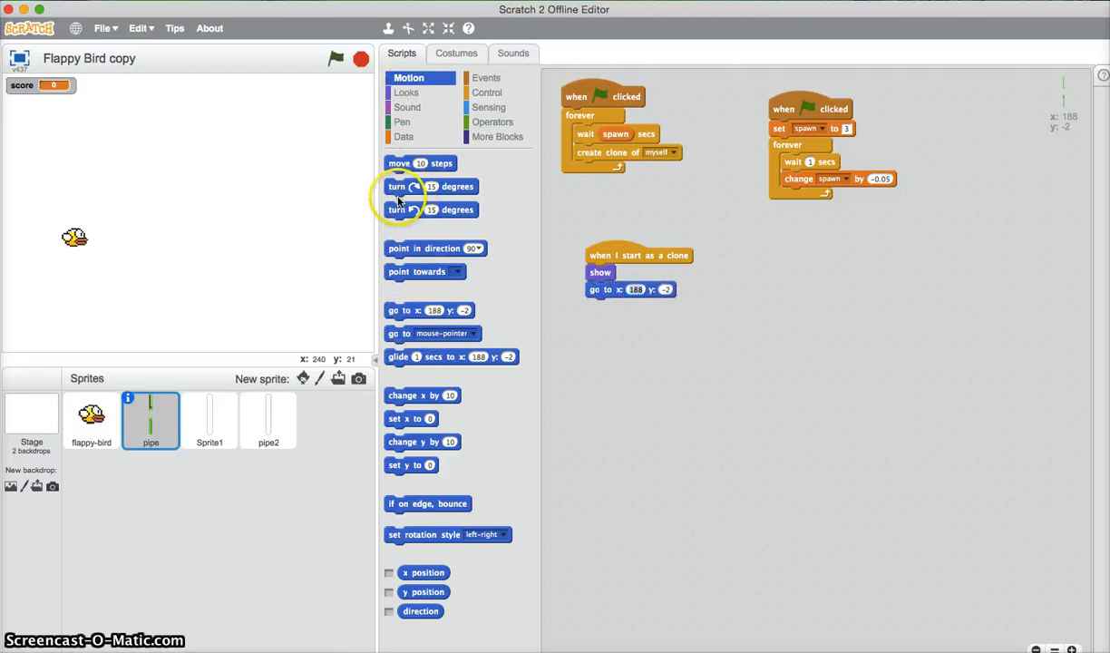
pyautogui.moveTo(742, 397)
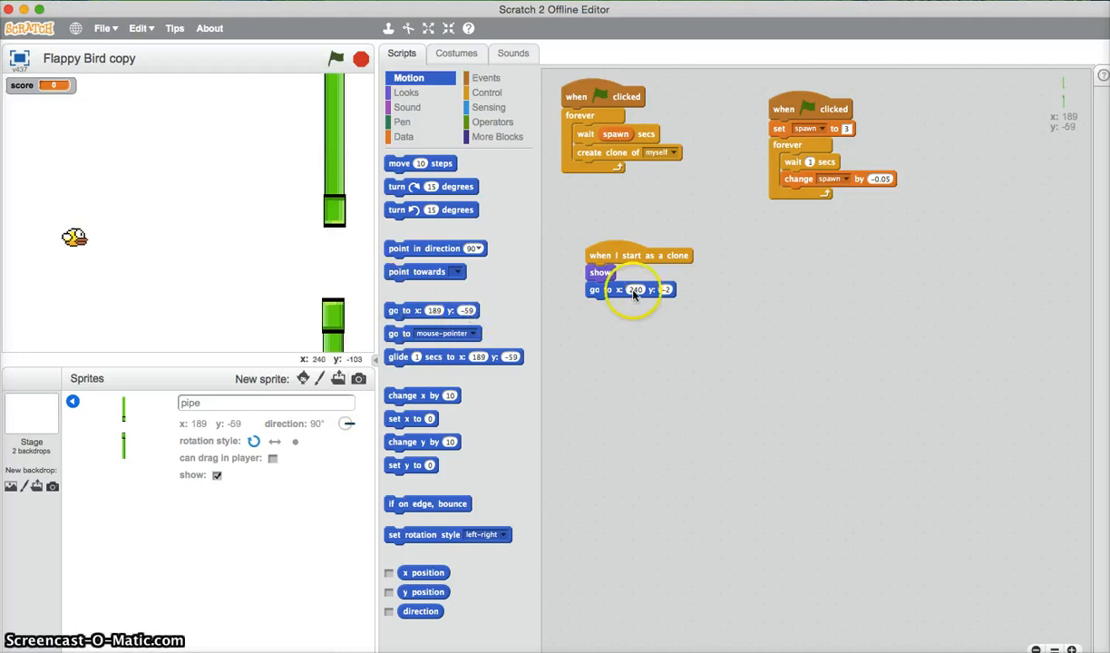
# Set the clone's start to x 240 with a pick-random y height and test-run it
pyautogui.click(493, 122)
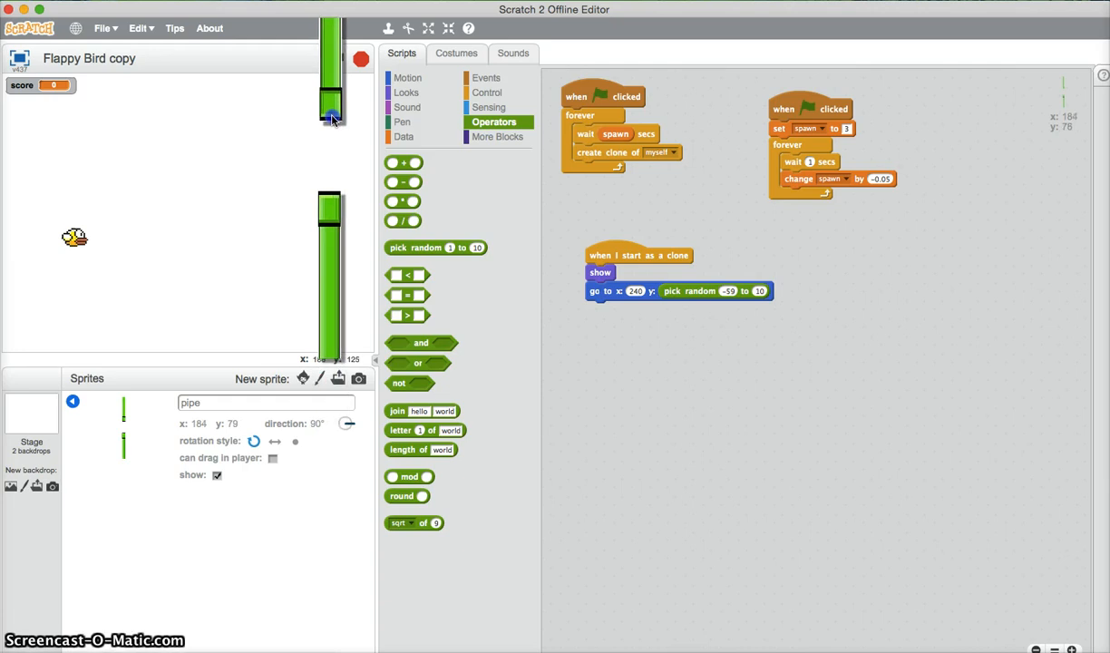
pyautogui.click(338, 58)
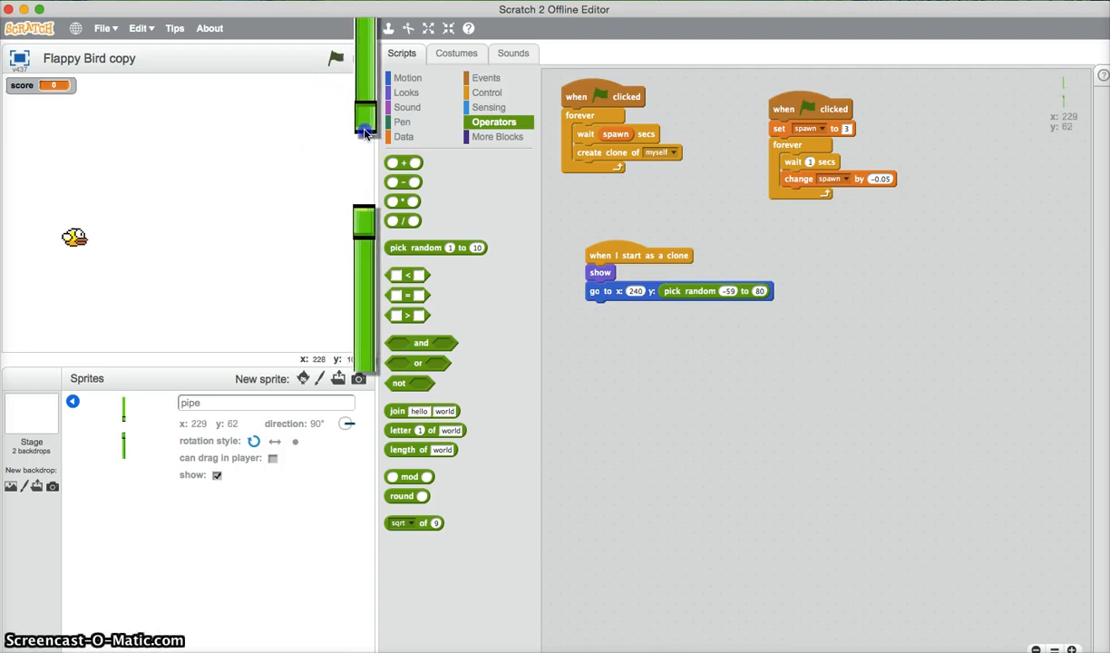
pyautogui.click(336, 58)
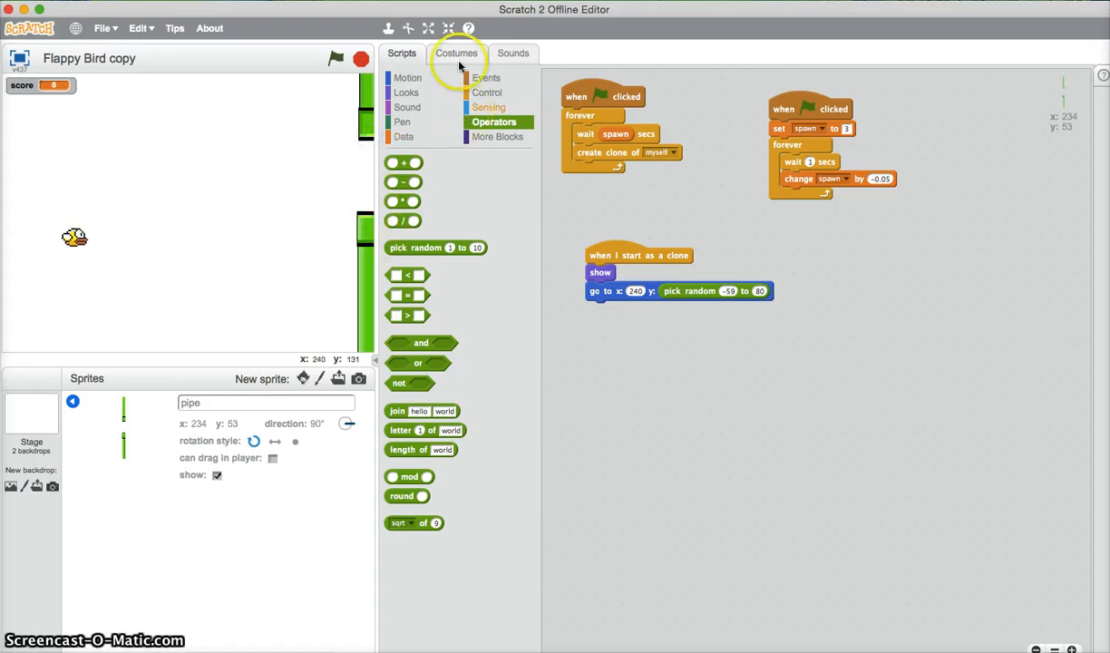
# Make clones repeat 'change x by' until touching Sprite1, then delete themselves
pyautogui.click(488, 93)
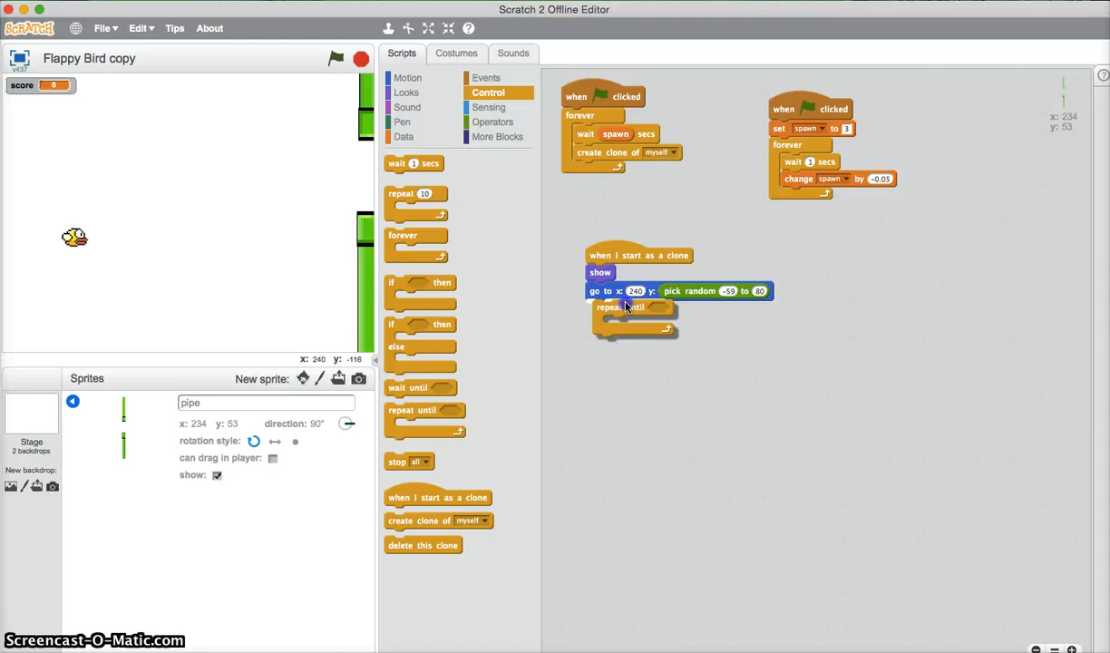
pyautogui.click(409, 76)
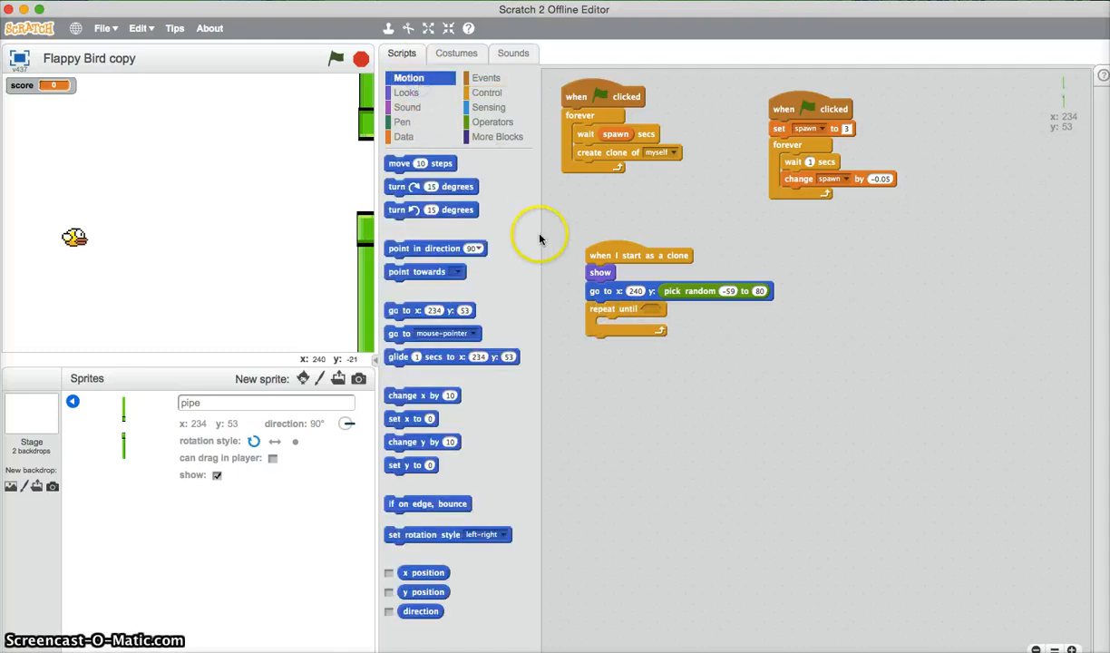
pyautogui.moveTo(32, 312)
pyautogui.write('-10')
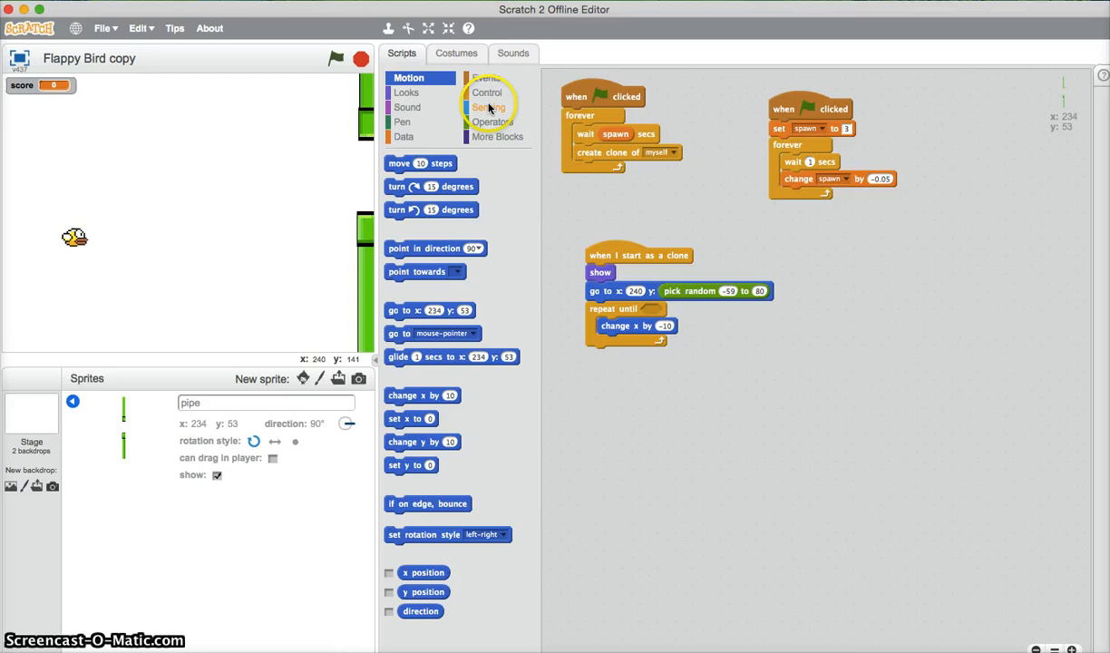
pyautogui.click(490, 107)
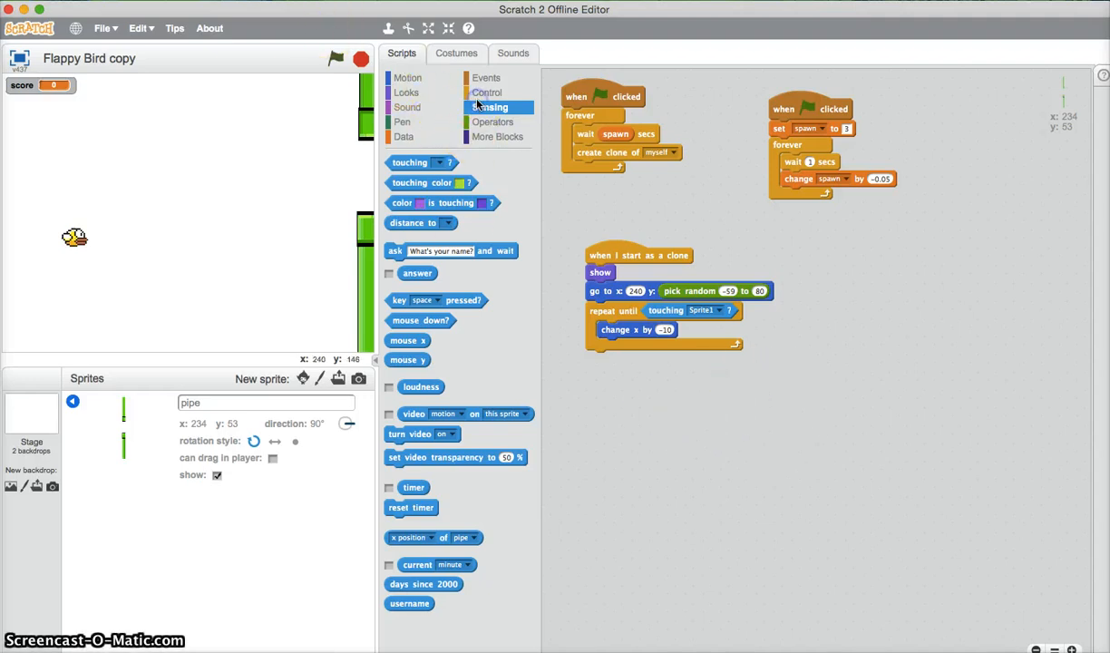
pyautogui.click(488, 90)
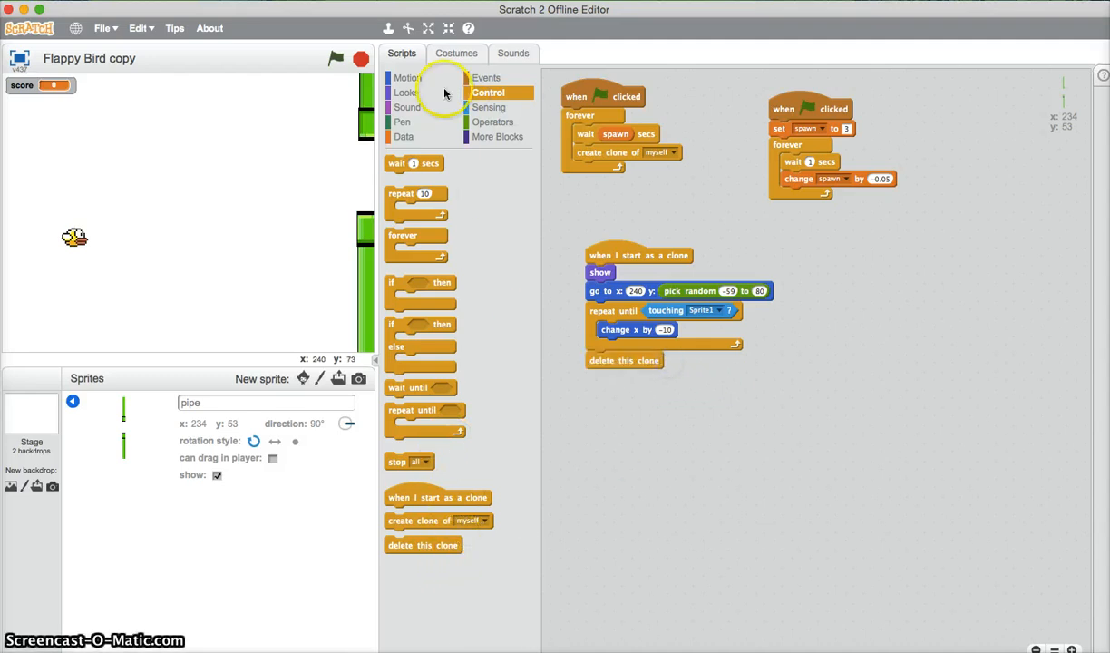
# Test-run the pipes, stop the game and detach the green-flag hat from the spawning scripts
pyautogui.click(336, 58)
pyautogui.write('-5')
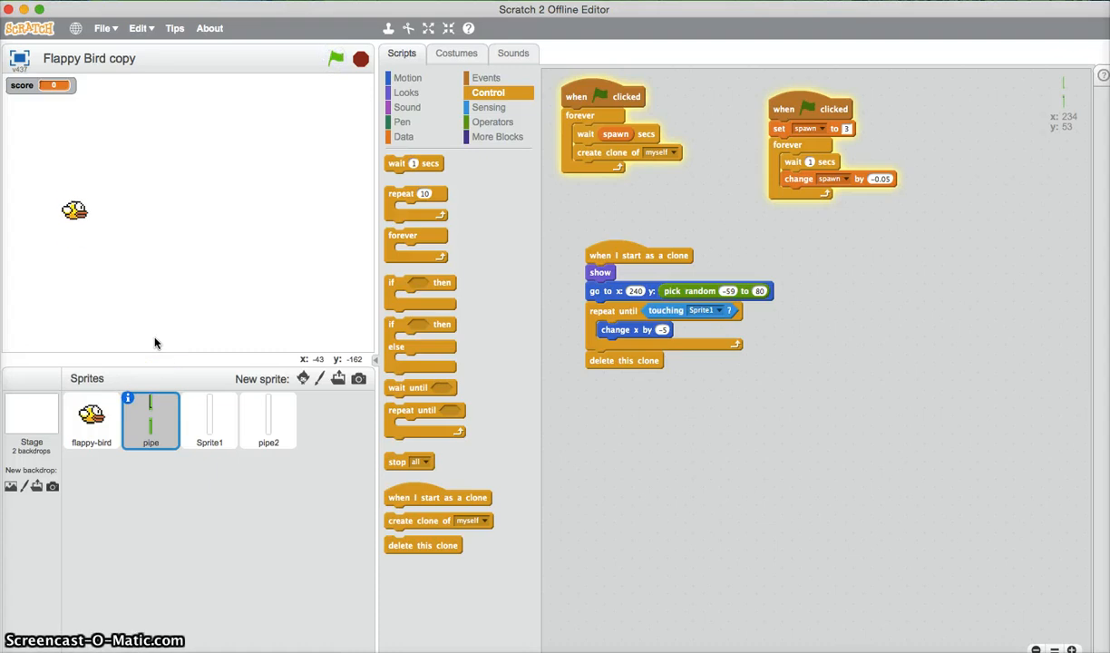
pyautogui.click(338, 58)
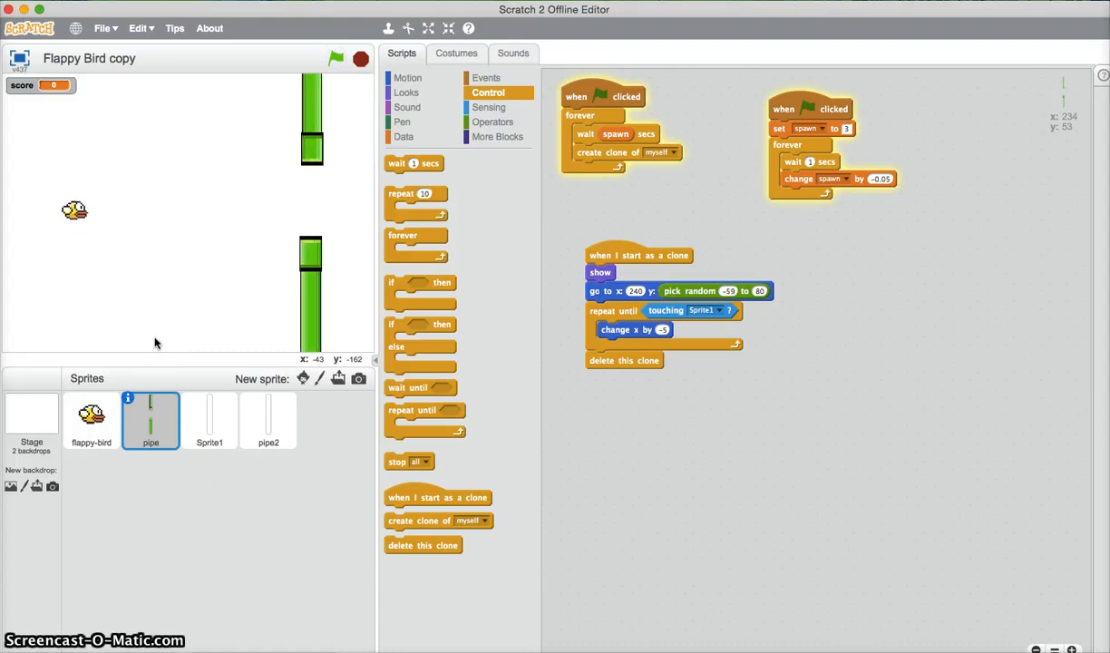
pyautogui.click(360, 58)
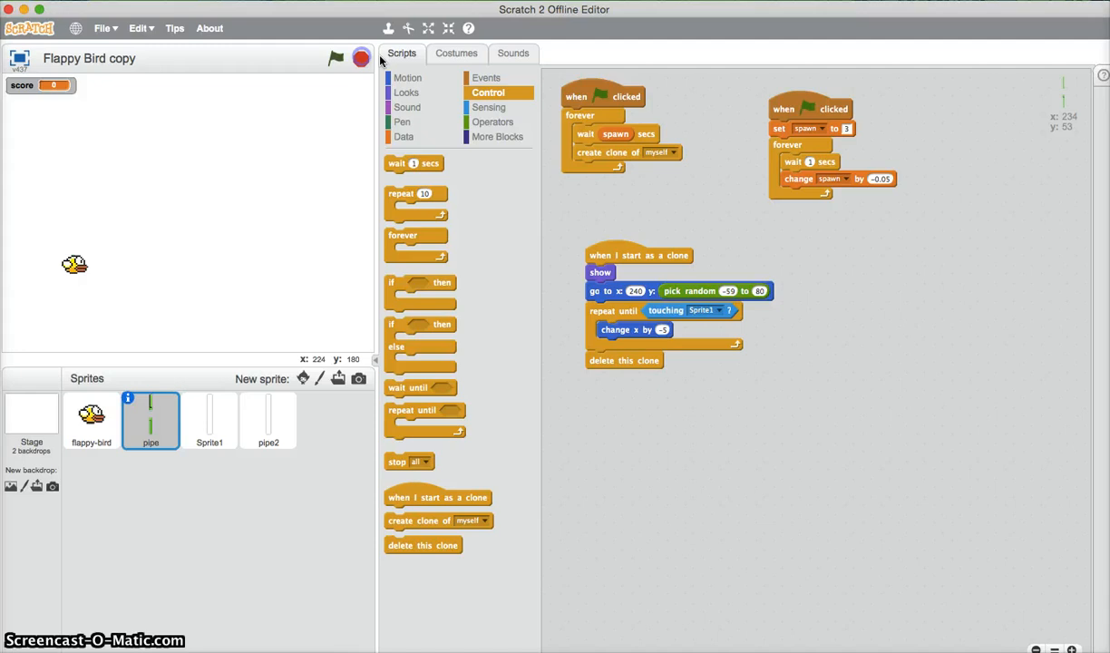
pyautogui.moveTo(602, 94); pyautogui.dragTo(554, 143)
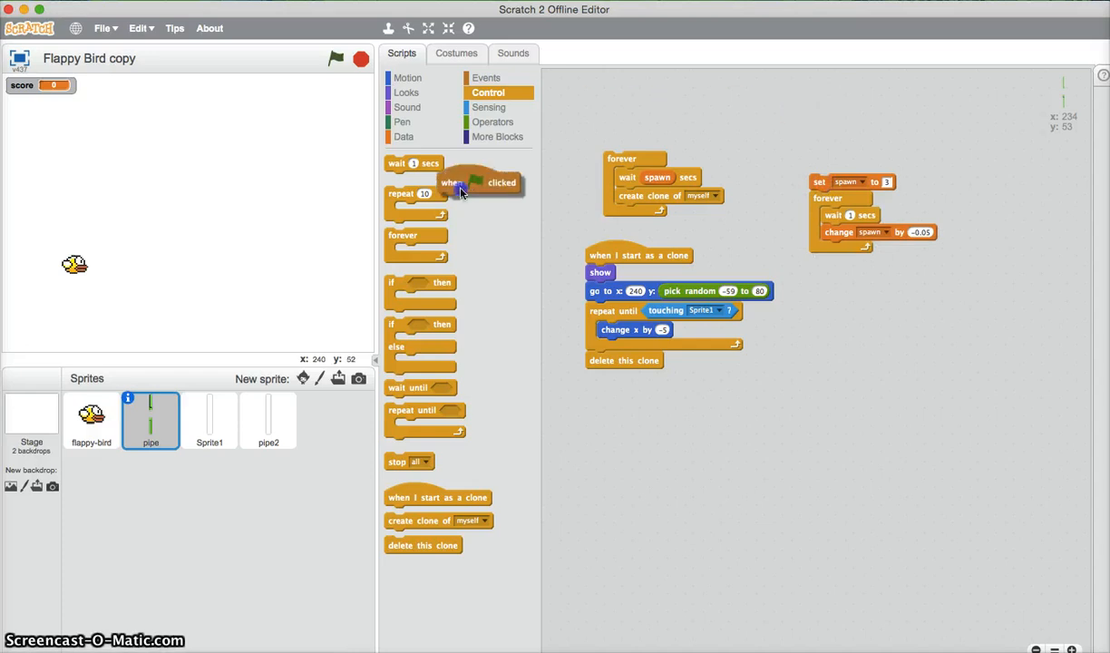
# Replace the green-flag hat with 'when backdrop switches to backdrop1' on the pipe spawning script
pyautogui.click(486, 76)
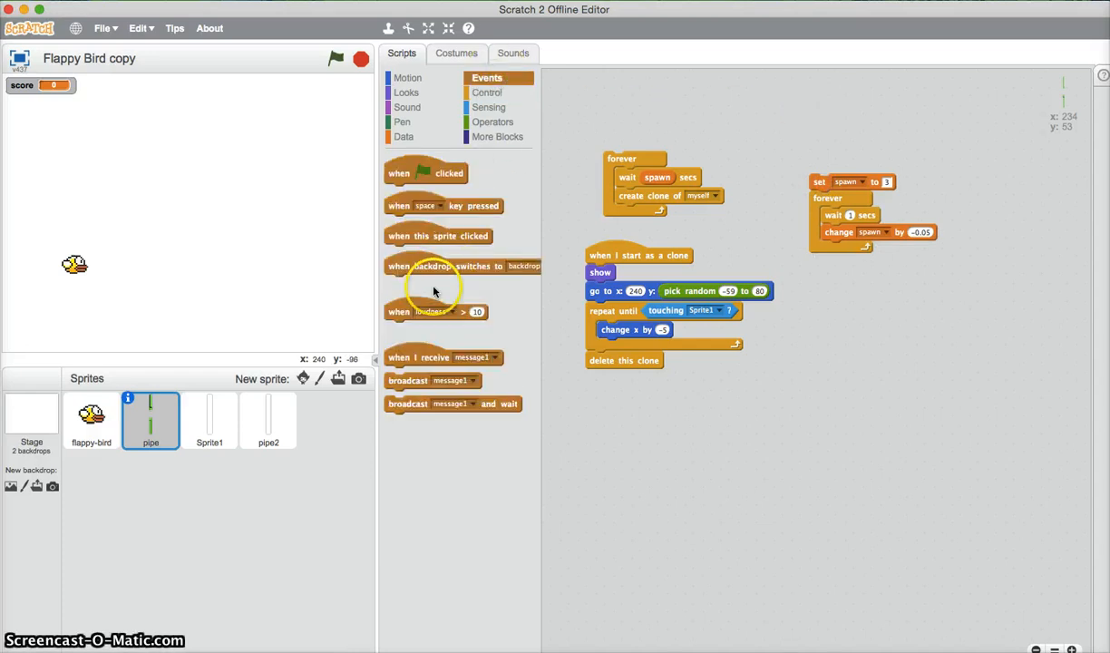
pyautogui.moveTo(445, 265); pyautogui.dragTo(686, 112)
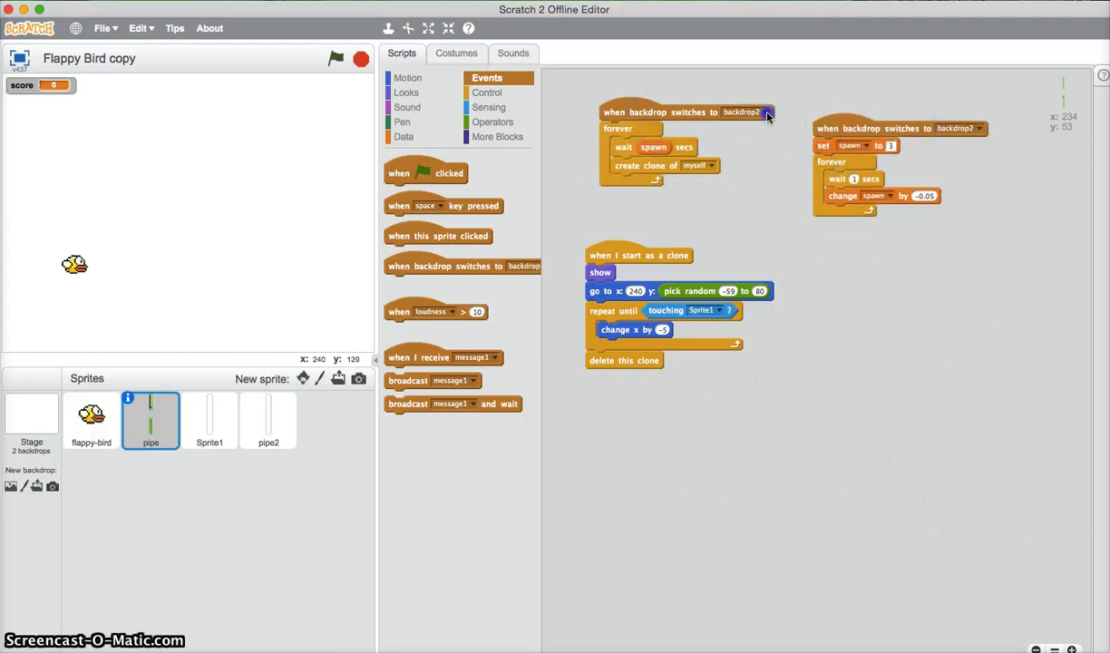
pyautogui.click(744, 112)
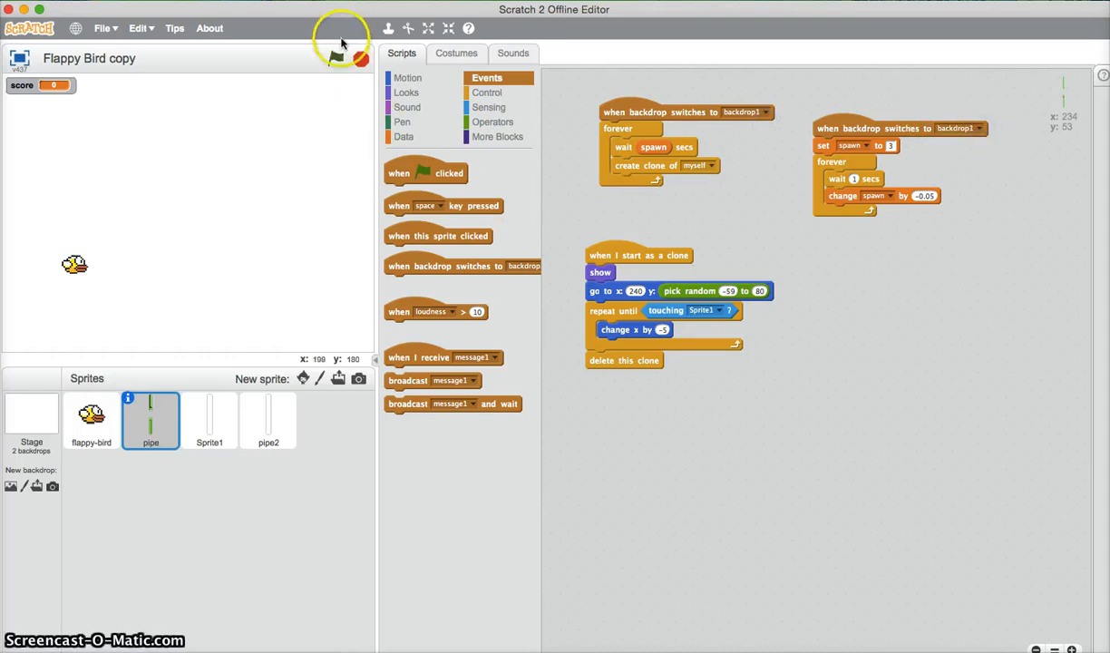
pyautogui.click(335, 58)
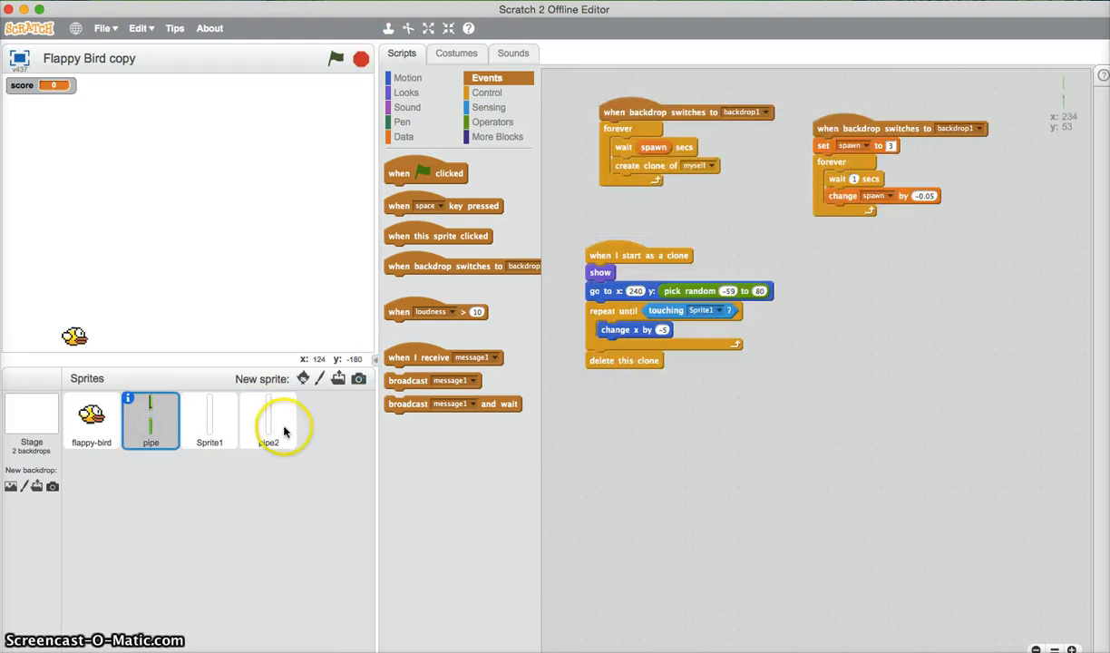
# Drag the pipe's backdrop1 spawning and clone-moving scripts onto pipe2 and check them there
pyautogui.click(268, 420)
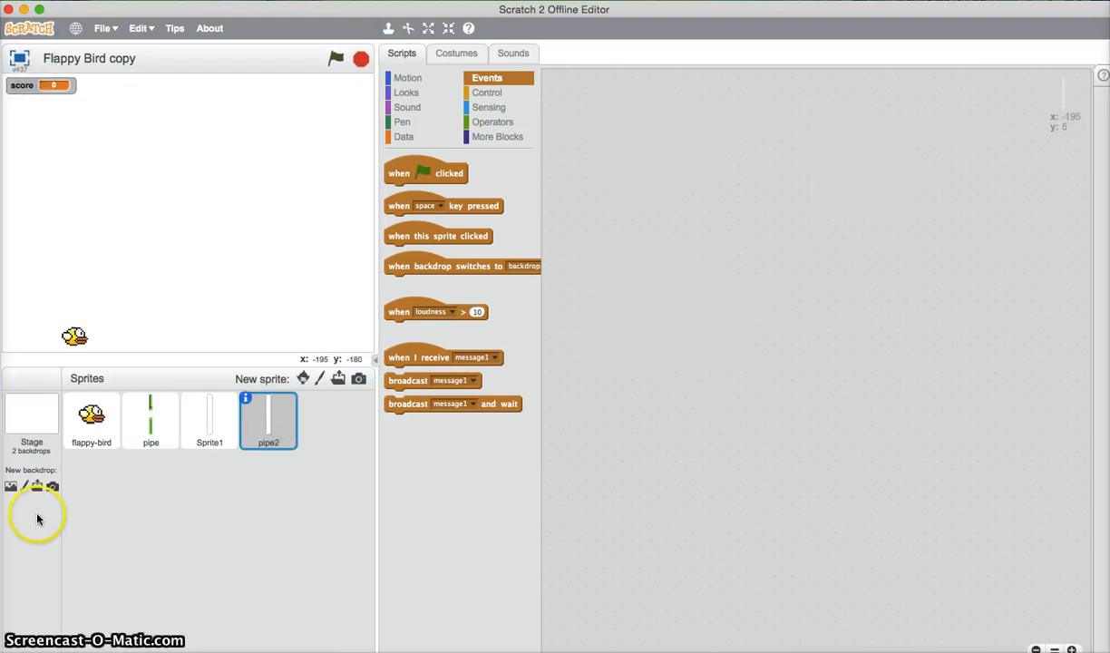
pyautogui.click(150, 421)
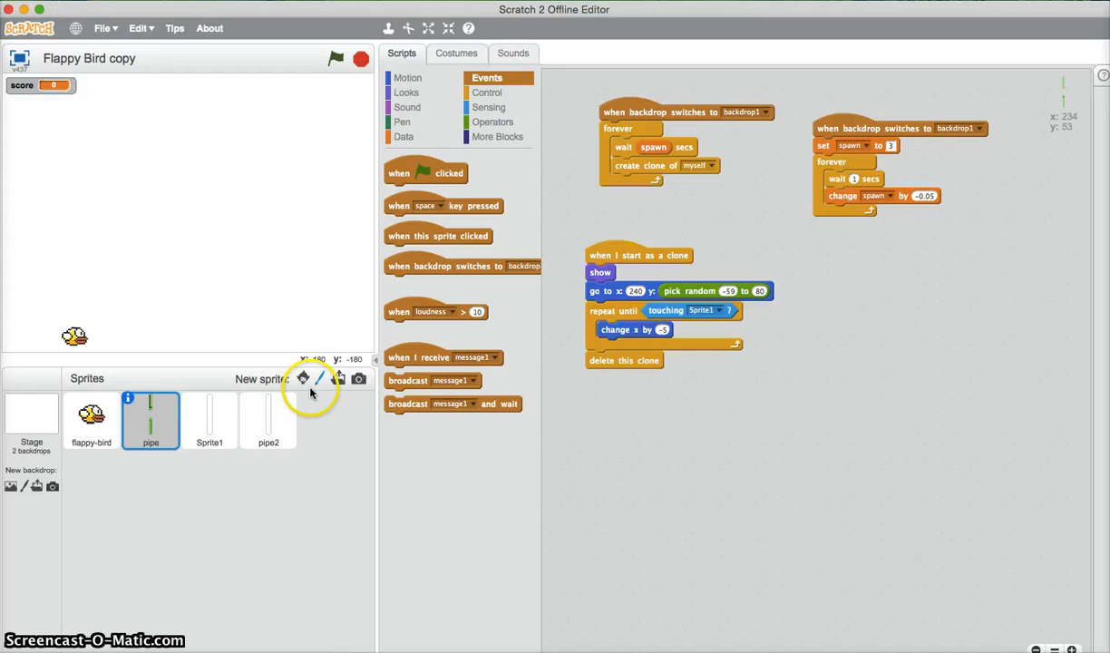
pyautogui.moveTo(632, 164)
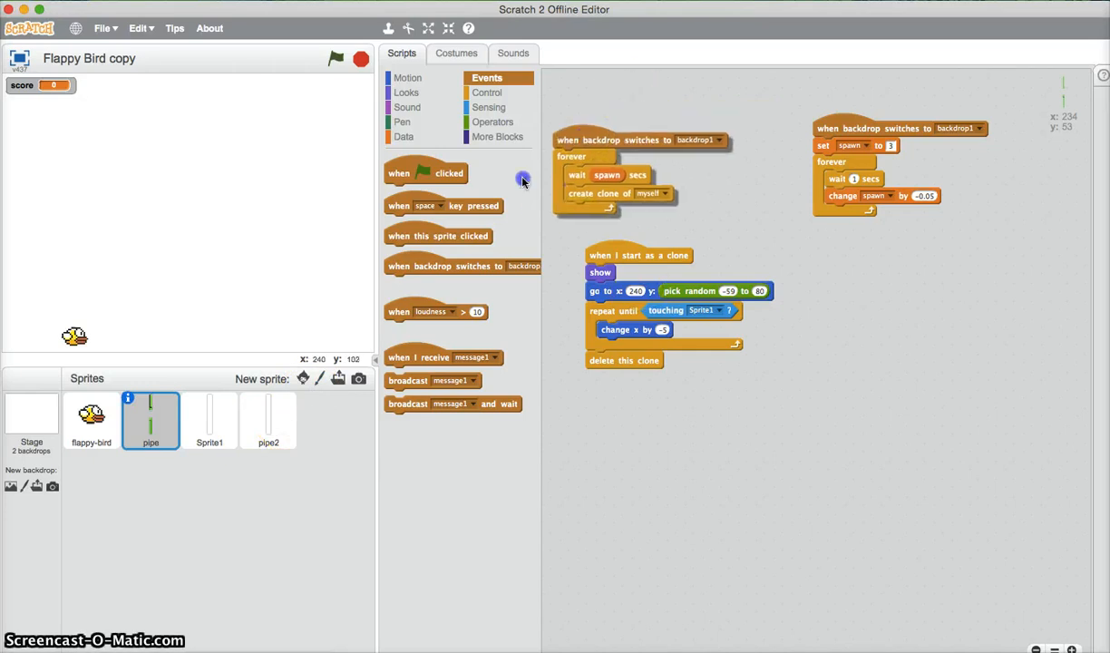
pyautogui.moveTo(643, 140); pyautogui.dragTo(687, 113)
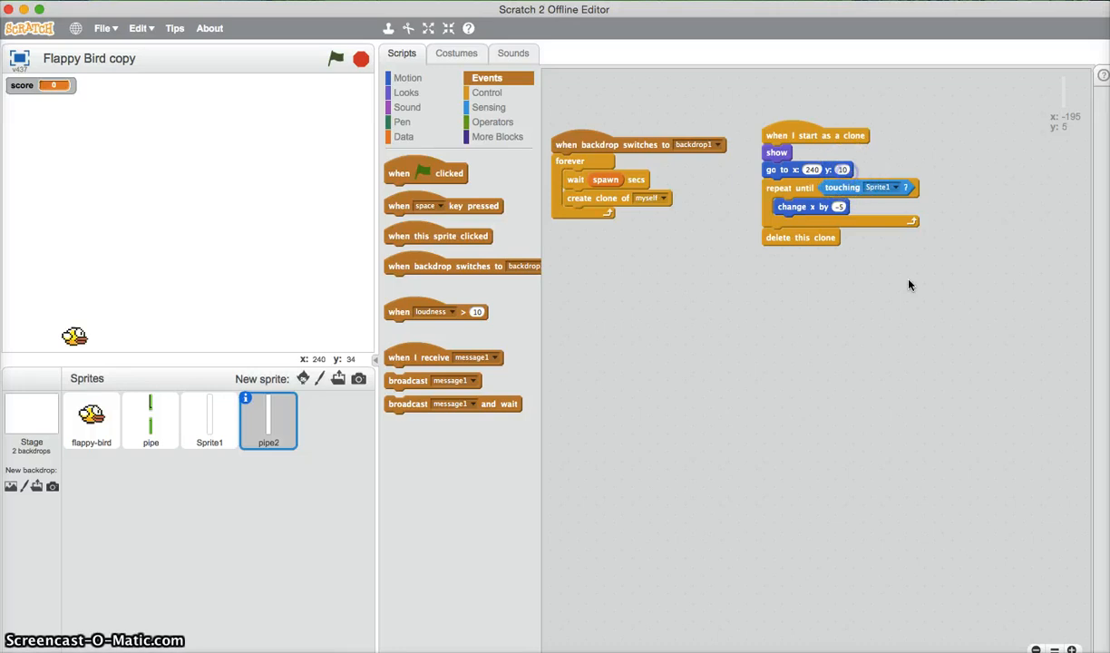
pyautogui.click(336, 58)
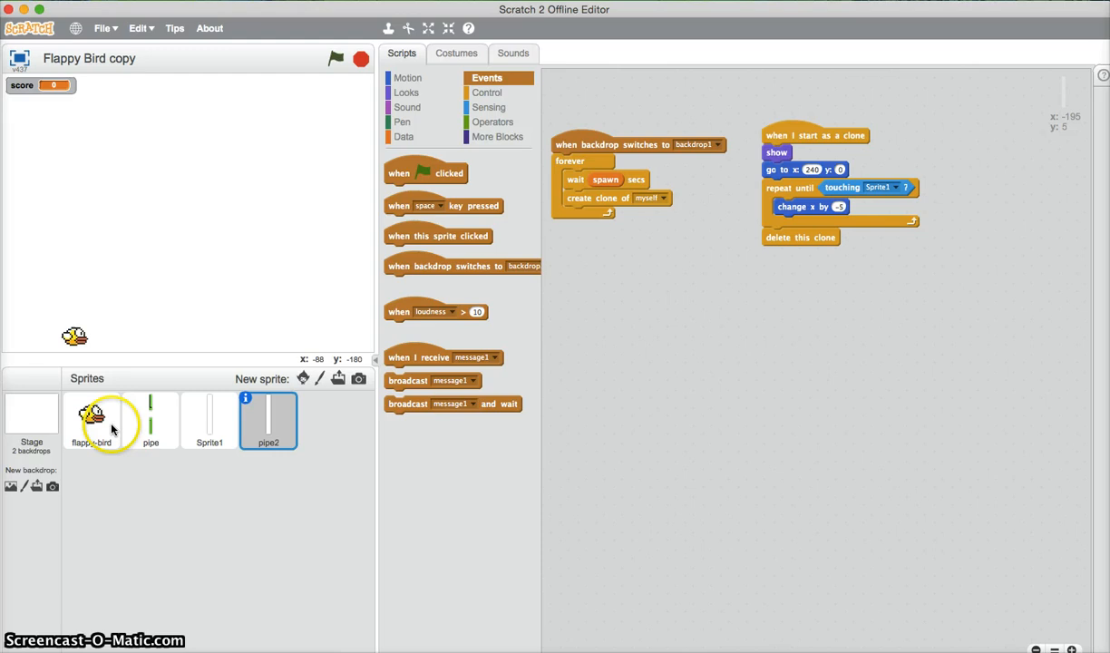
# Wrap the bird's 'change score by 1' in an 'if touching pipe2' check under a backdrop1 hat
pyautogui.click(91, 419)
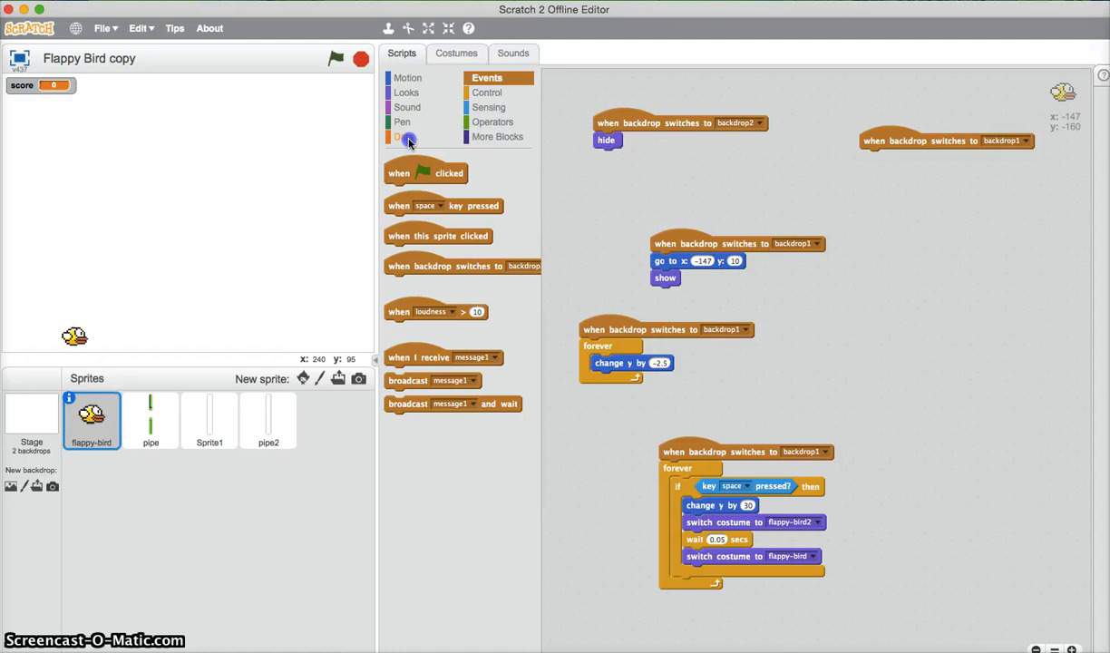
pyautogui.click(403, 136)
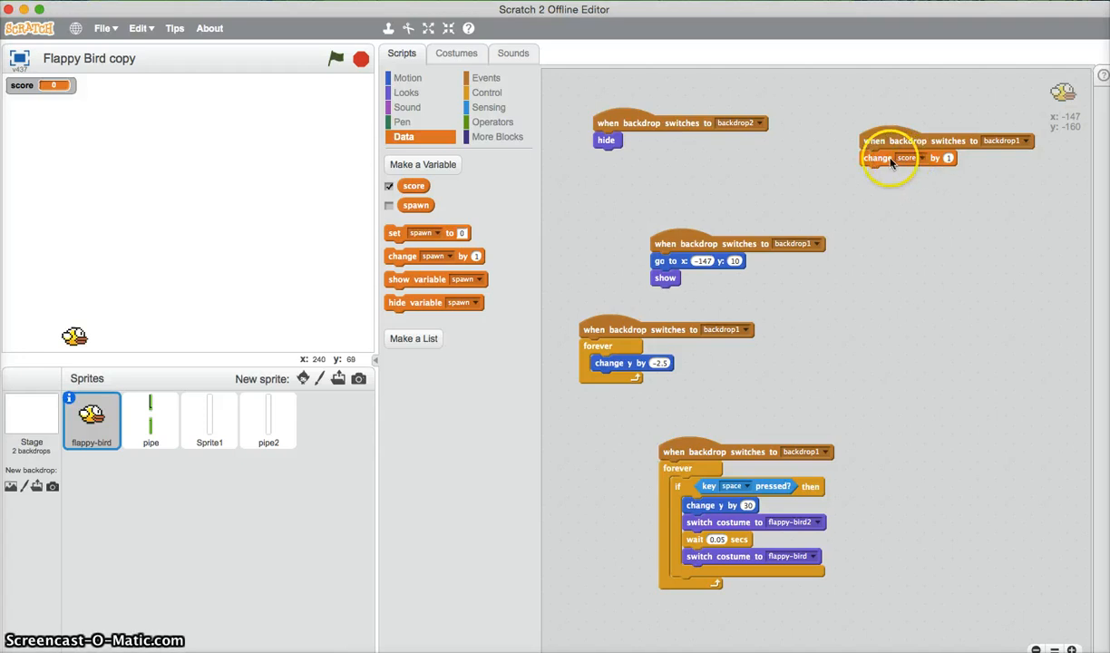
pyautogui.click(486, 92)
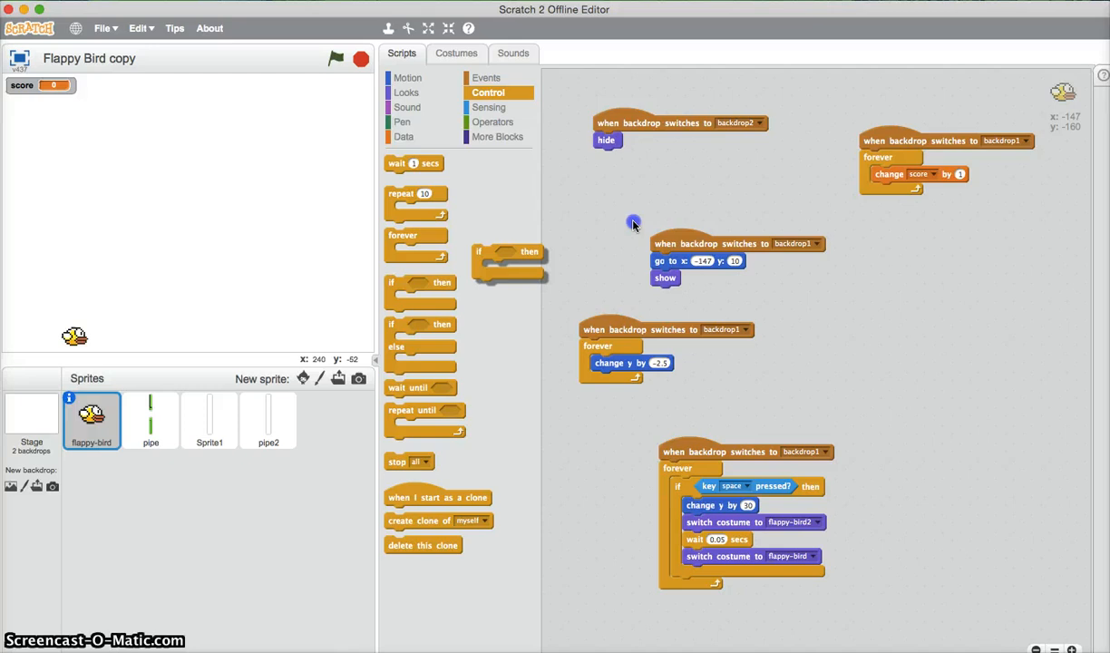
pyautogui.click(490, 107)
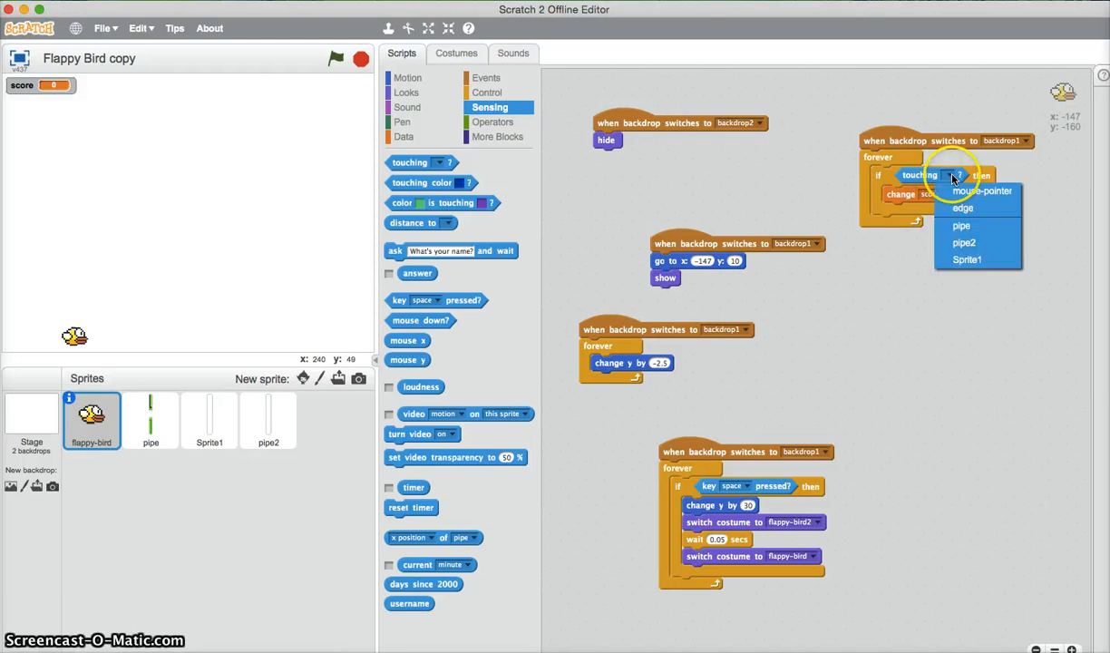
pyautogui.click(963, 243)
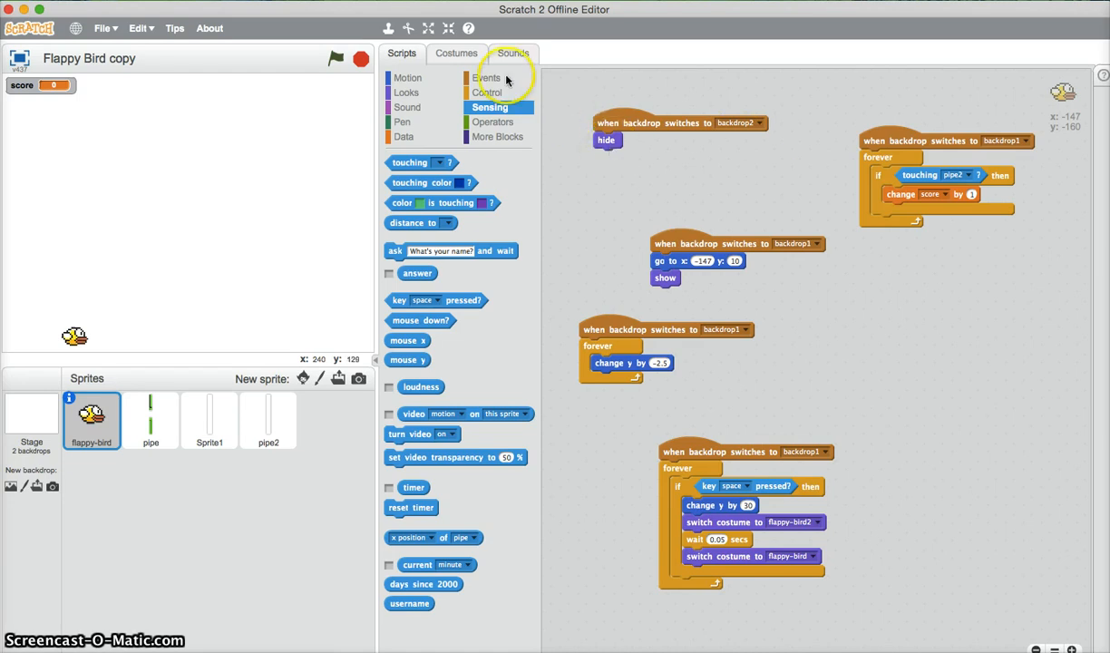
pyautogui.click(486, 92)
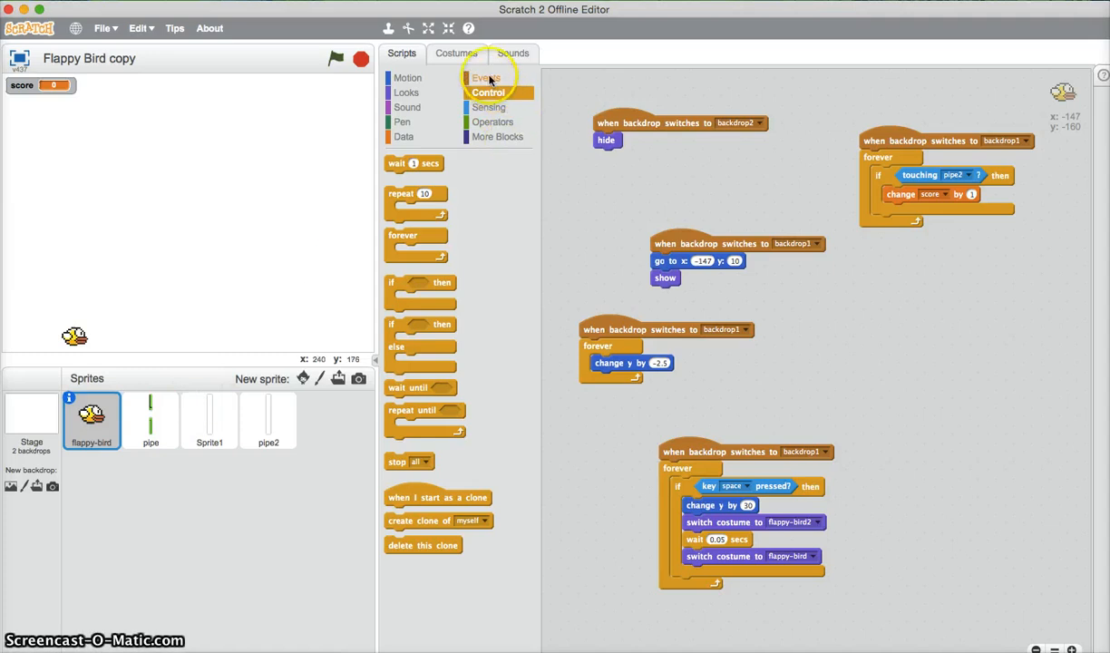
pyautogui.click(486, 76)
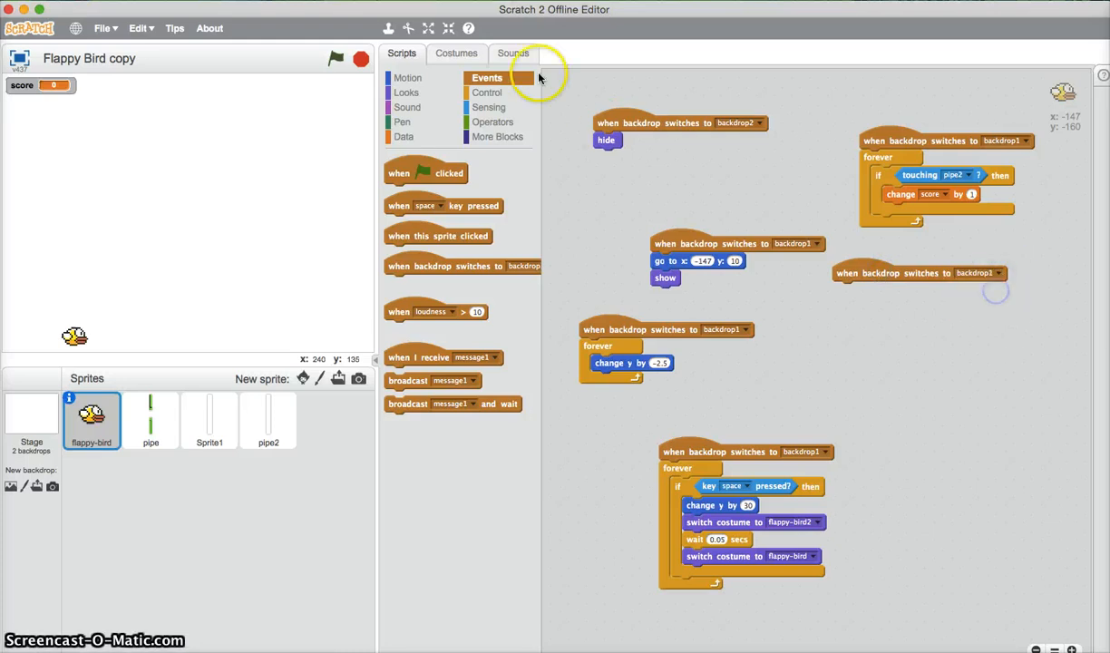
# Add a bird script: forever, if touching pipe, switch backdrop to backdrop2
pyautogui.click(490, 92)
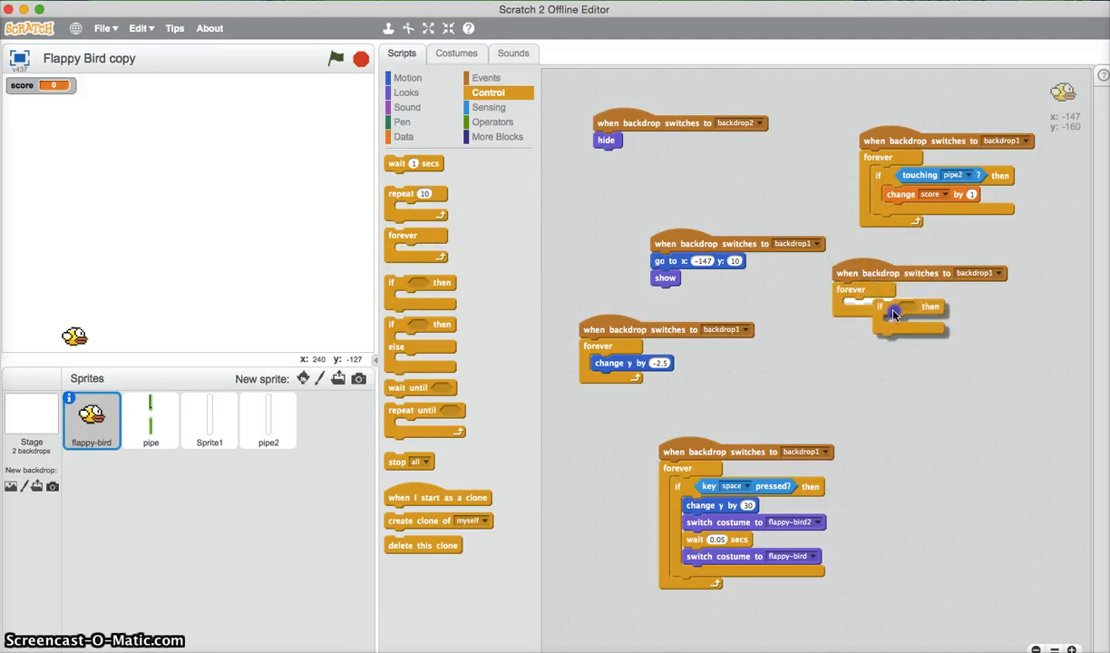
pyautogui.click(490, 107)
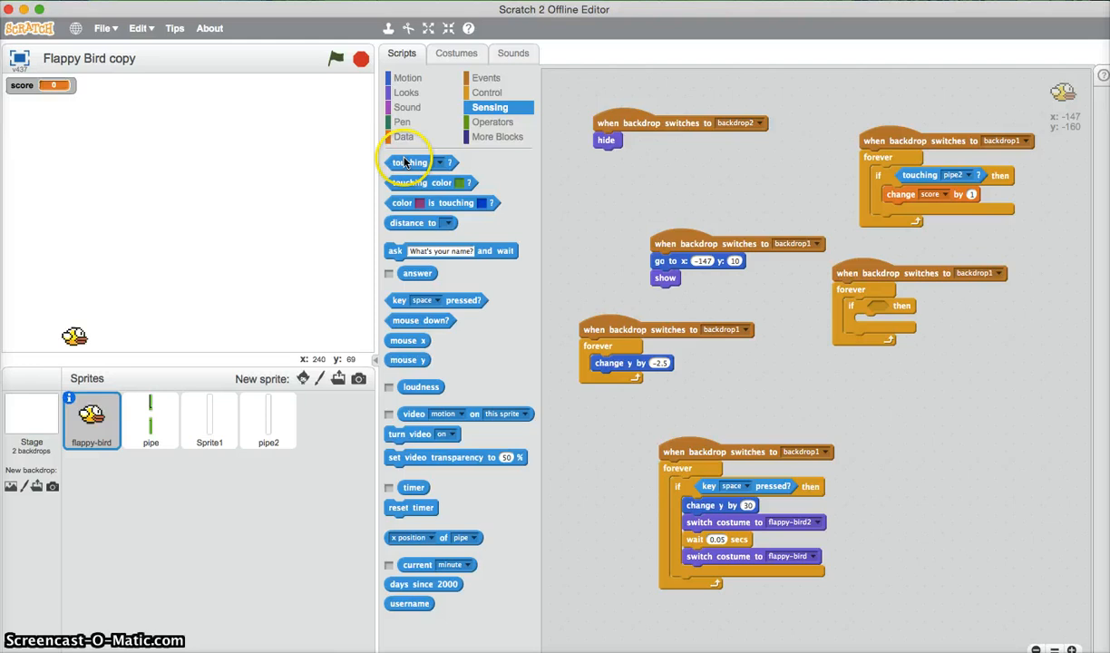
pyautogui.moveTo(410, 164); pyautogui.dragTo(892, 309)
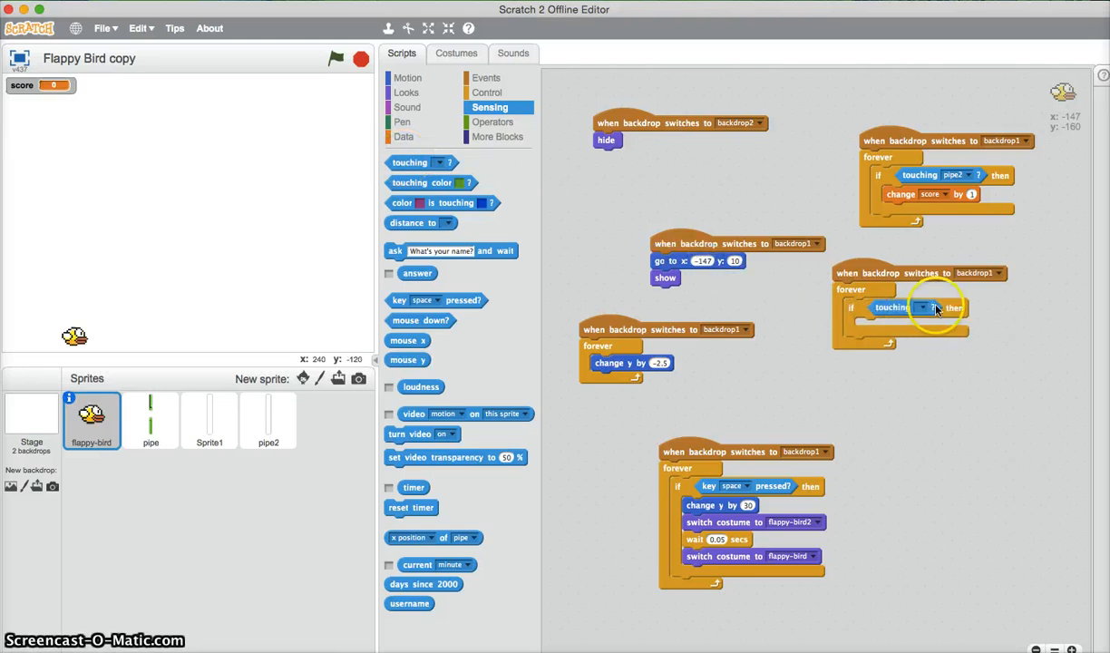
pyautogui.click(932, 308)
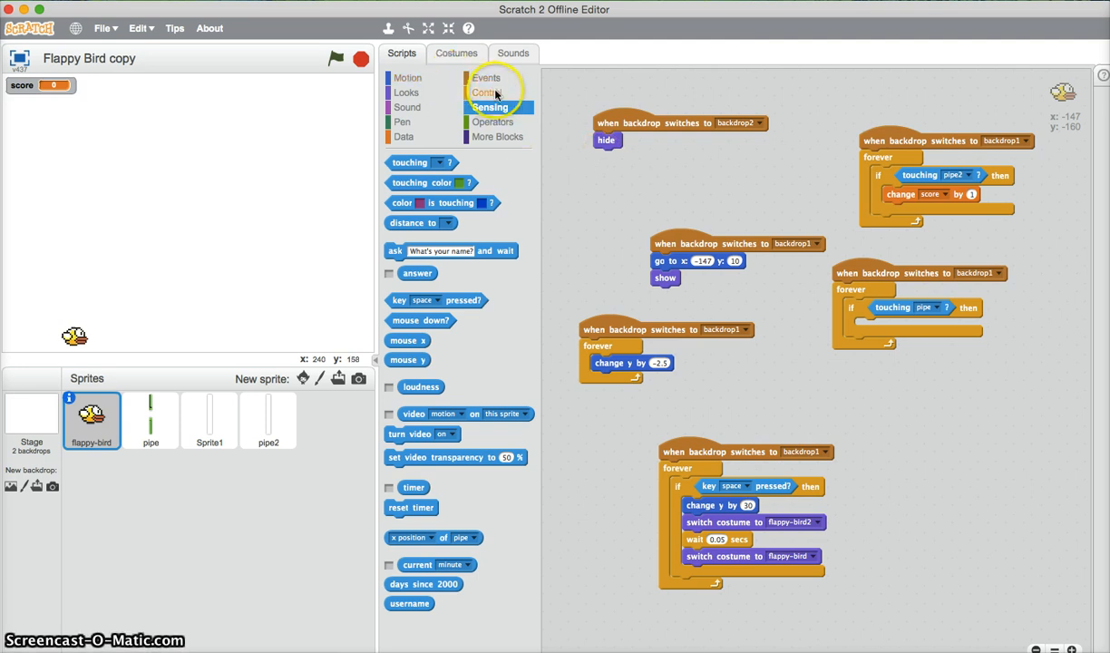
pyautogui.click(488, 91)
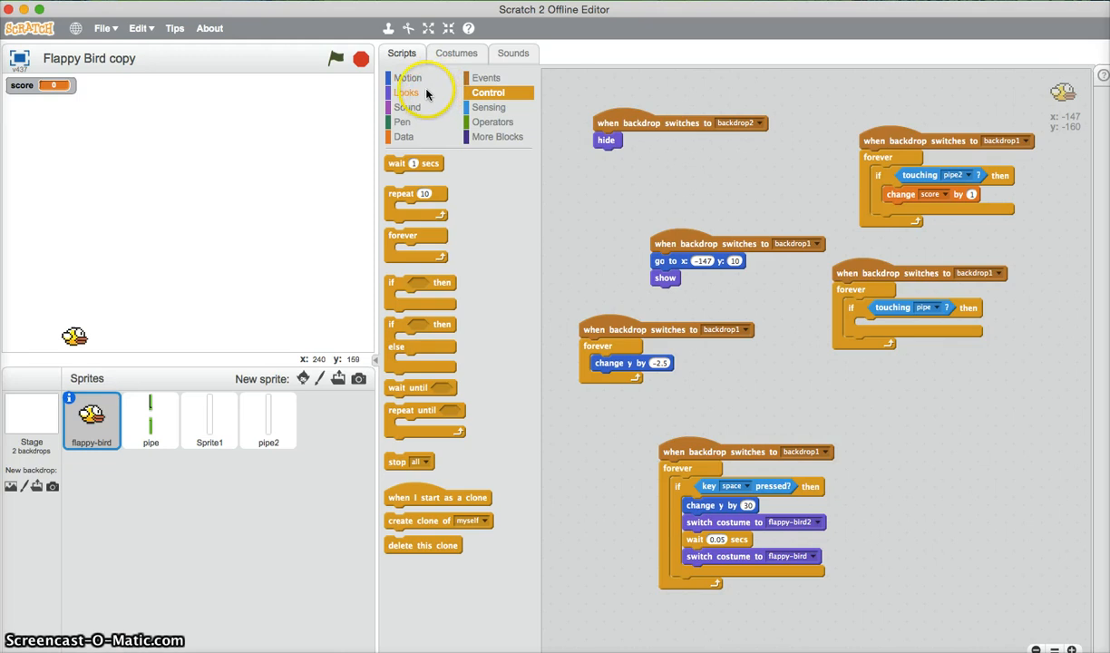
pyautogui.click(406, 90)
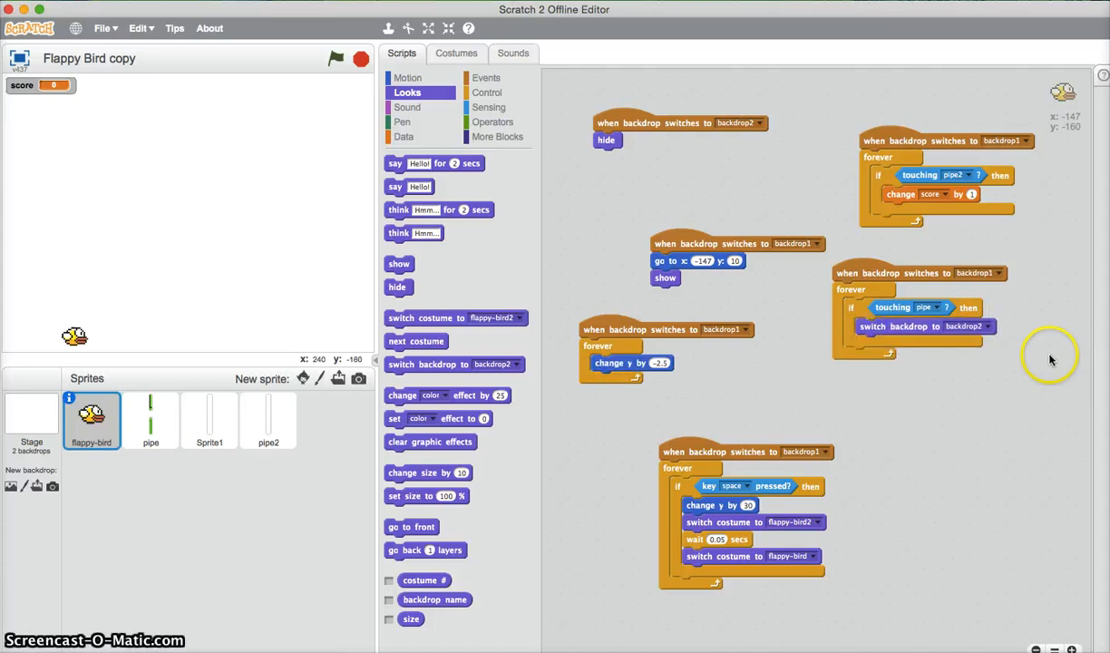
pyautogui.click(30, 421)
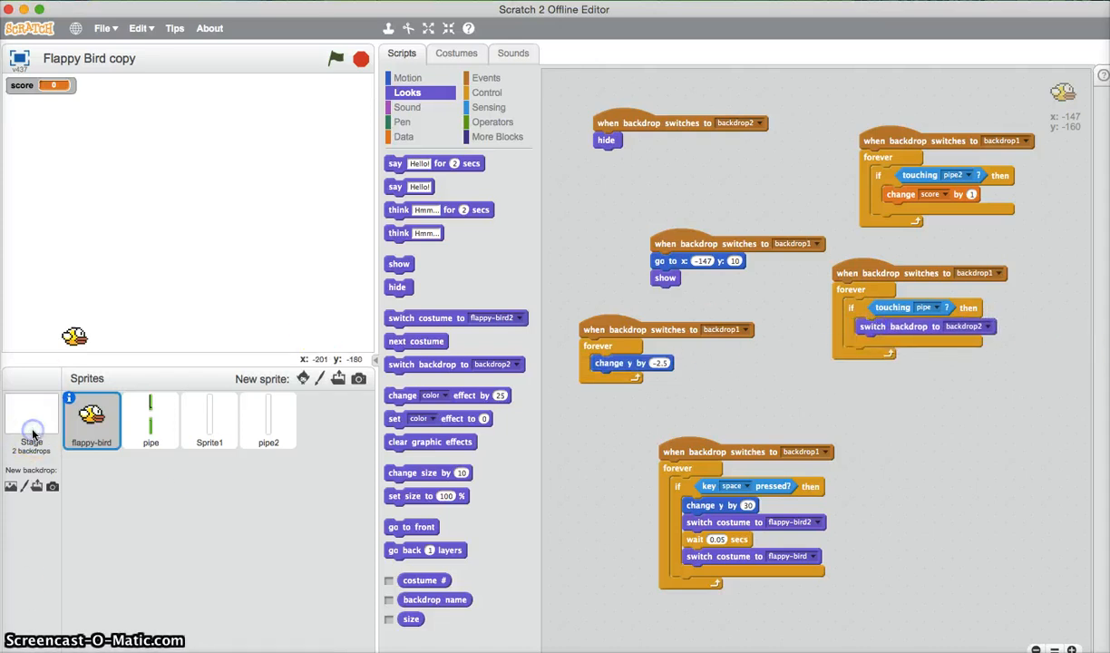
# Give the Stage a 'when backdrop switches to backdrop2' script that runs 'stop all'
pyautogui.click(31, 421)
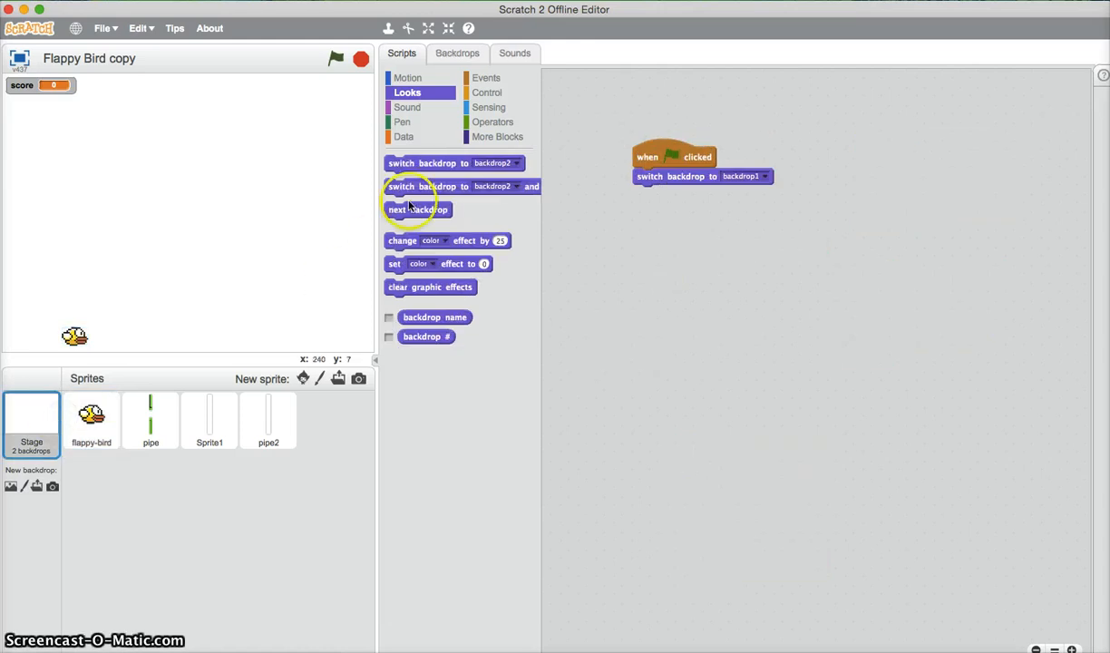
pyautogui.click(486, 76)
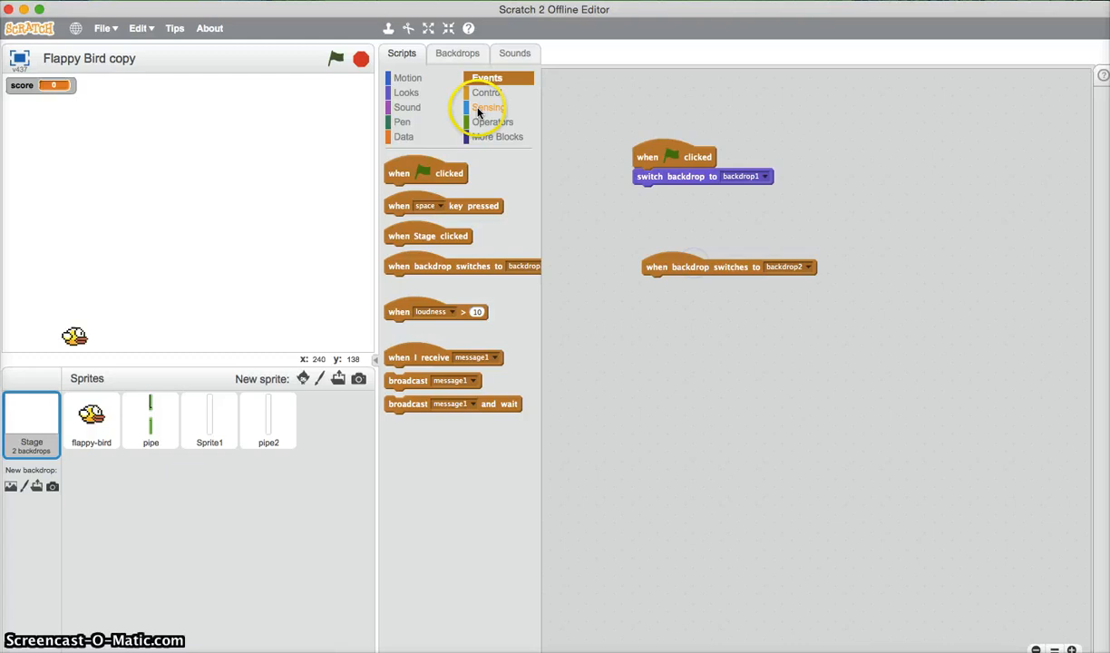
pyautogui.click(408, 77)
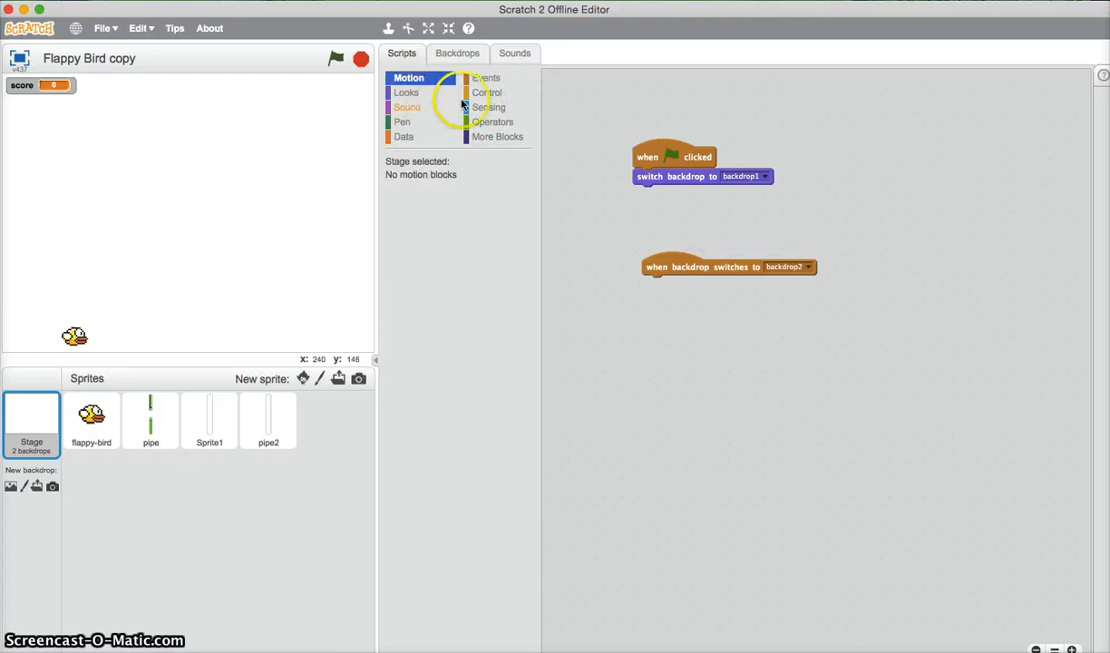
pyautogui.click(489, 91)
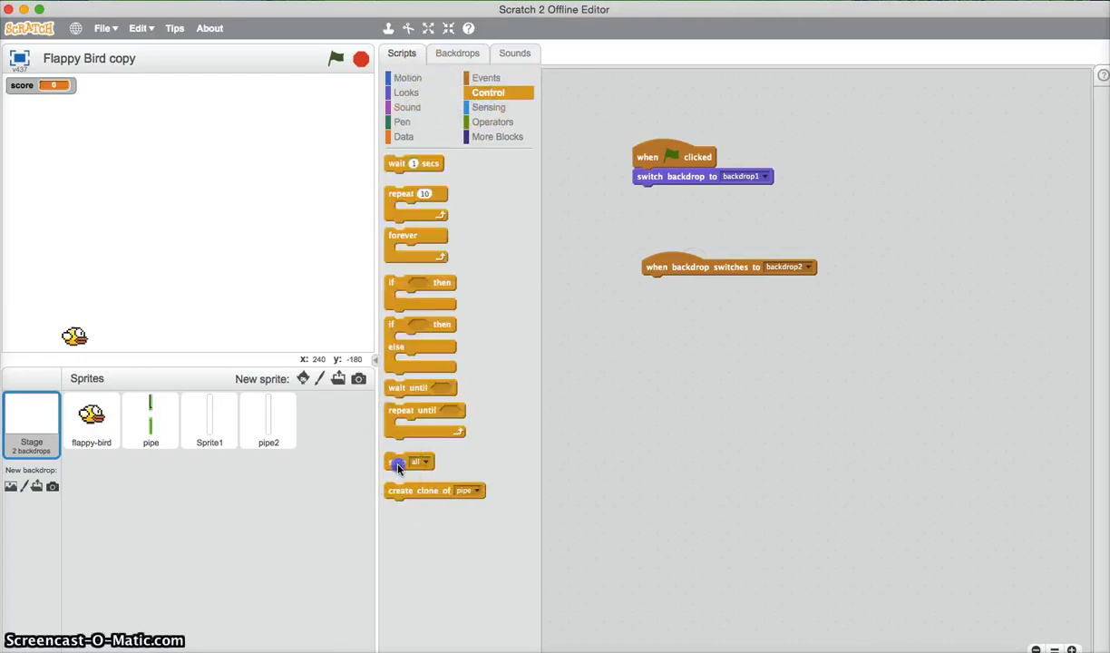
pyautogui.moveTo(410, 461); pyautogui.dragTo(667, 285)
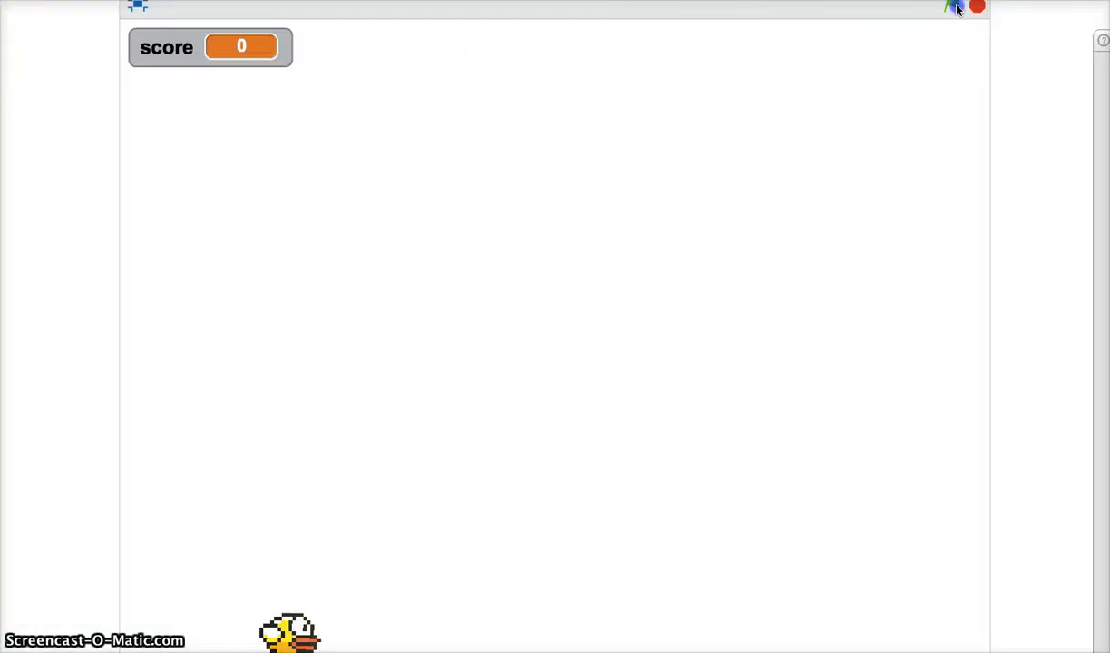
# Run the game full screen with the green flag and watch the score climb
pyautogui.click(953, 7)
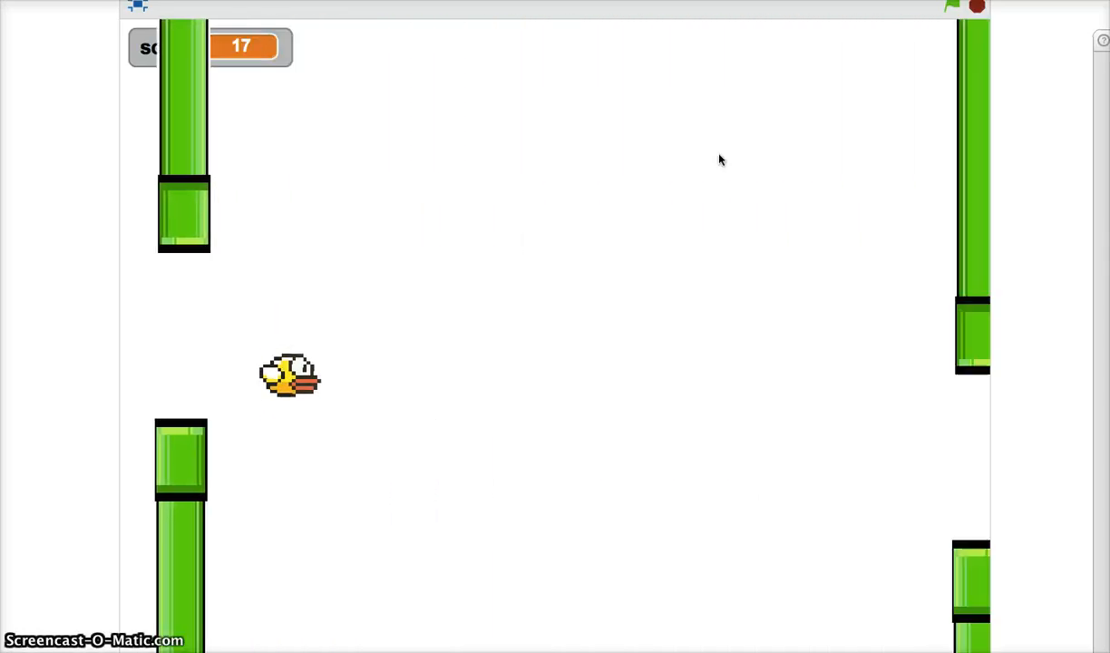
pyautogui.click(978, 8)
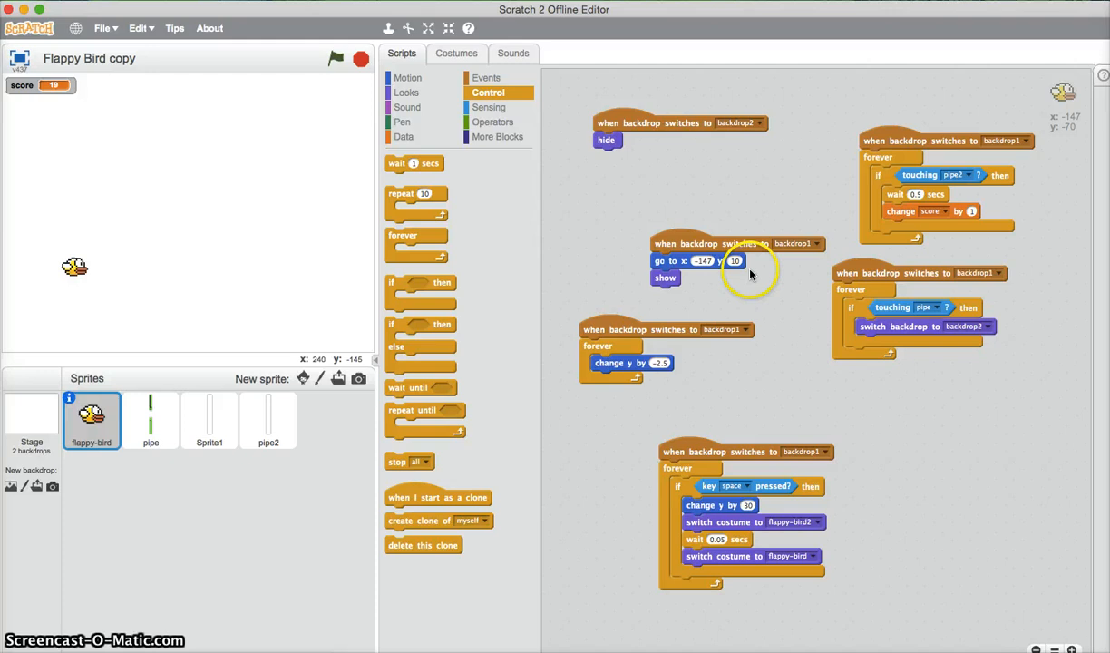
pyautogui.moveTo(933, 243)
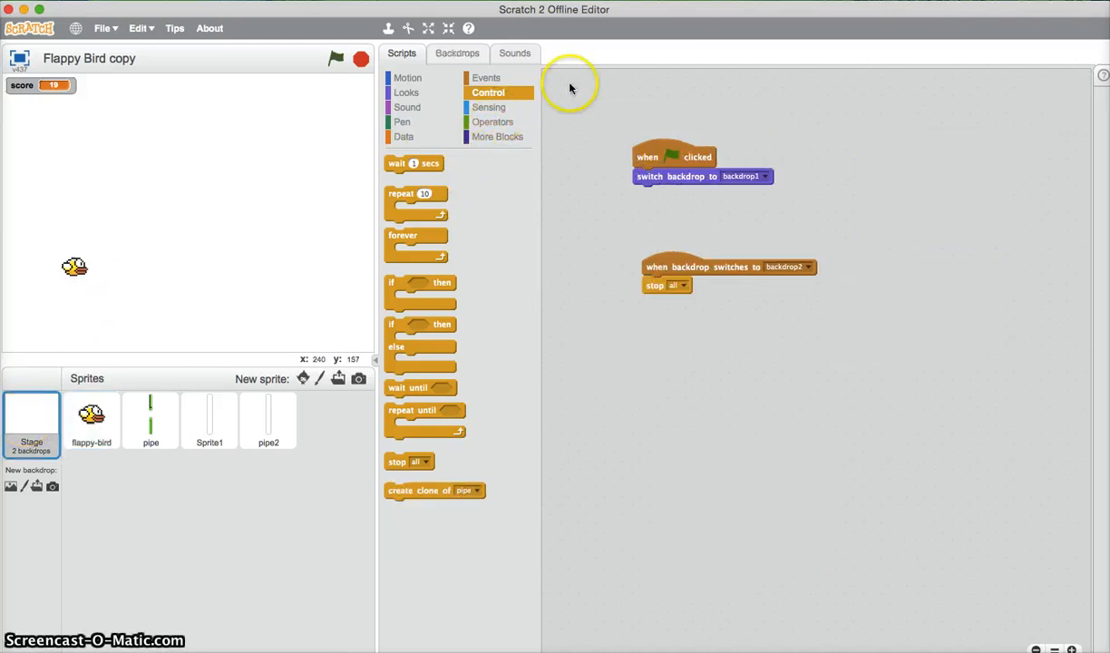
# Add a Stage backdrop-switch hat with a score variable block attached beneath it
pyautogui.click(486, 76)
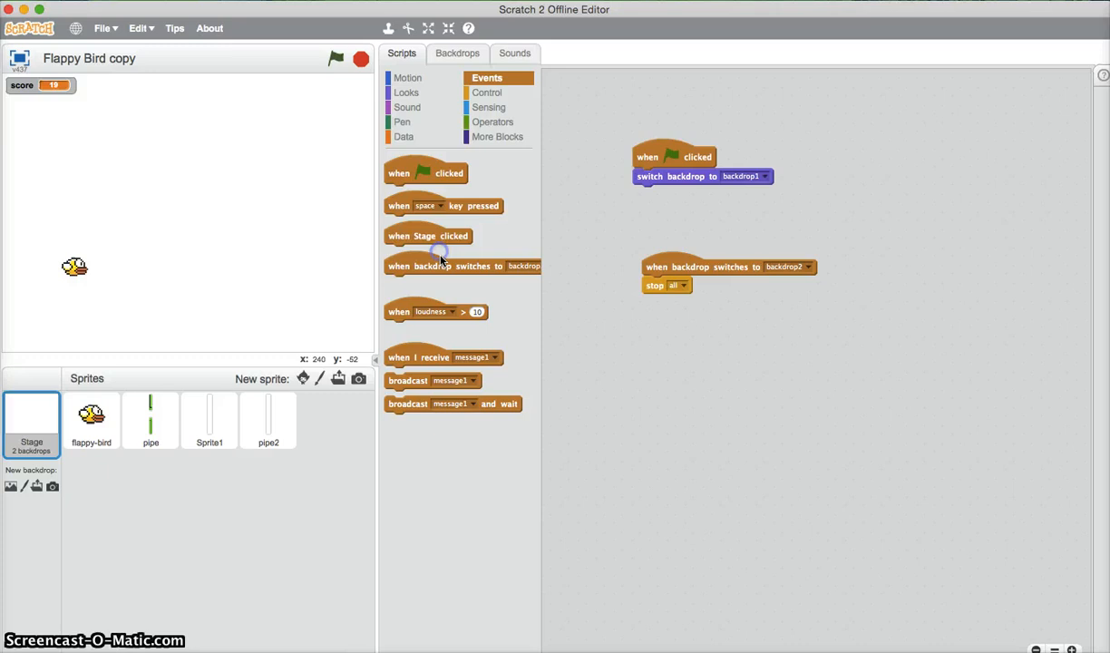
pyautogui.click(805, 401)
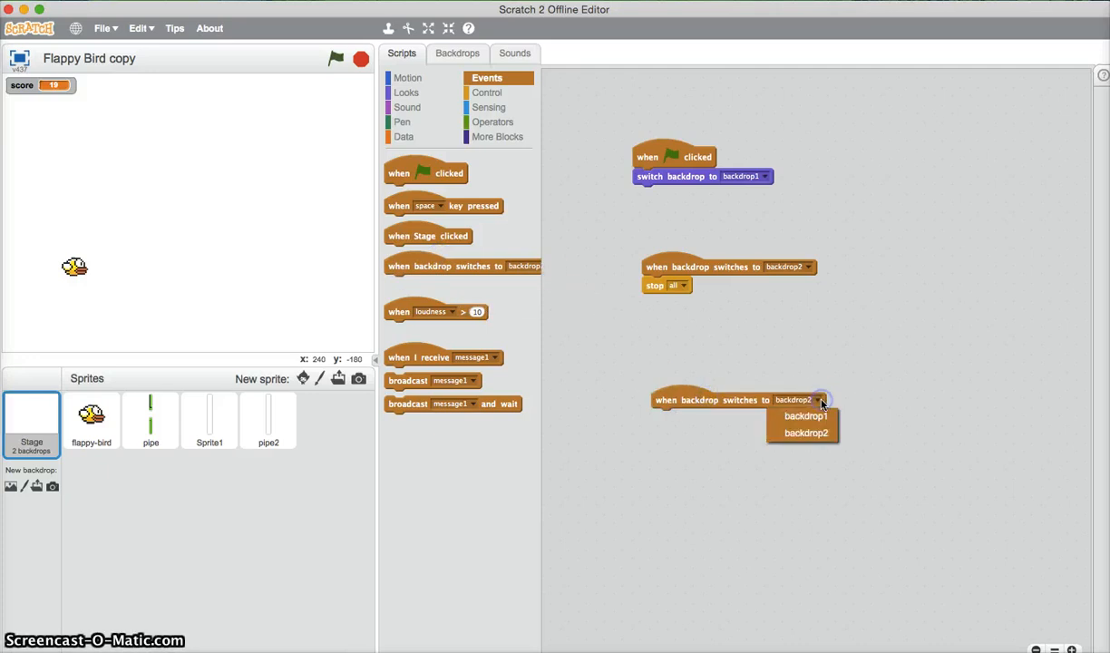
pyautogui.click(403, 136)
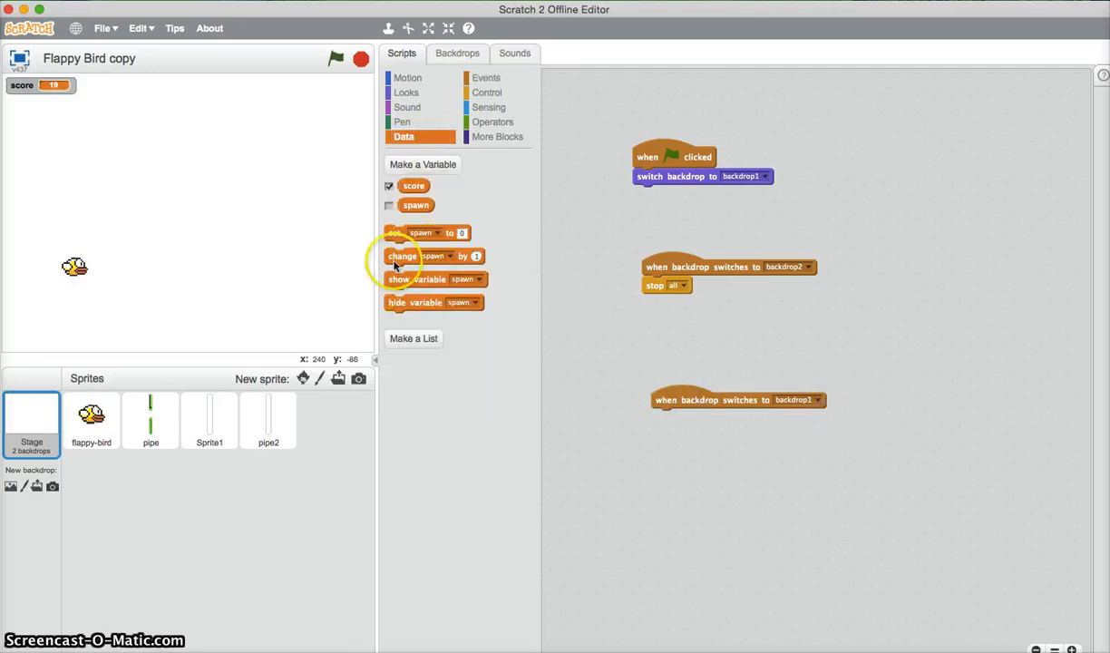
pyautogui.moveTo(426, 232); pyautogui.dragTo(663, 416)
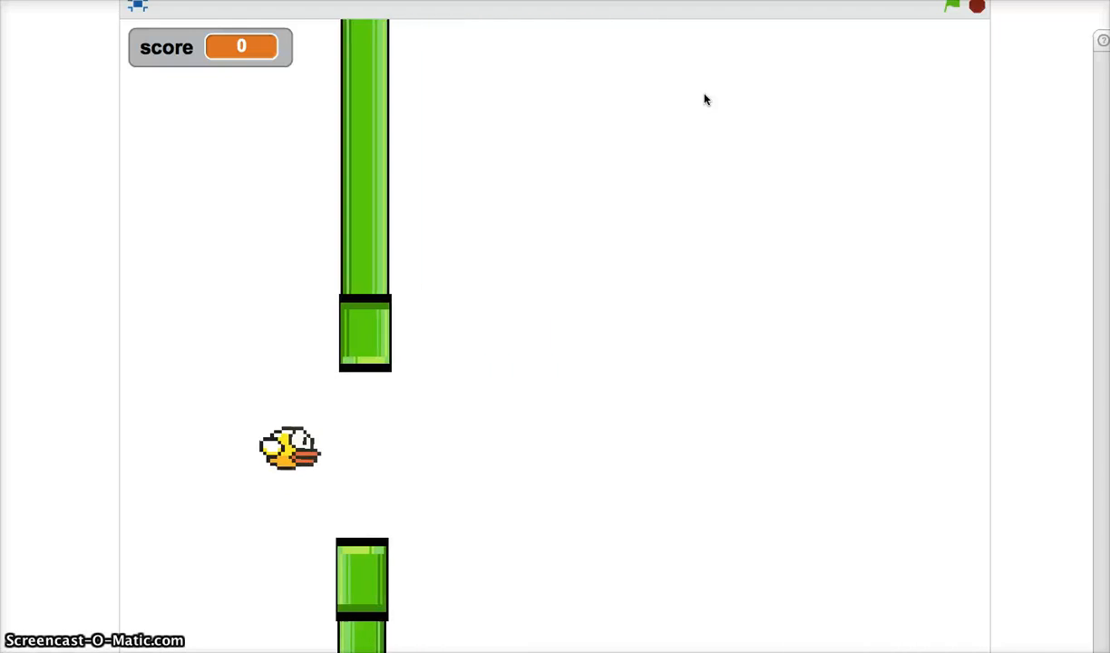
# Restart the game, let the bird crash into a pipe to show 'You lose', then leave full screen
pyautogui.click(952, 9)
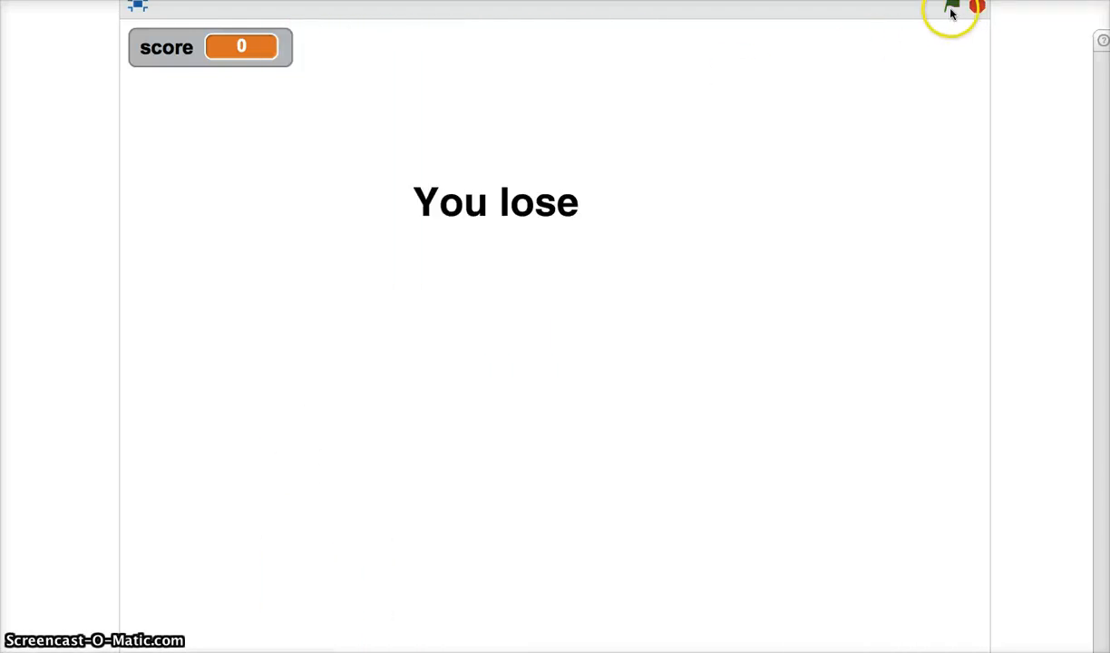
pyautogui.click(952, 7)
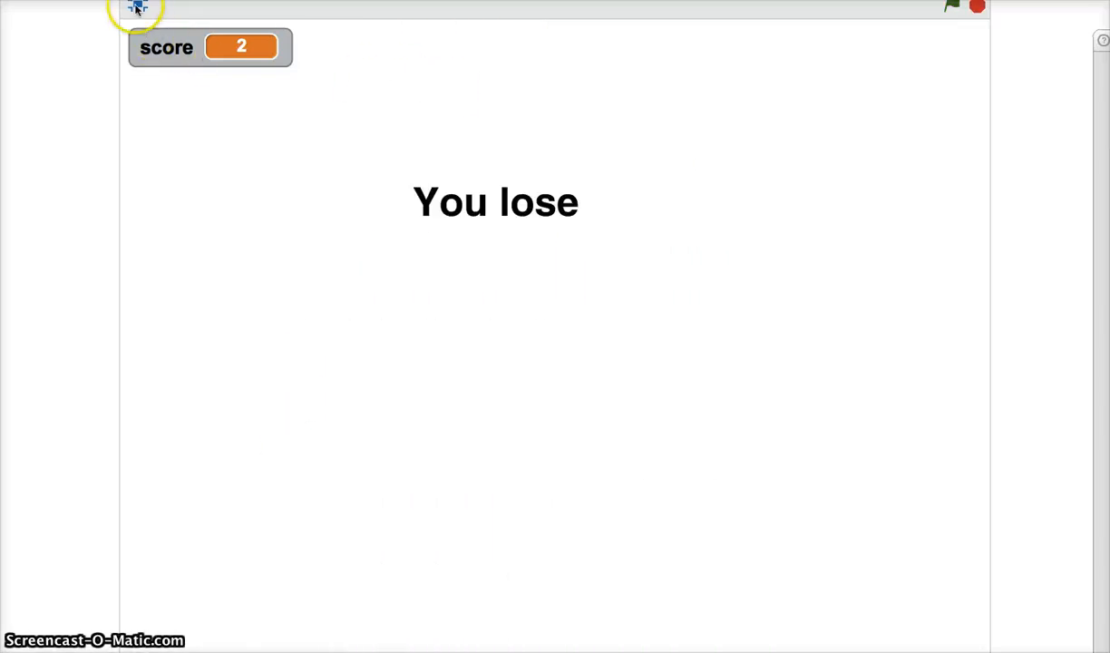
pyautogui.click(136, 9)
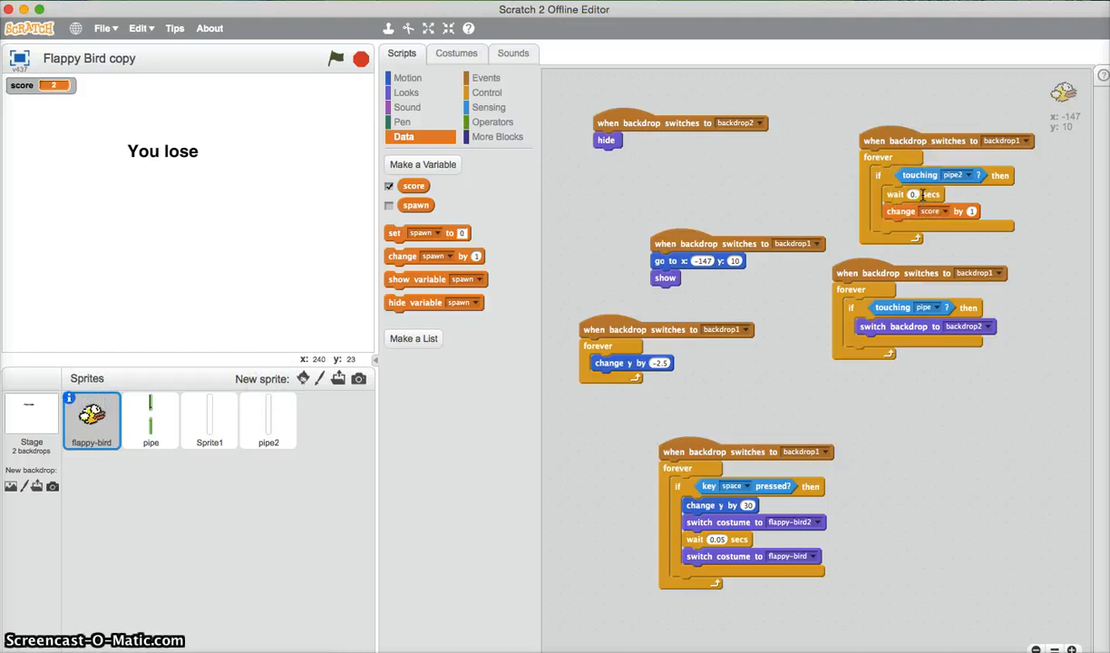
# Set the scoring wait to 0.2 seconds and start the game again
pyautogui.click(335, 58)
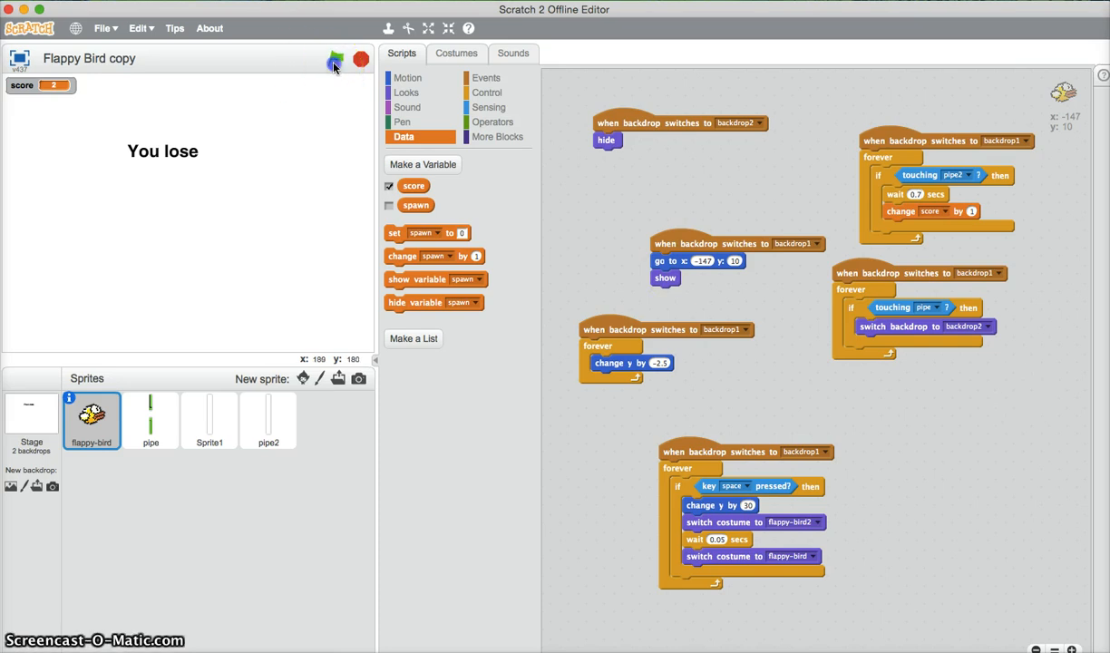
pyautogui.click(335, 58)
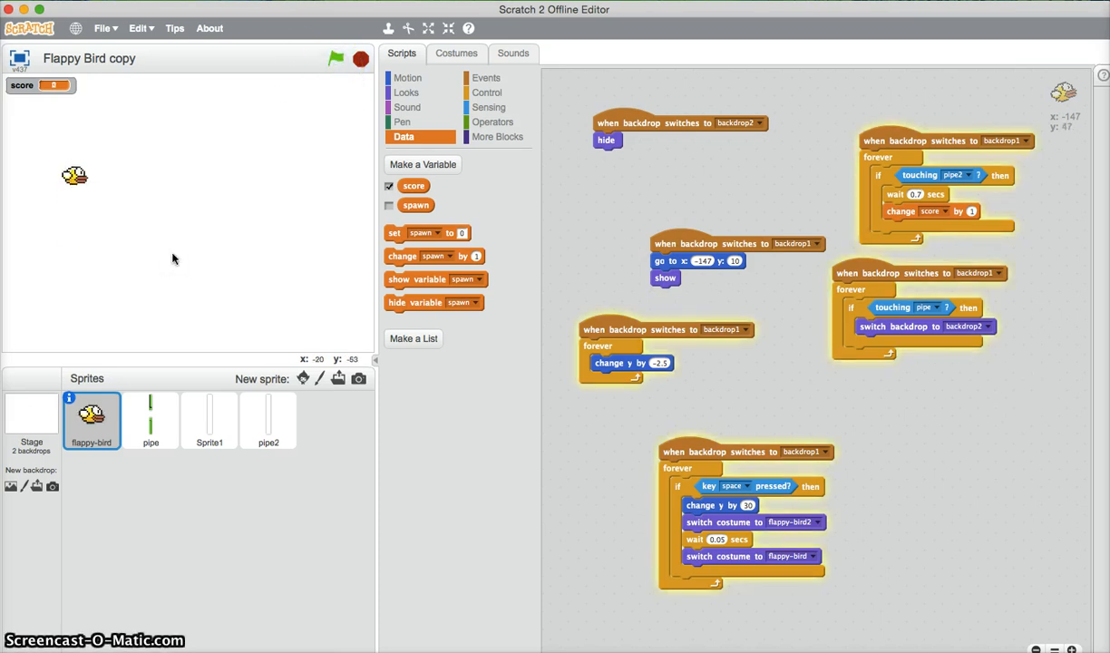
pyautogui.click(335, 58)
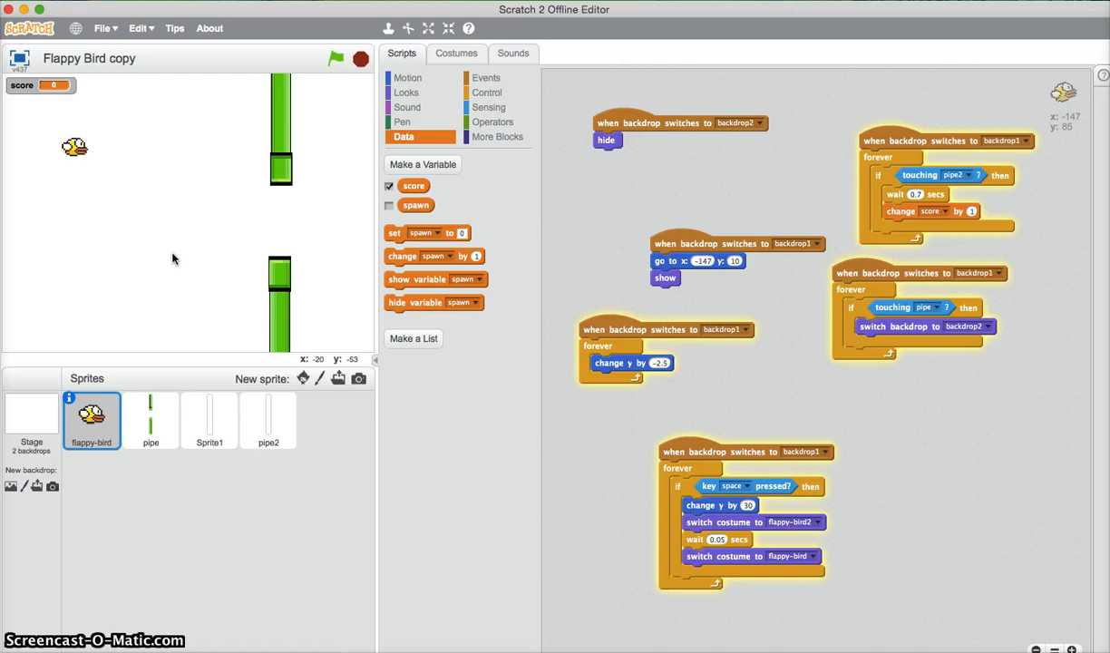